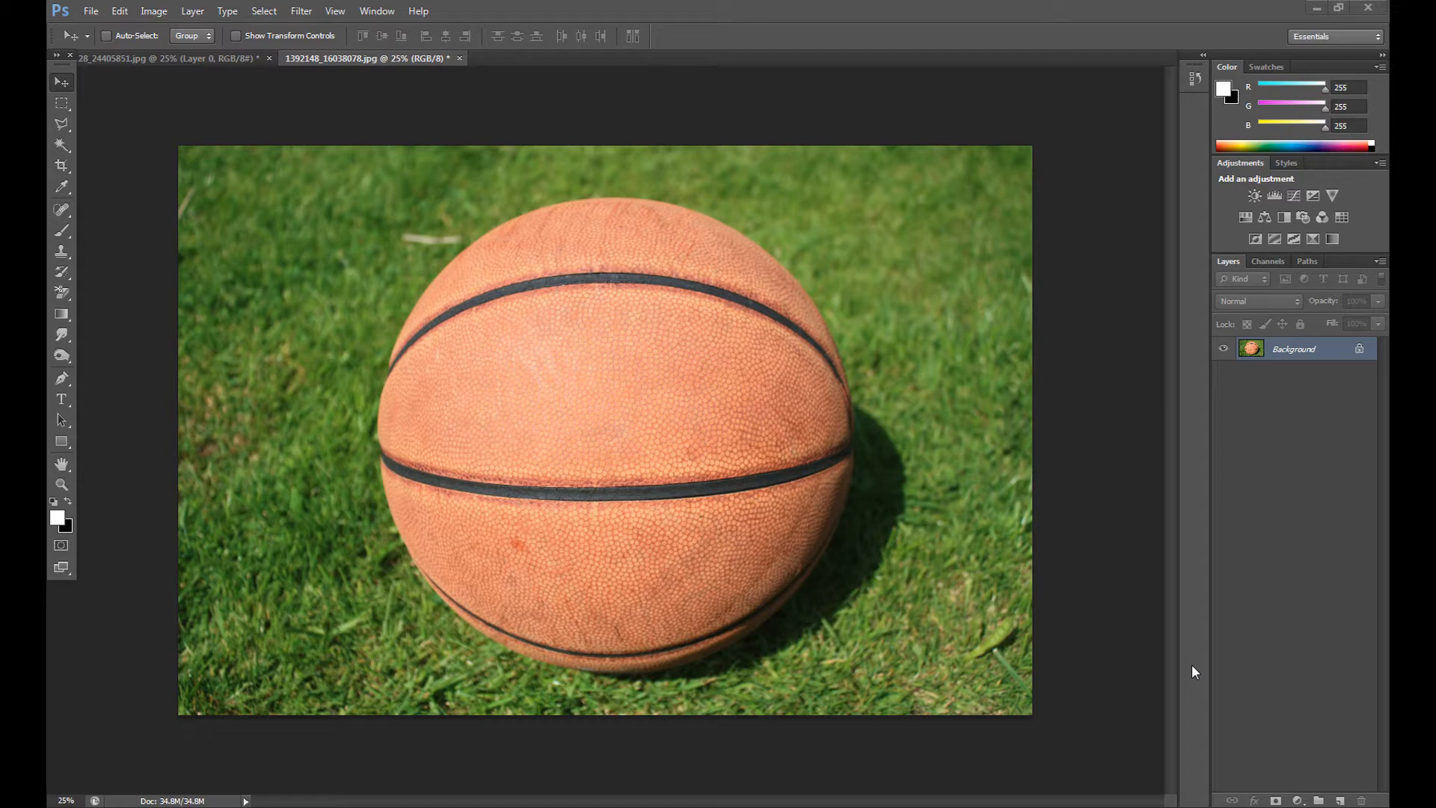
{"action": "mouse_move", "coordinate": [174, 740]}
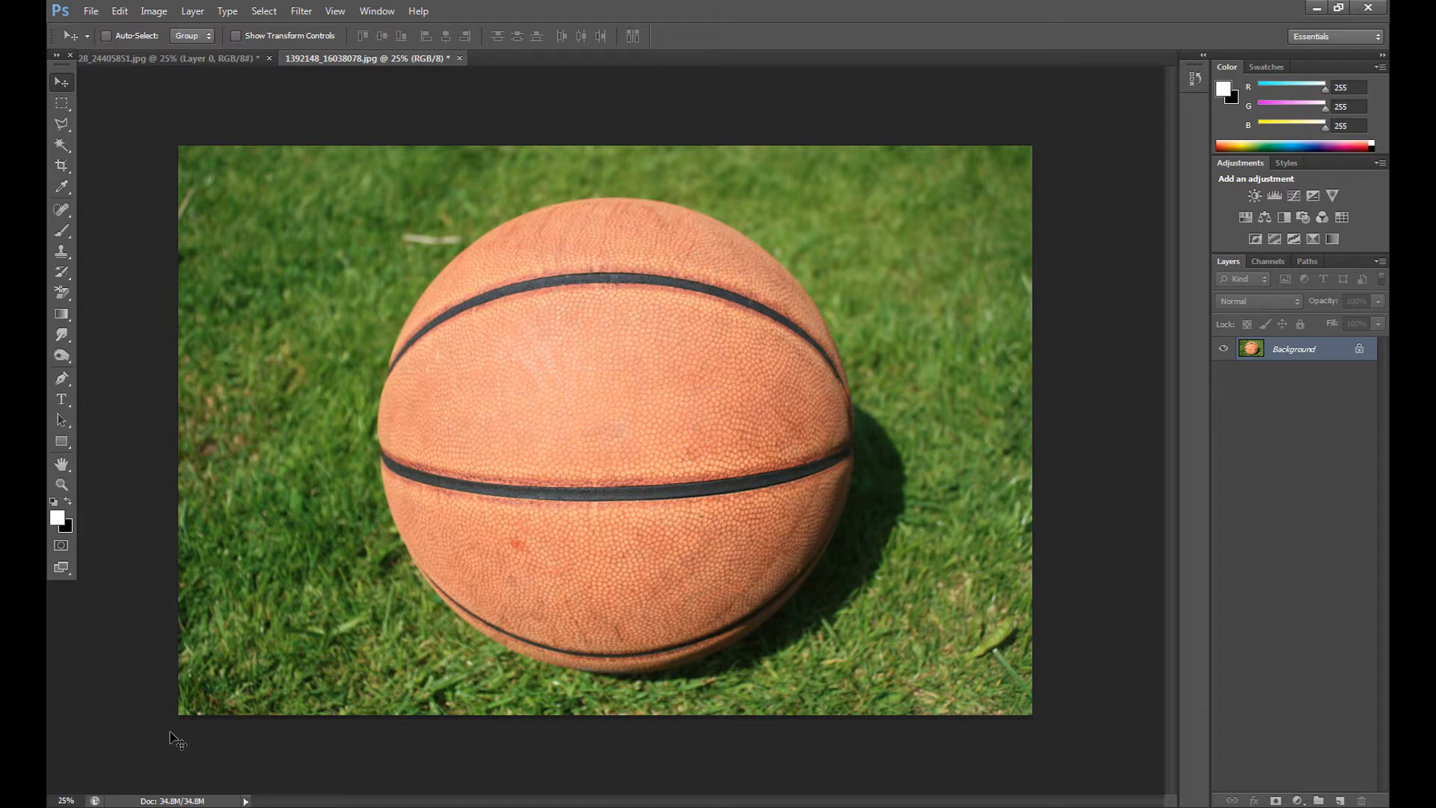
Step: Pick the standard Pen Tool and place anchor points around the basketball's edge
{"action": "left_click", "coordinate": [62, 379]}
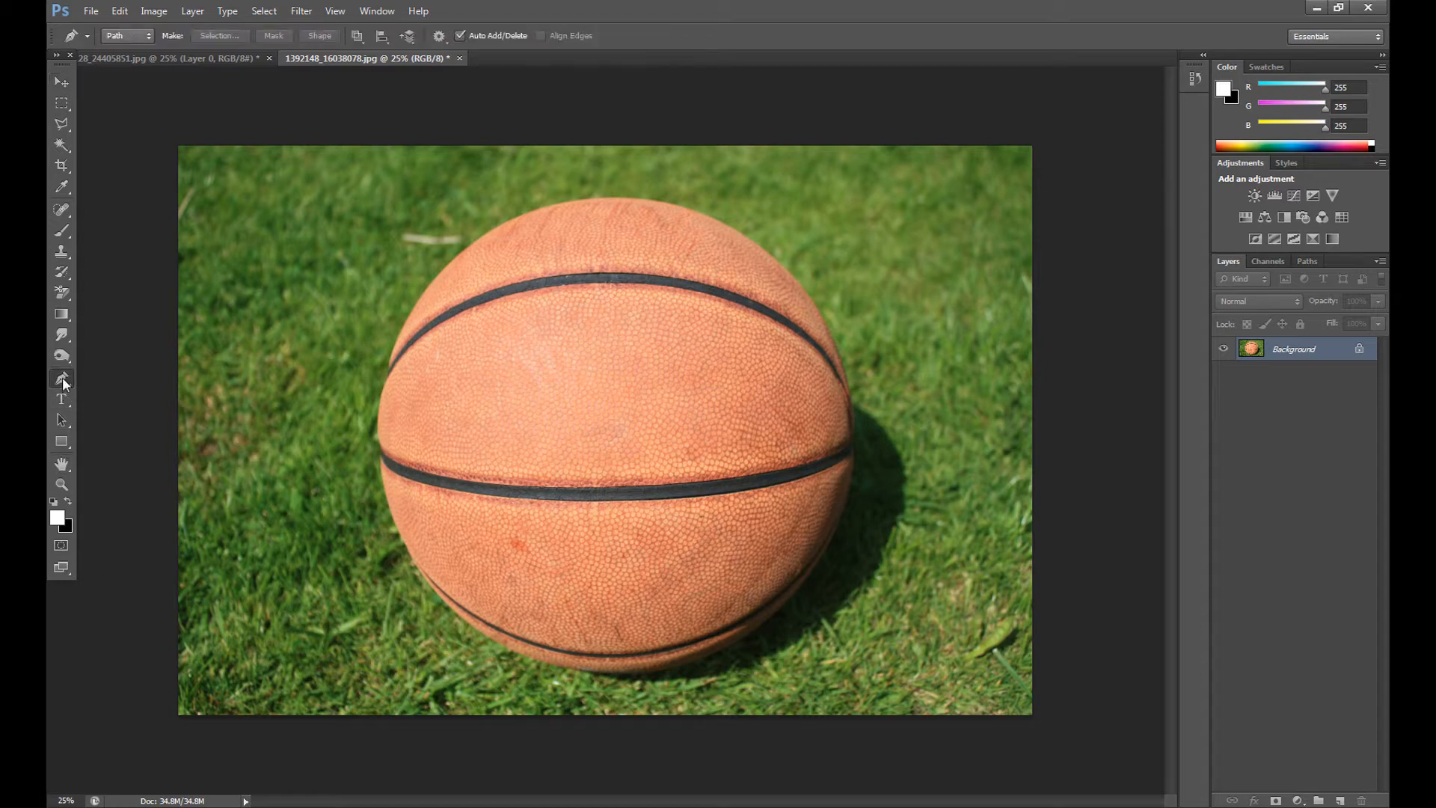
{"action": "left_click", "coordinate": [61, 379]}
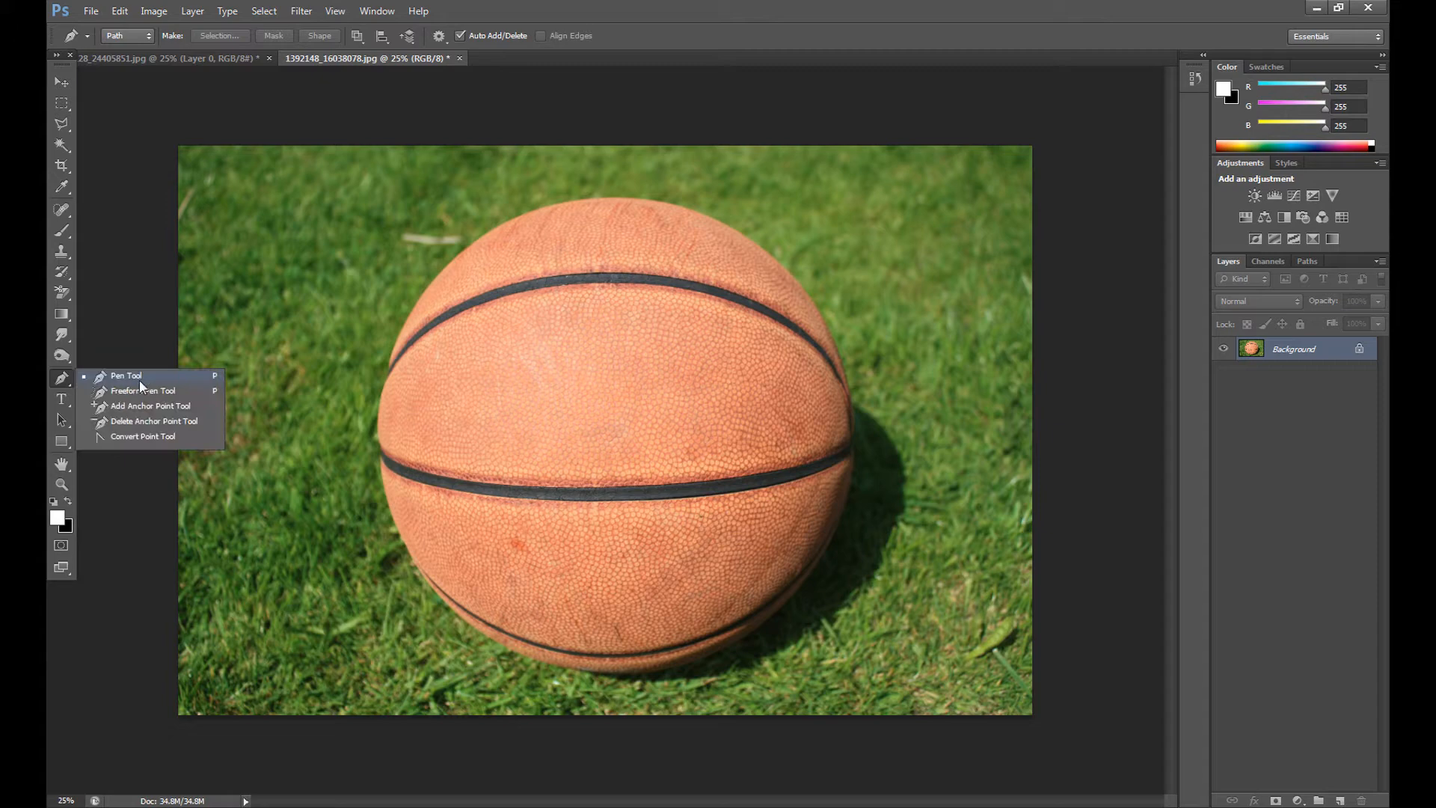
{"action": "mouse_move", "coordinate": [174, 384]}
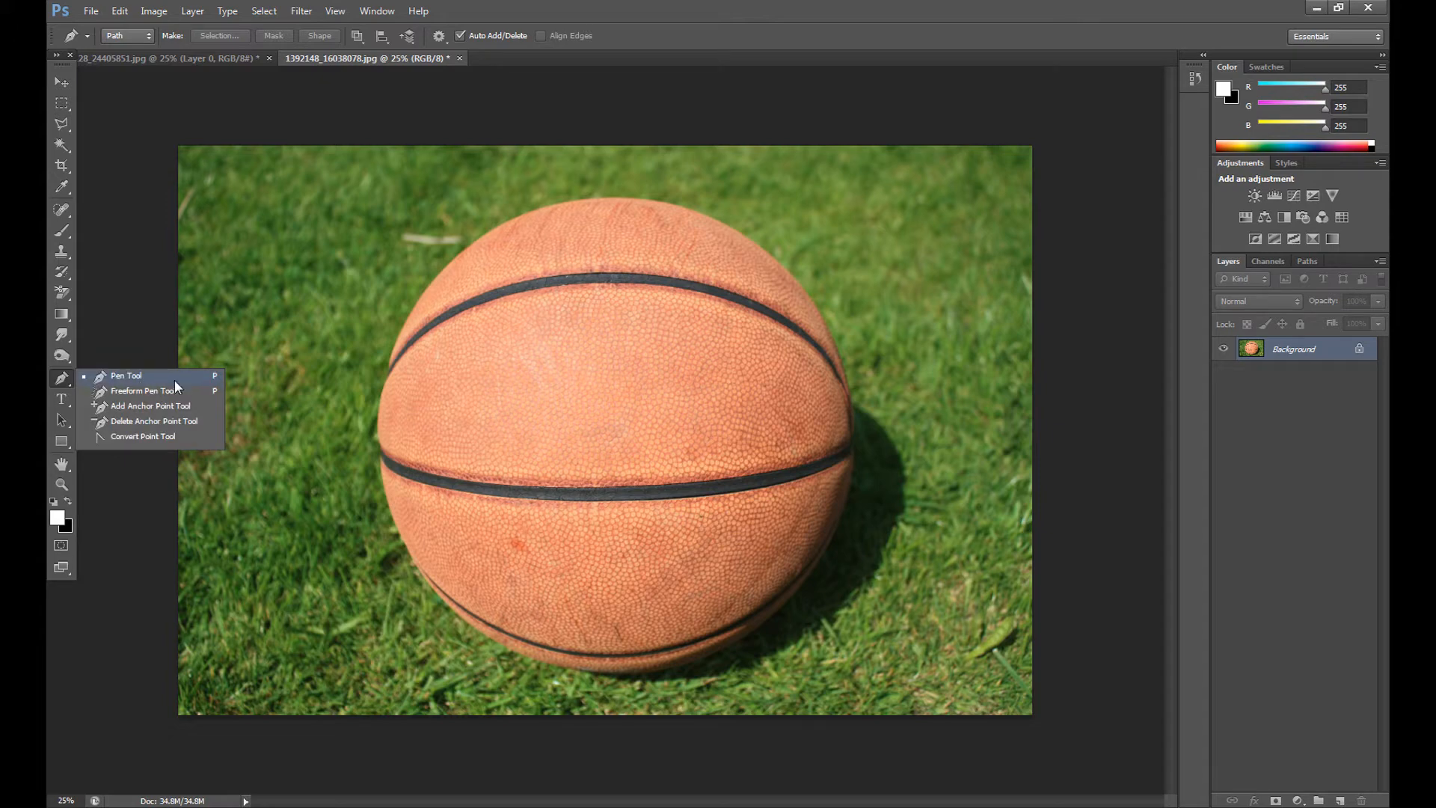
{"action": "left_click", "coordinate": [126, 375]}
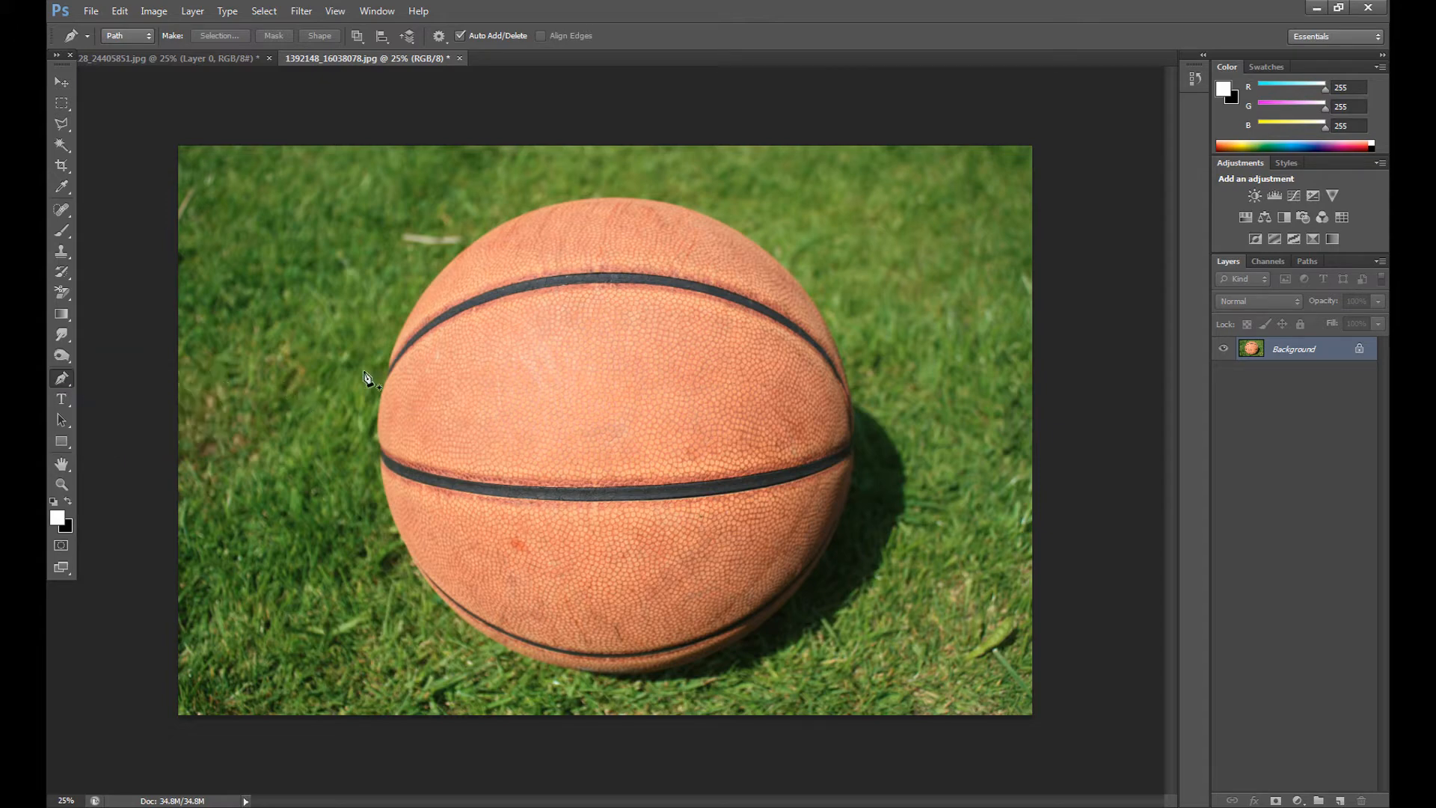
{"action": "mouse_move", "coordinate": [392, 357]}
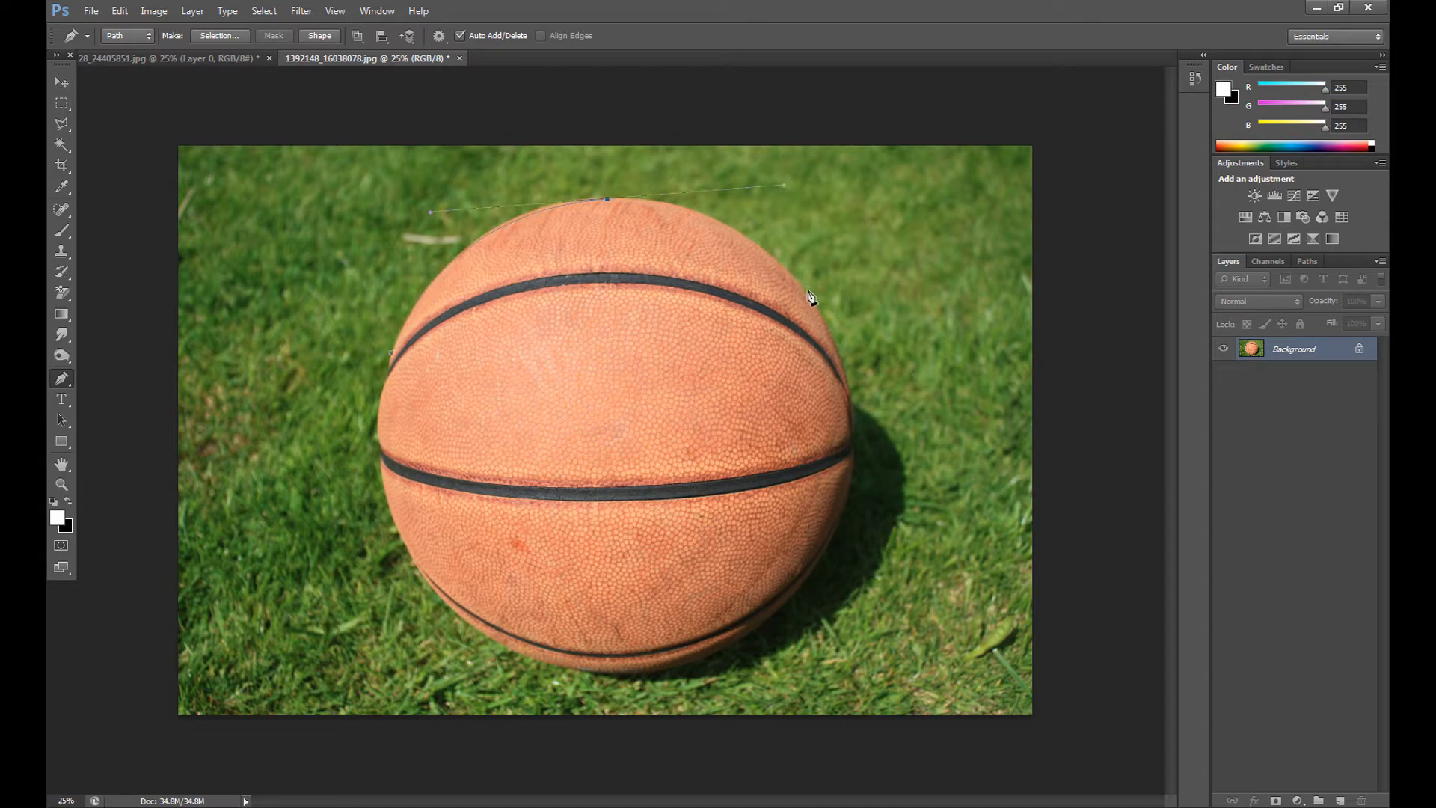
{"action": "left_click", "coordinate": [849, 422]}
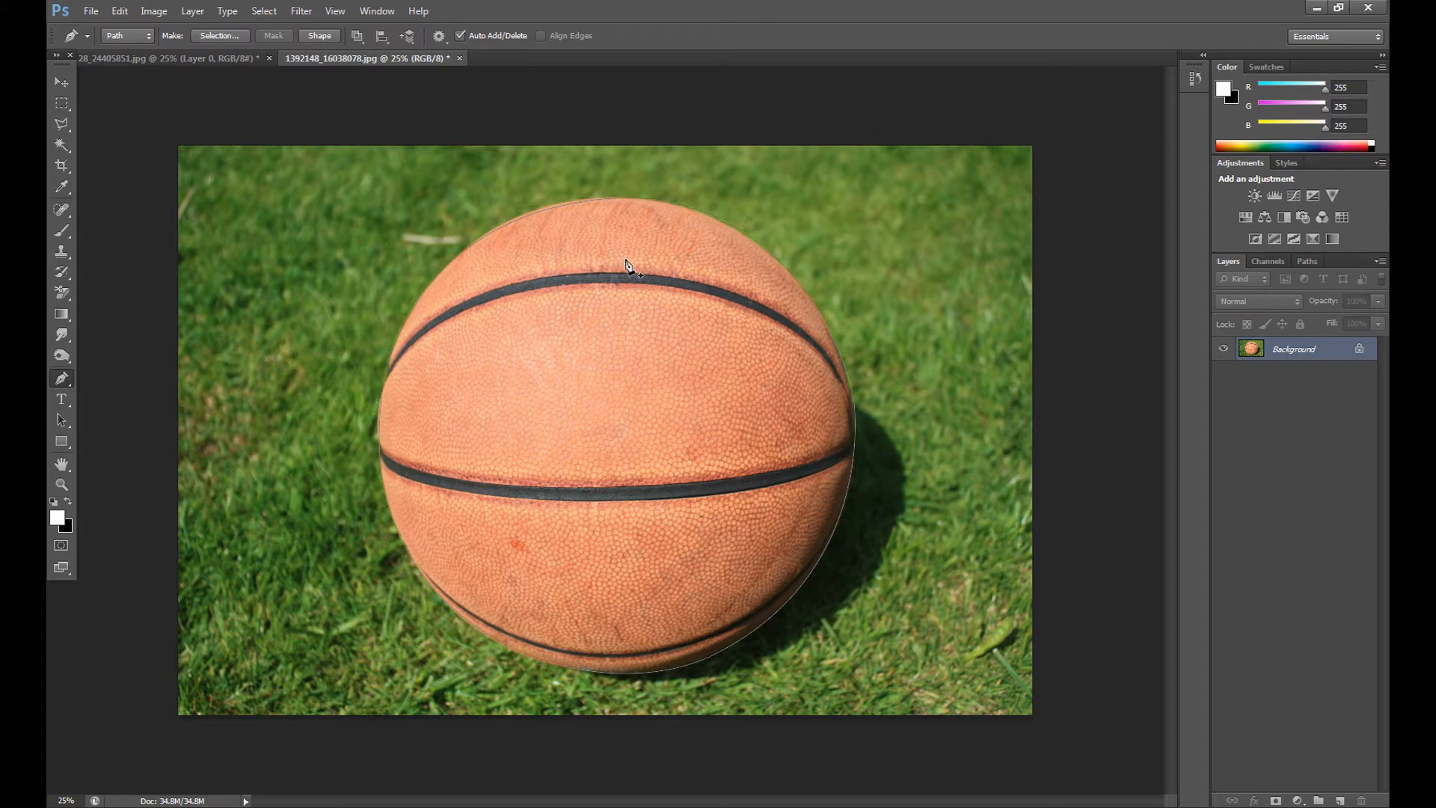
{"action": "mouse_move", "coordinate": [80, 119]}
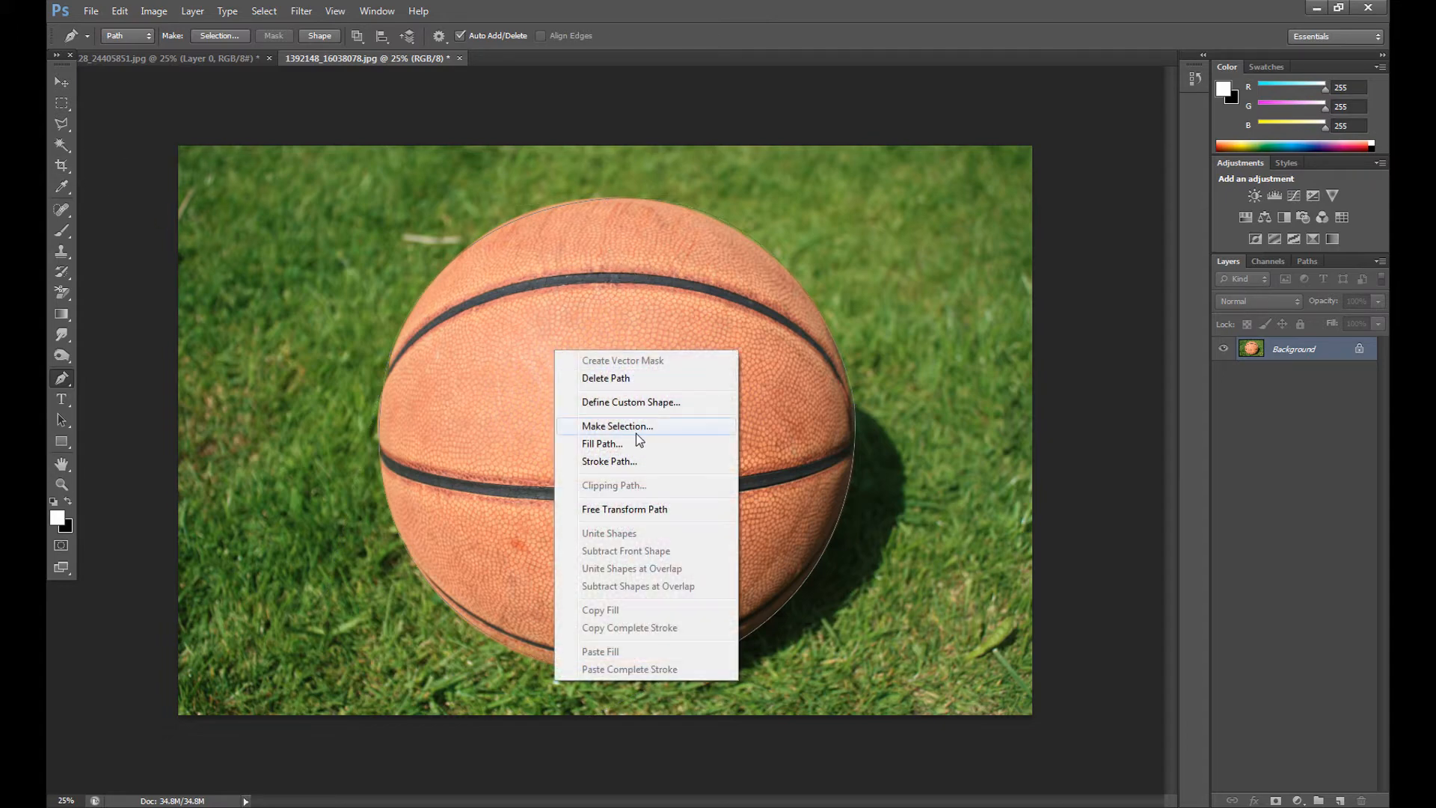
Step: Convert the basketball path with Make Selection, keeping the default feather radius
{"action": "left_click", "coordinate": [616, 426]}
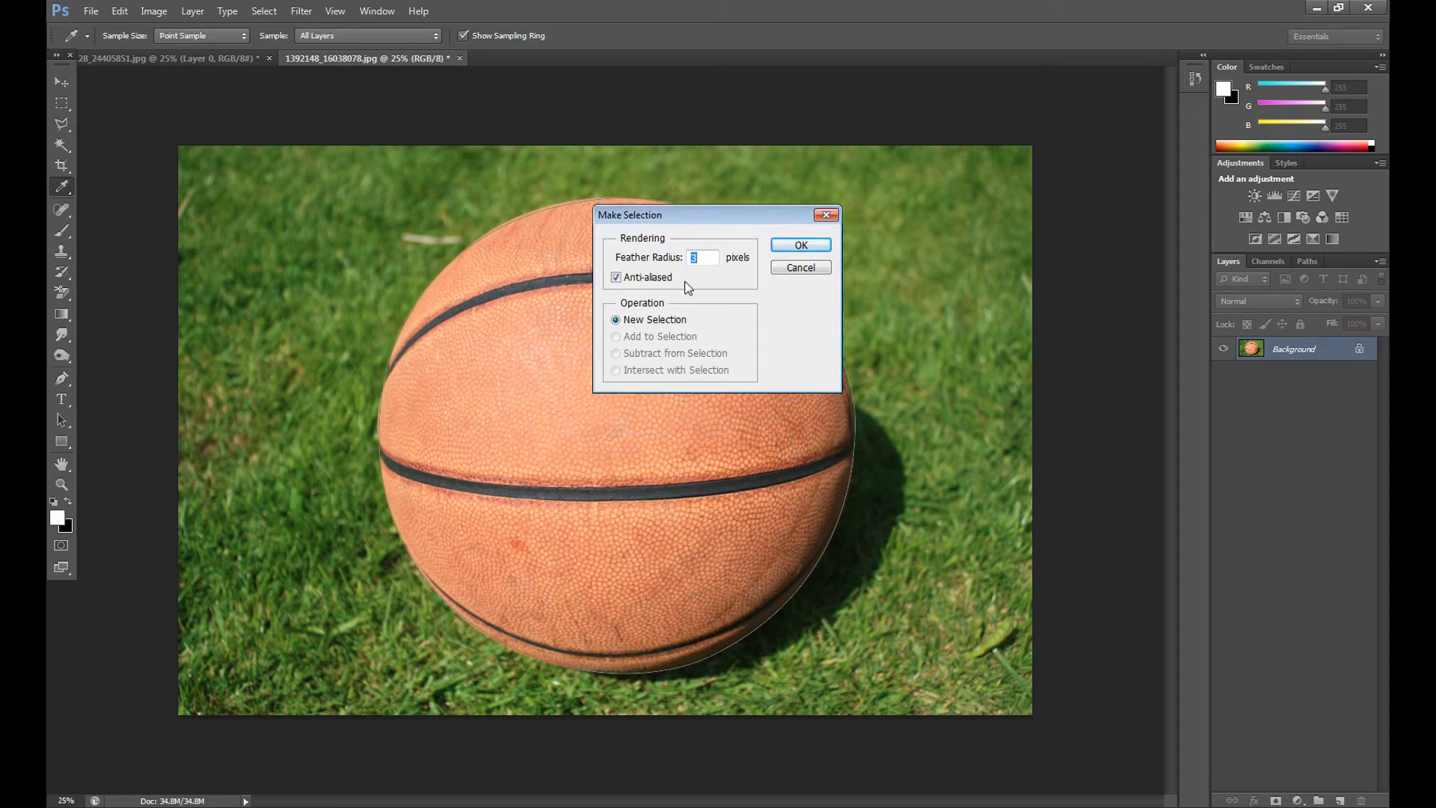
{"action": "mouse_move", "coordinate": [644, 268]}
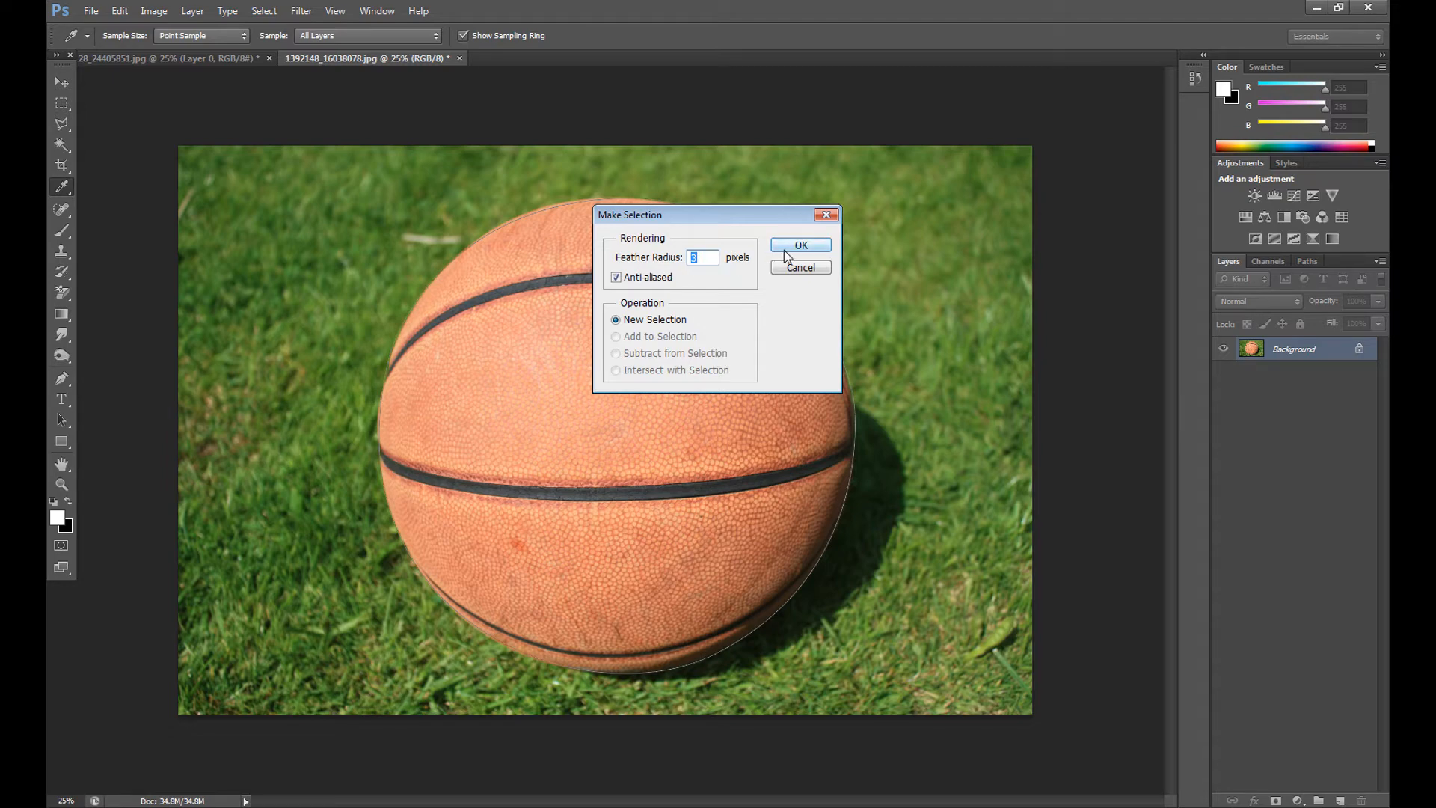
{"action": "left_click", "coordinate": [799, 244]}
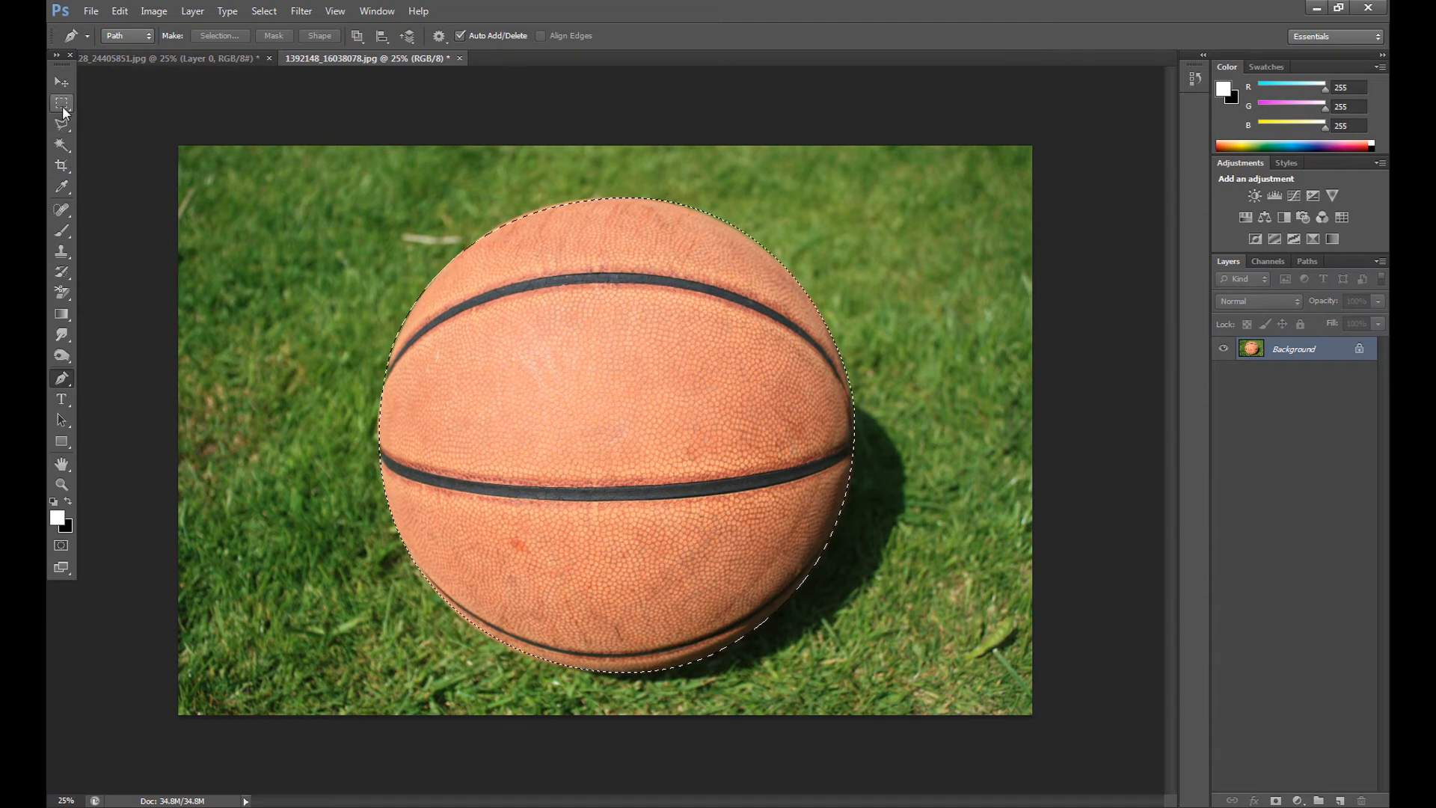
Step: Cut the selected ball to its own layer via Layer Via Cut and toggle the Background's visibility
{"action": "left_click", "coordinate": [62, 102]}
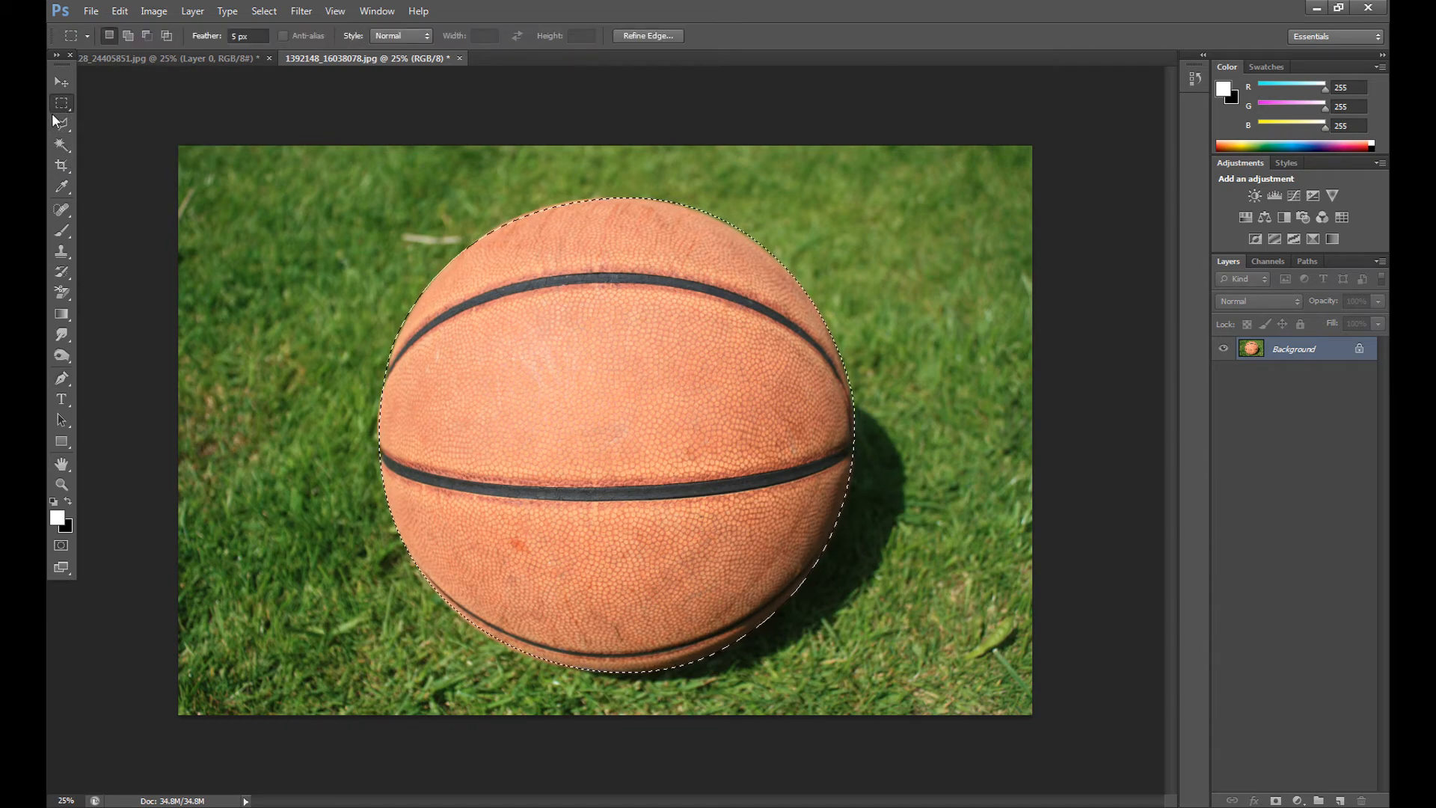
{"action": "right_click", "coordinate": [831, 336]}
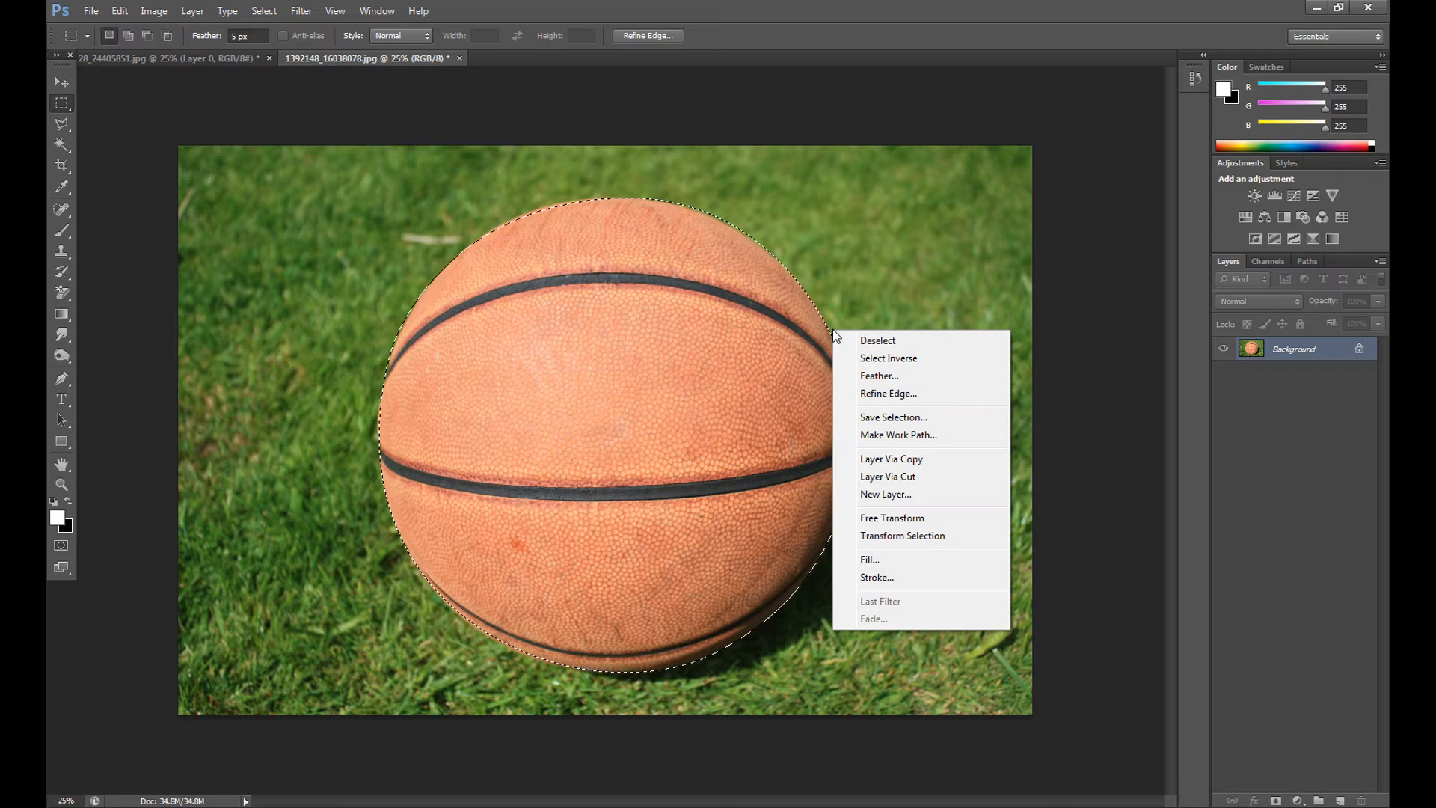
{"action": "mouse_move", "coordinate": [930, 431]}
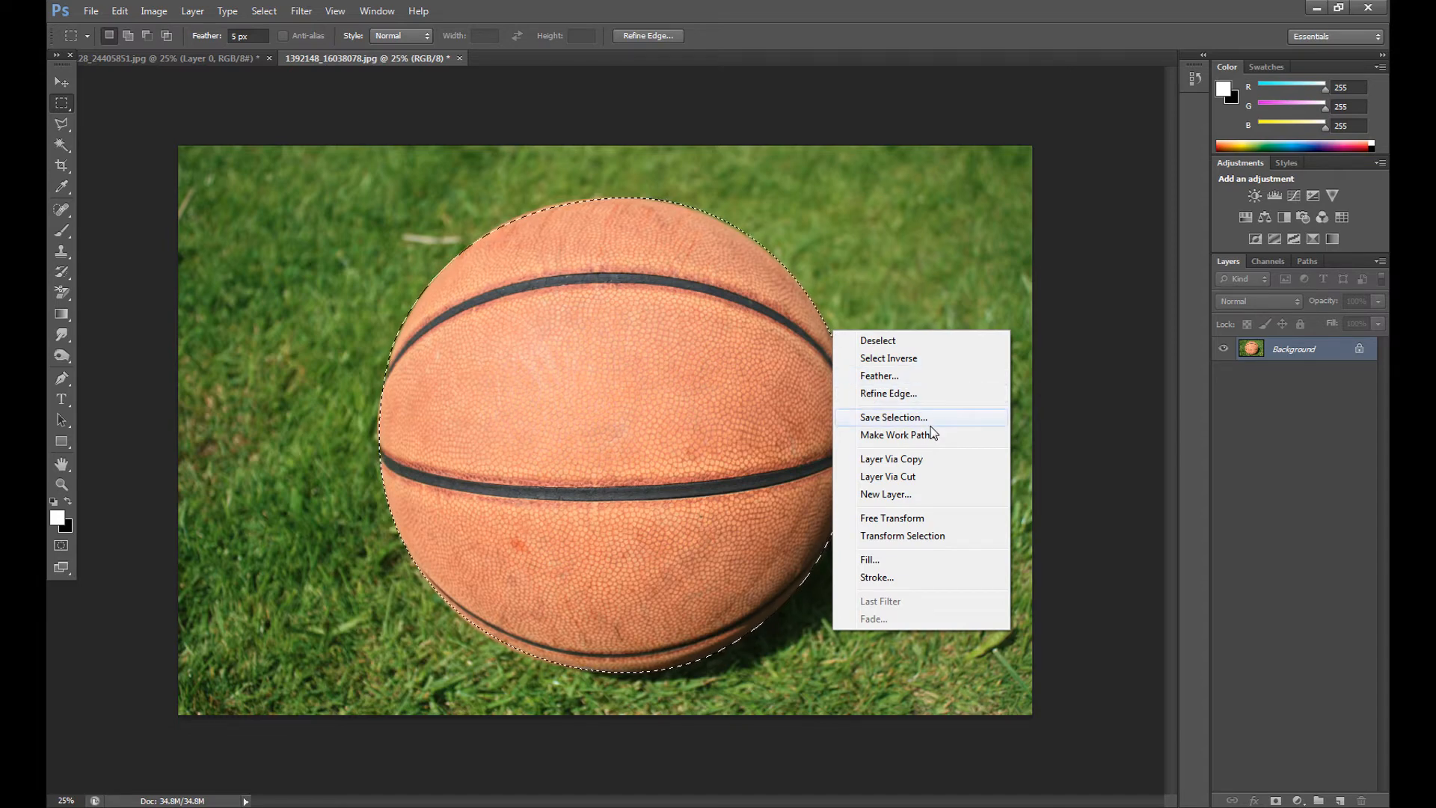
{"action": "mouse_move", "coordinate": [938, 477]}
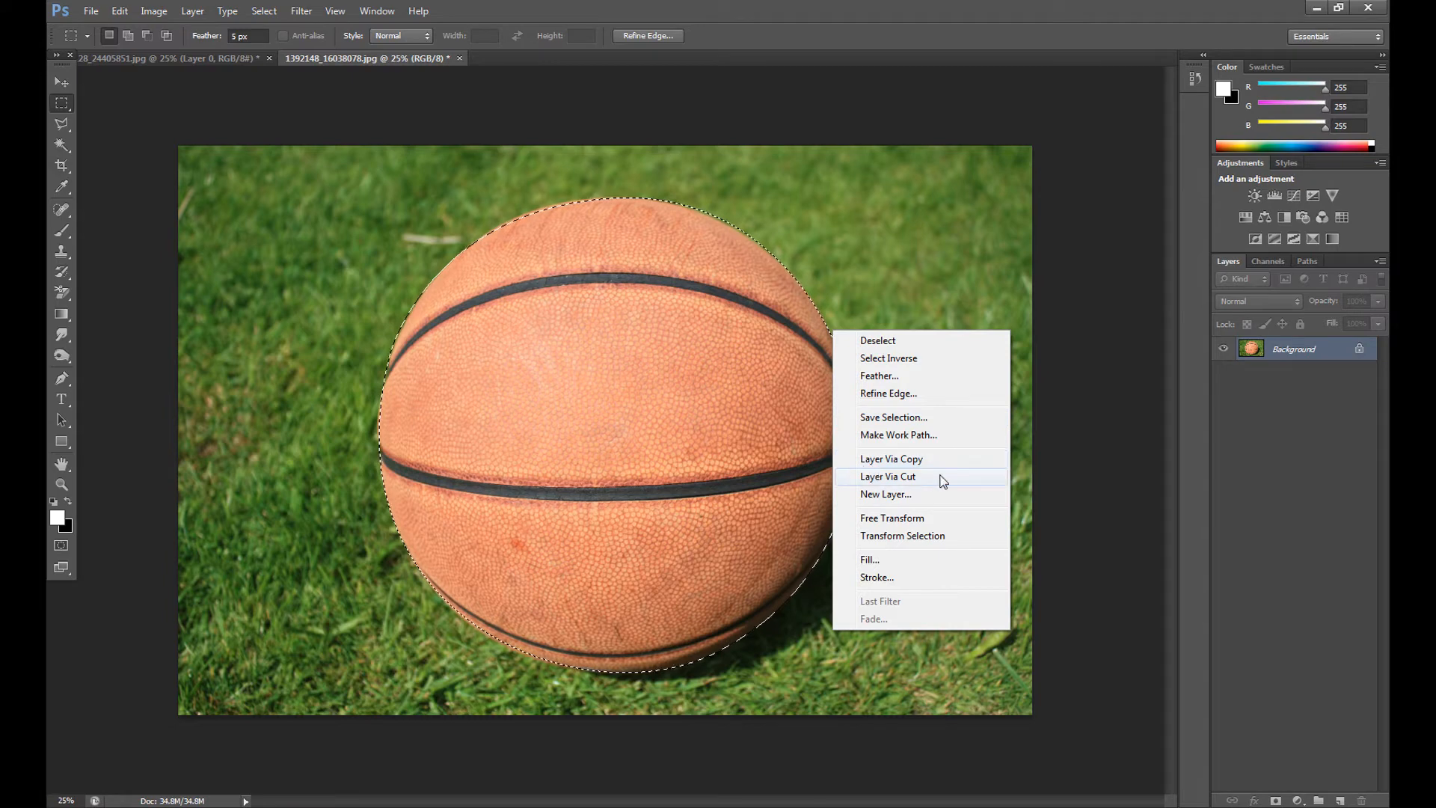
{"action": "left_click", "coordinate": [887, 477]}
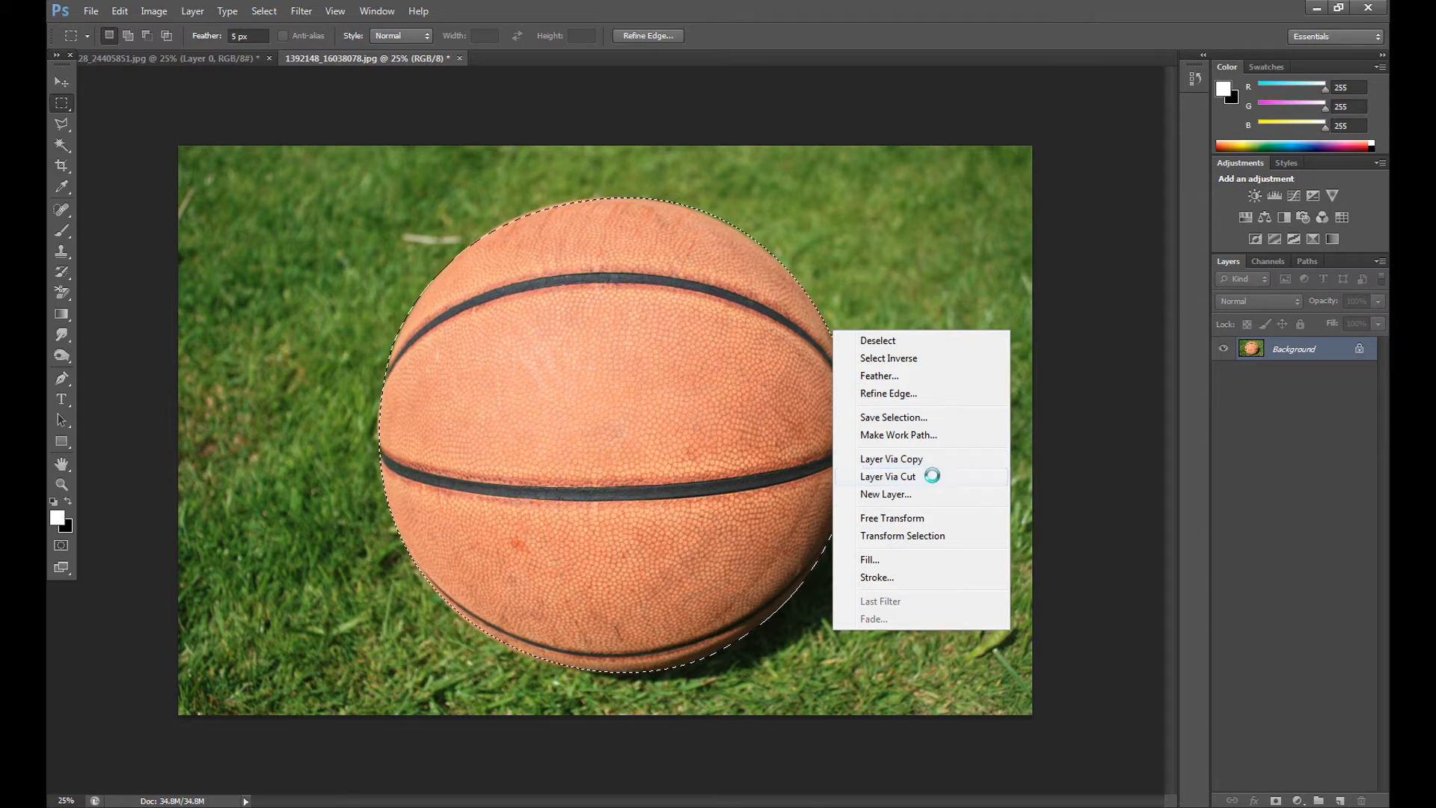
{"action": "left_click", "coordinate": [887, 475]}
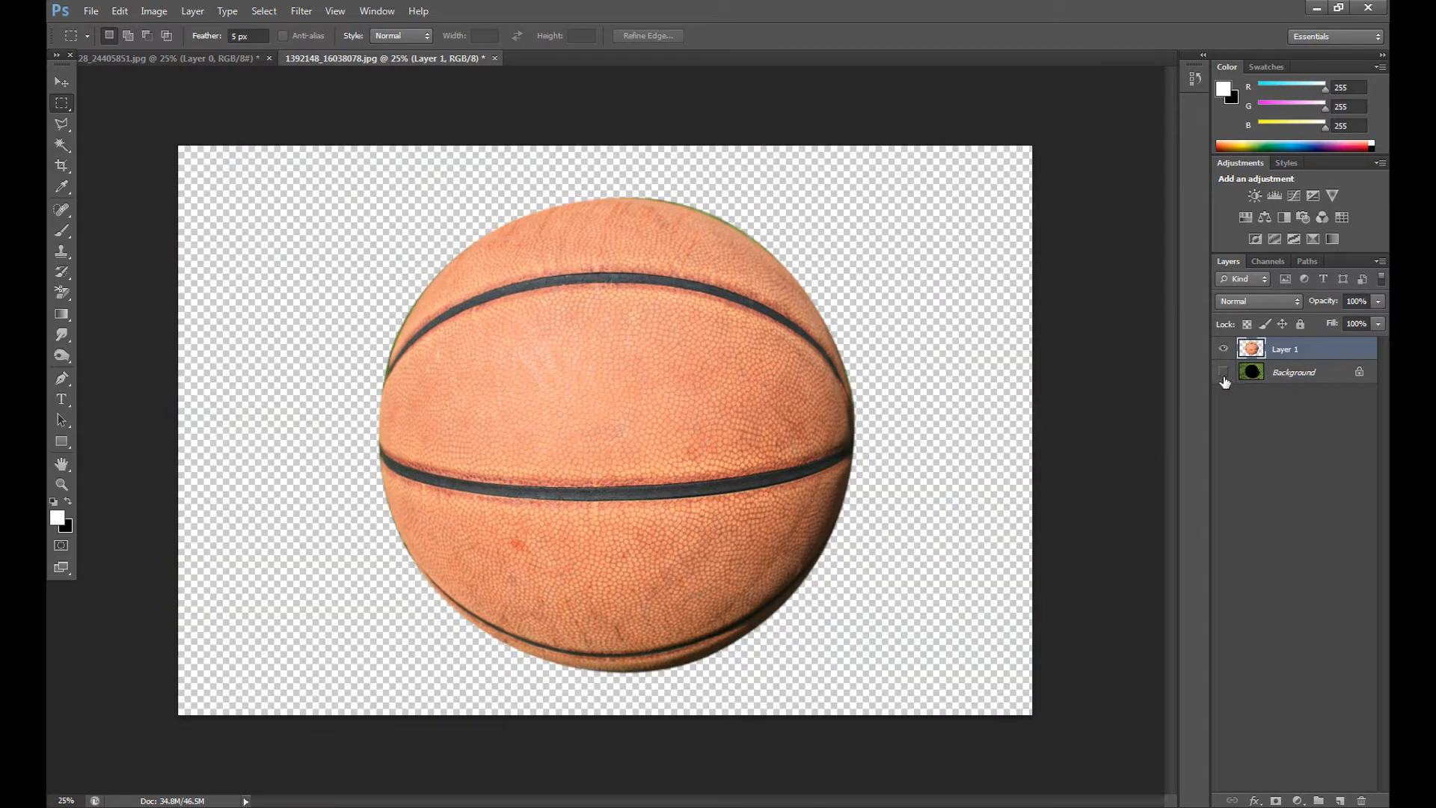
{"action": "mouse_move", "coordinate": [1224, 371]}
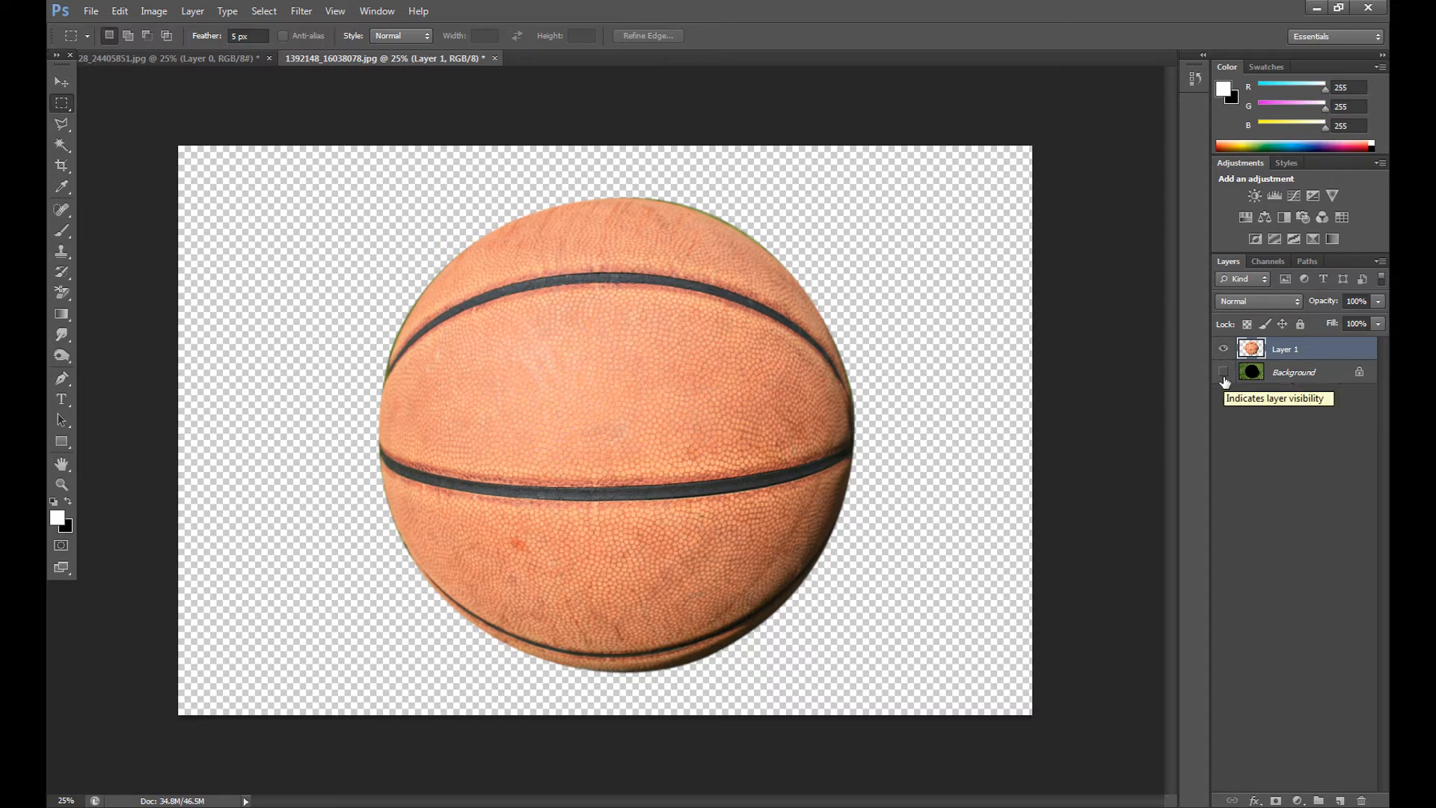
{"action": "left_click", "coordinate": [1224, 371]}
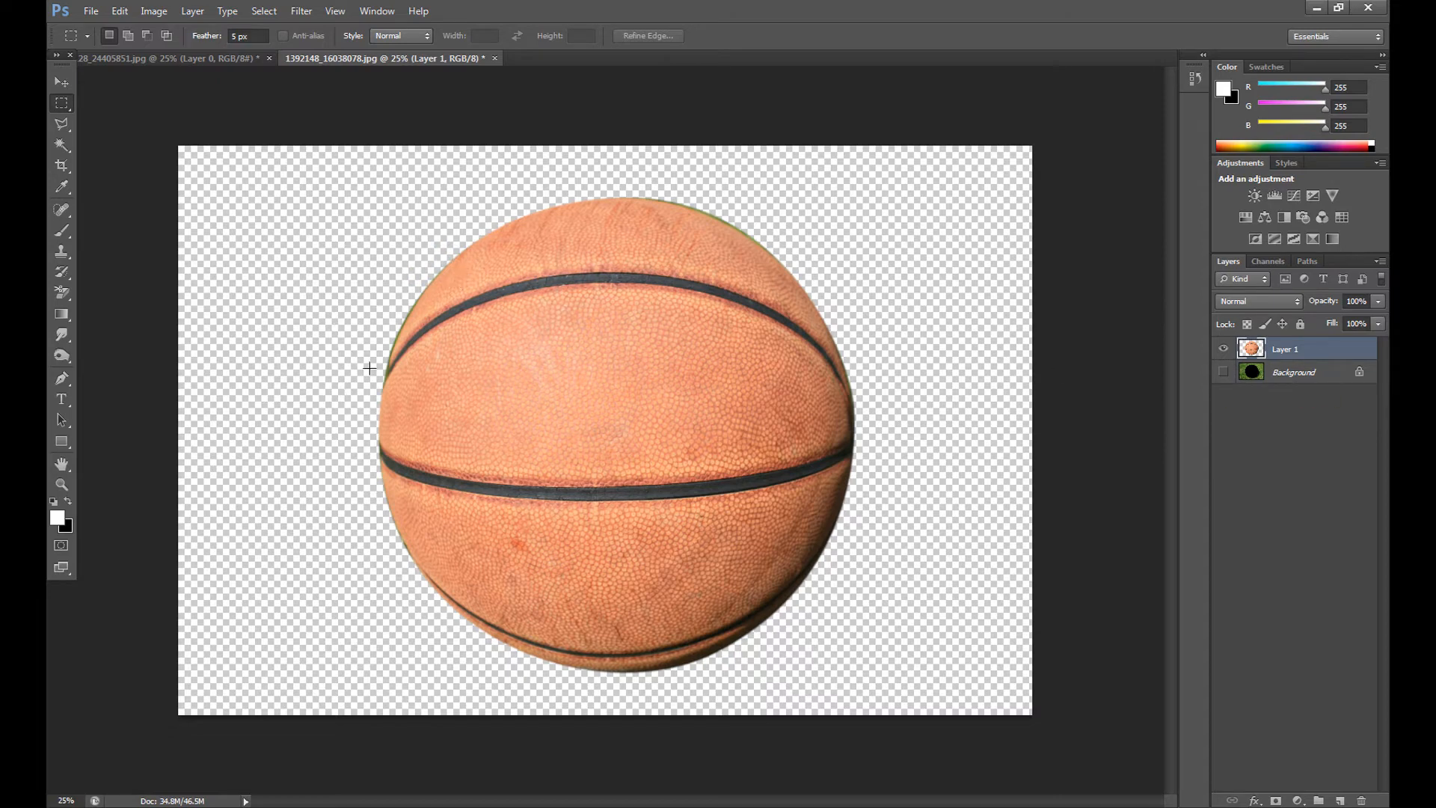
{"action": "mouse_move", "coordinate": [1078, 348]}
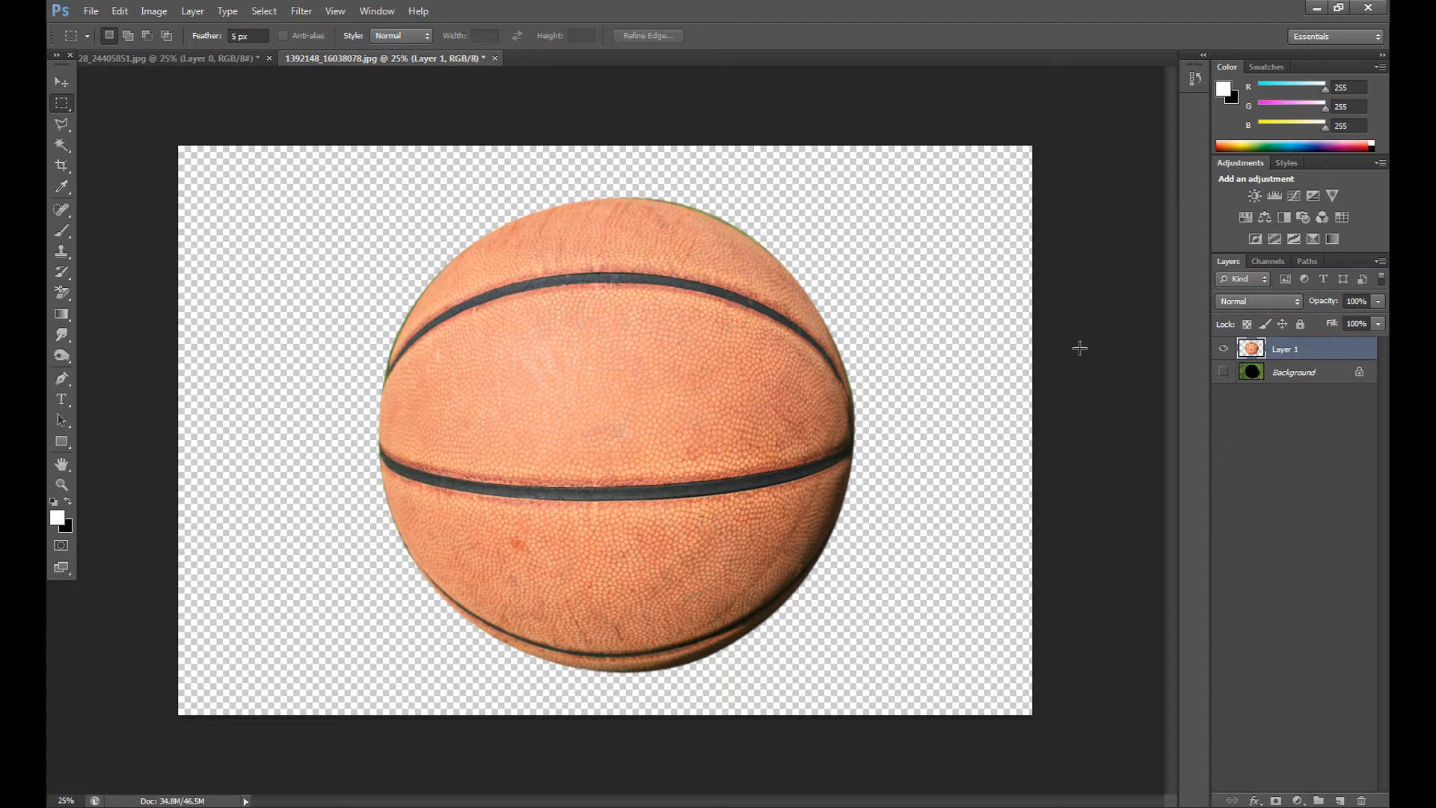
{"action": "left_click", "coordinate": [1223, 371]}
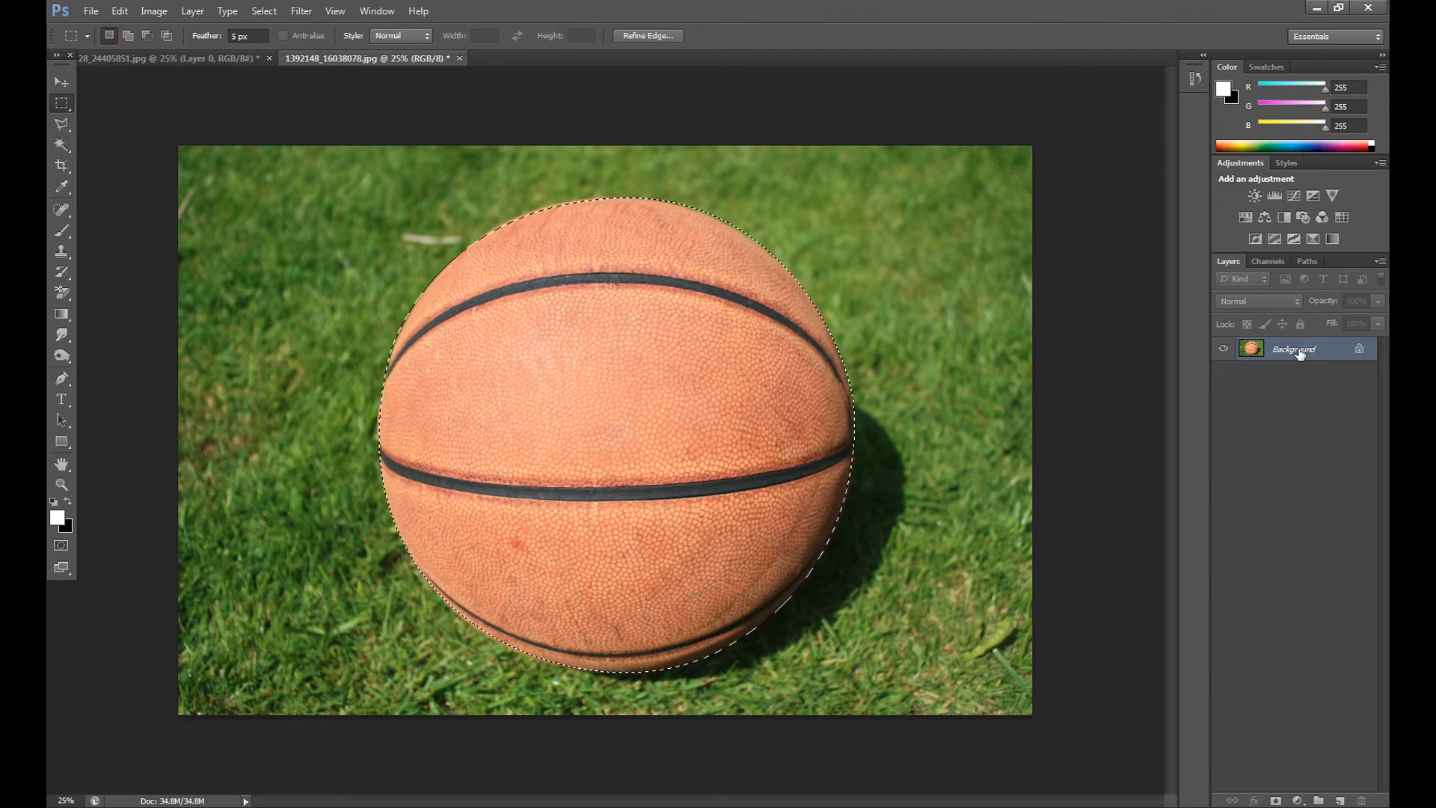
Step: Duplicate the Background layer, add an empty Layer 1, and select Background copy
{"action": "left_click", "coordinate": [192, 12]}
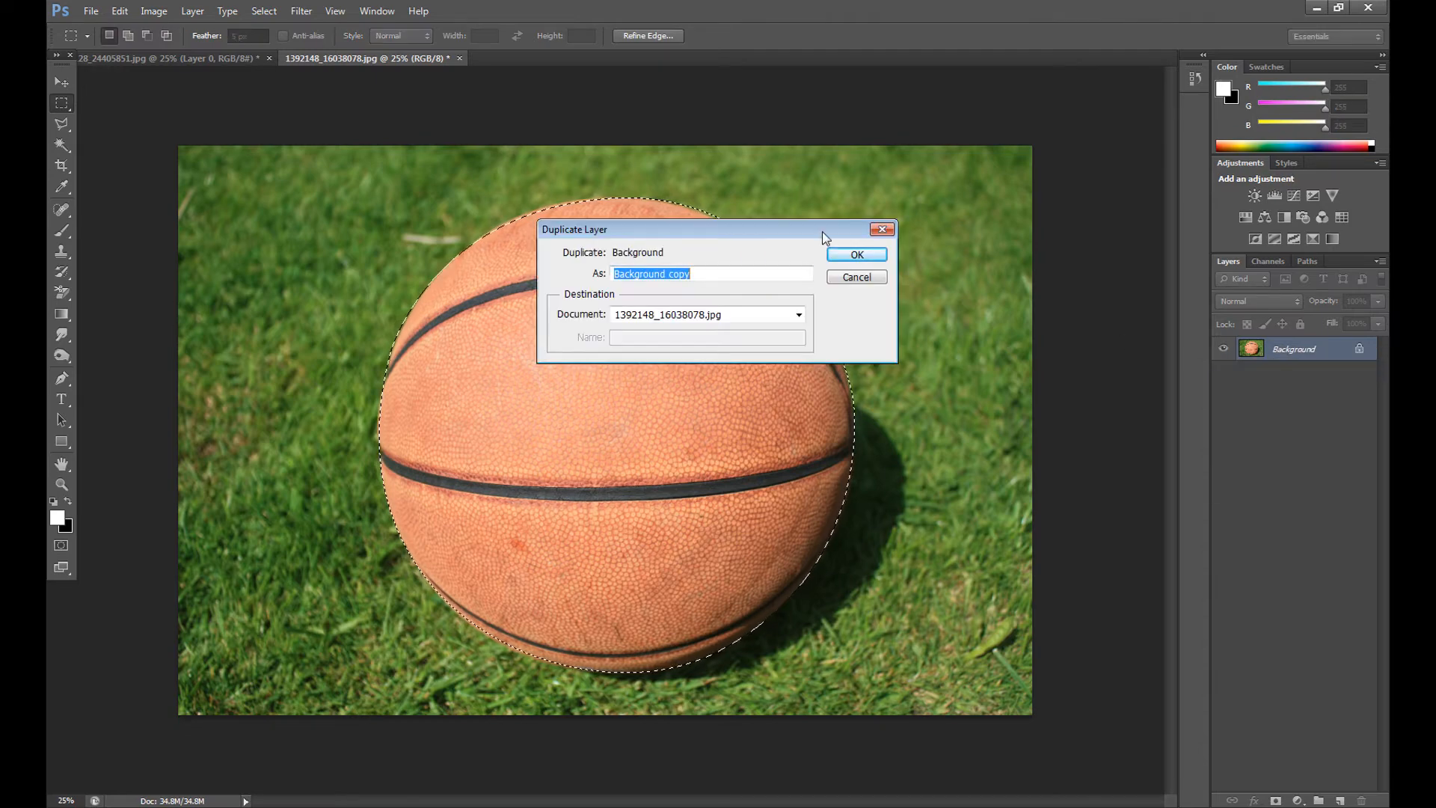
{"action": "left_click", "coordinate": [856, 253]}
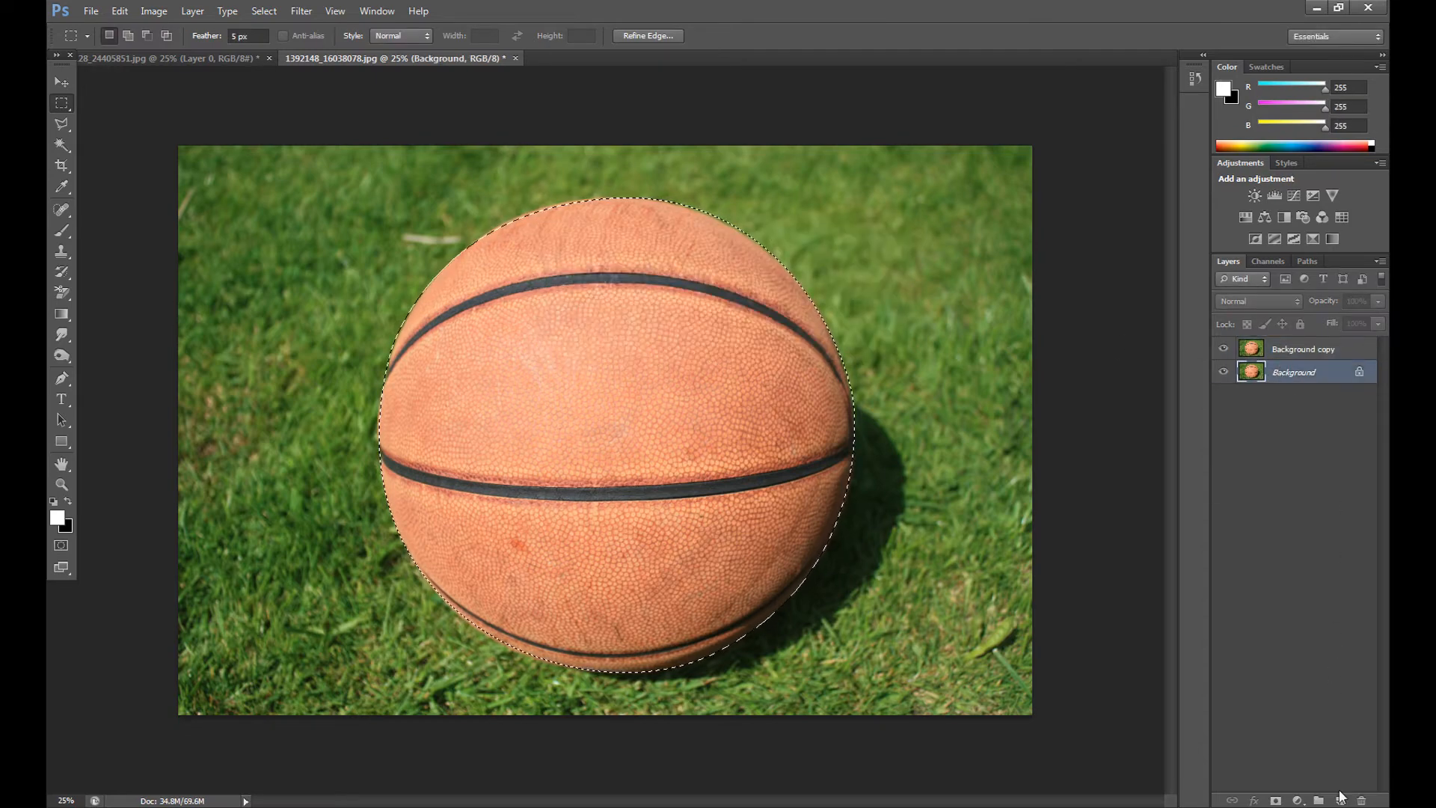
{"action": "left_click", "coordinate": [1338, 799]}
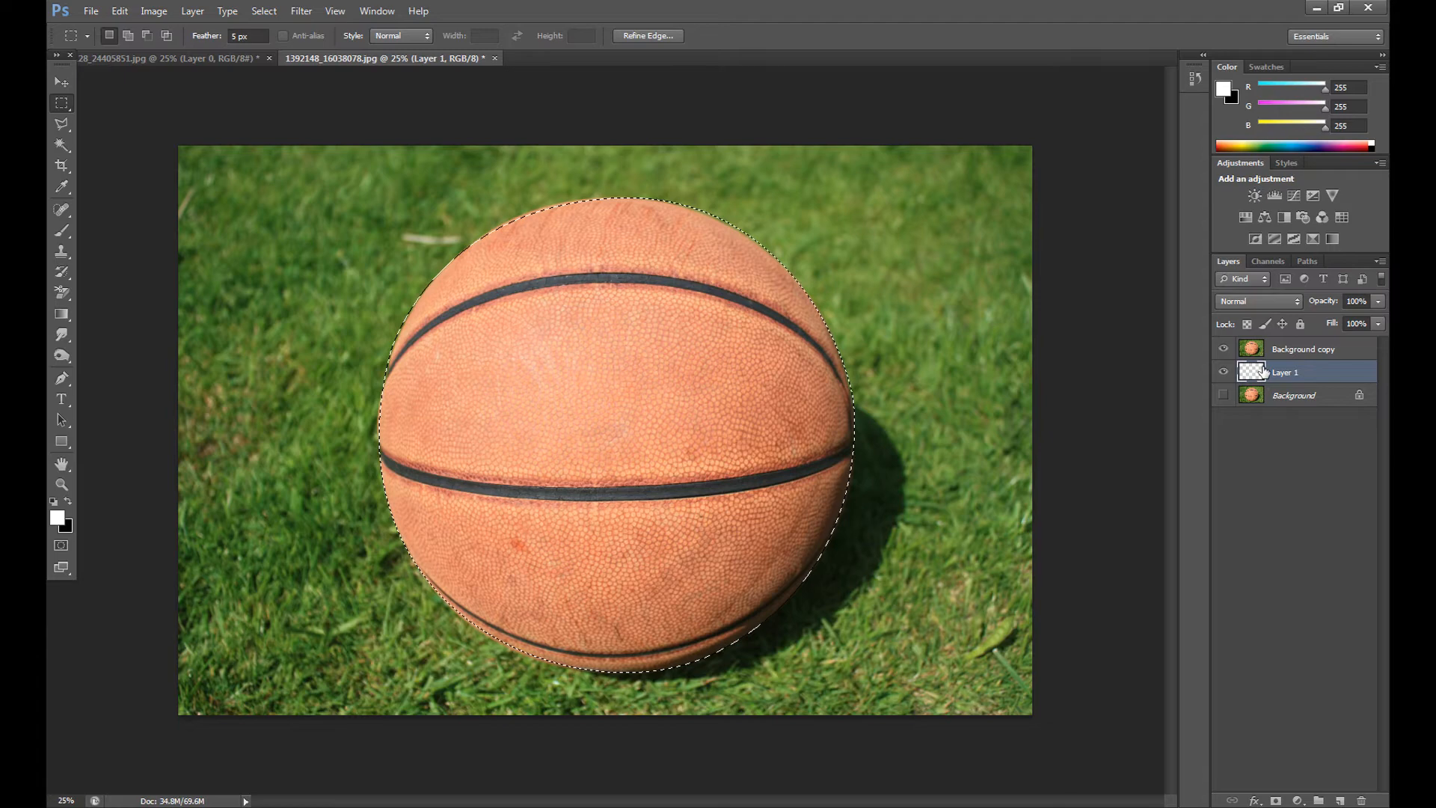
{"action": "left_click", "coordinate": [1302, 348]}
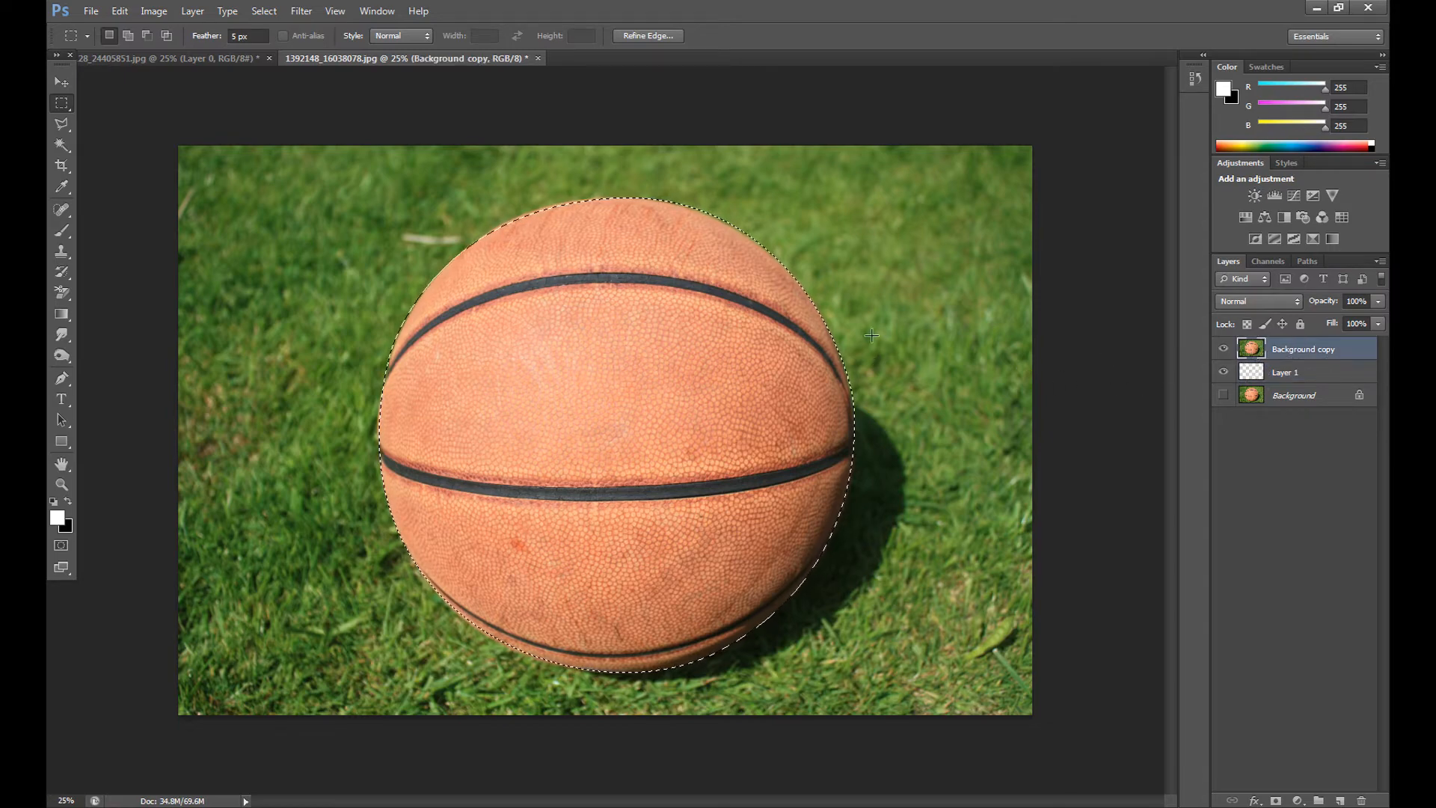
{"action": "mouse_move", "coordinate": [836, 265]}
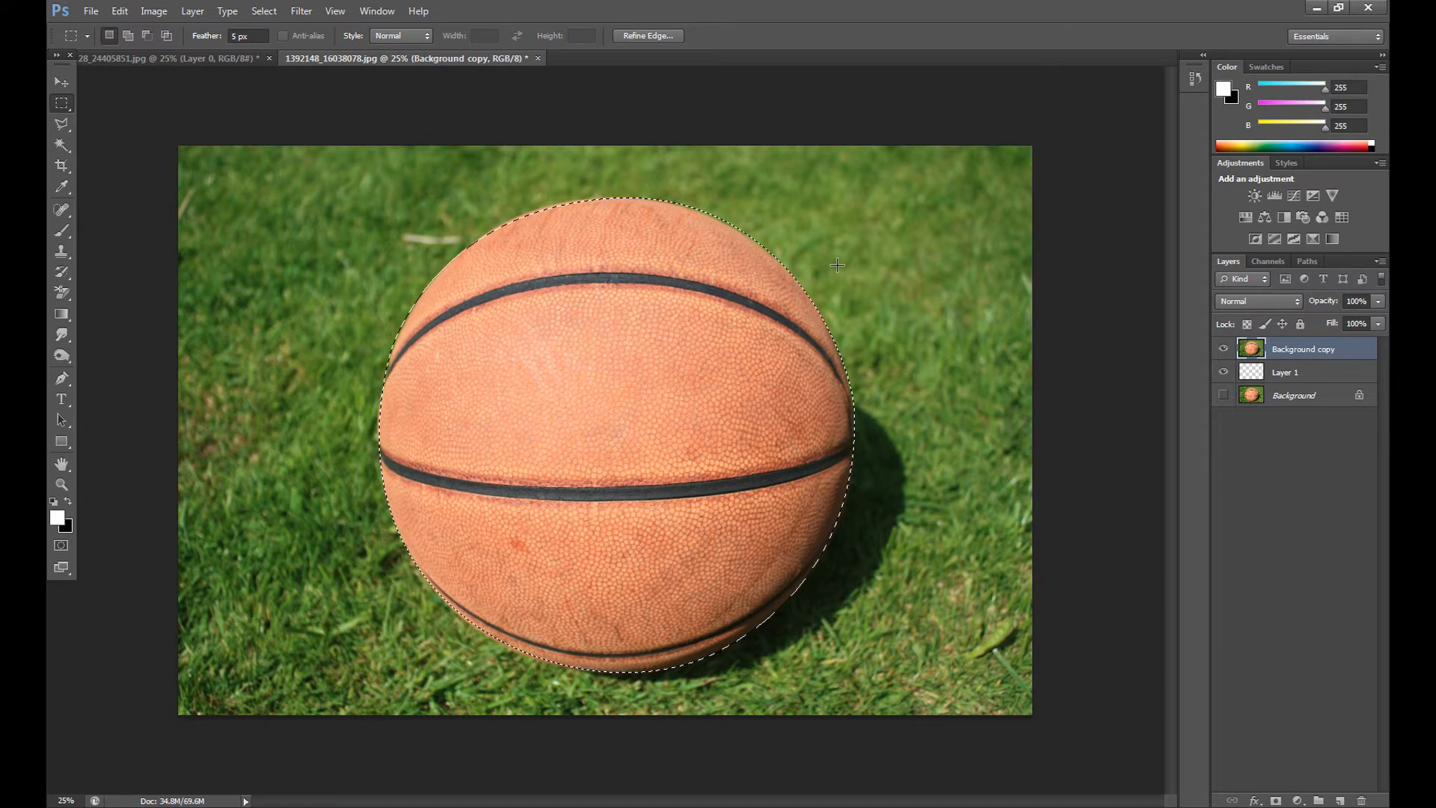
Step: Invert the ball selection, cut the grass onto Layer 2, and hide that layer
{"action": "right_click", "coordinate": [836, 267]}
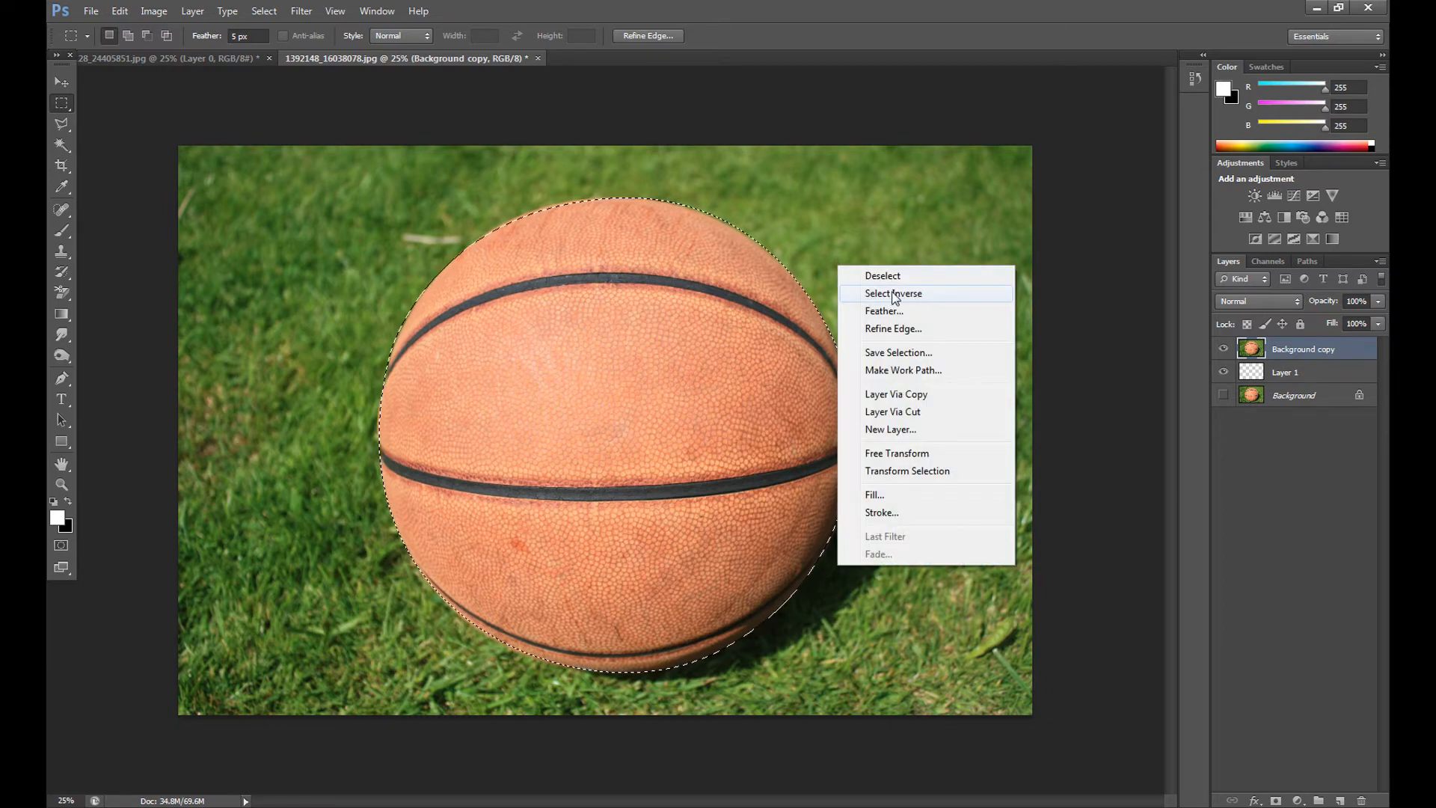
{"action": "left_click", "coordinate": [893, 293]}
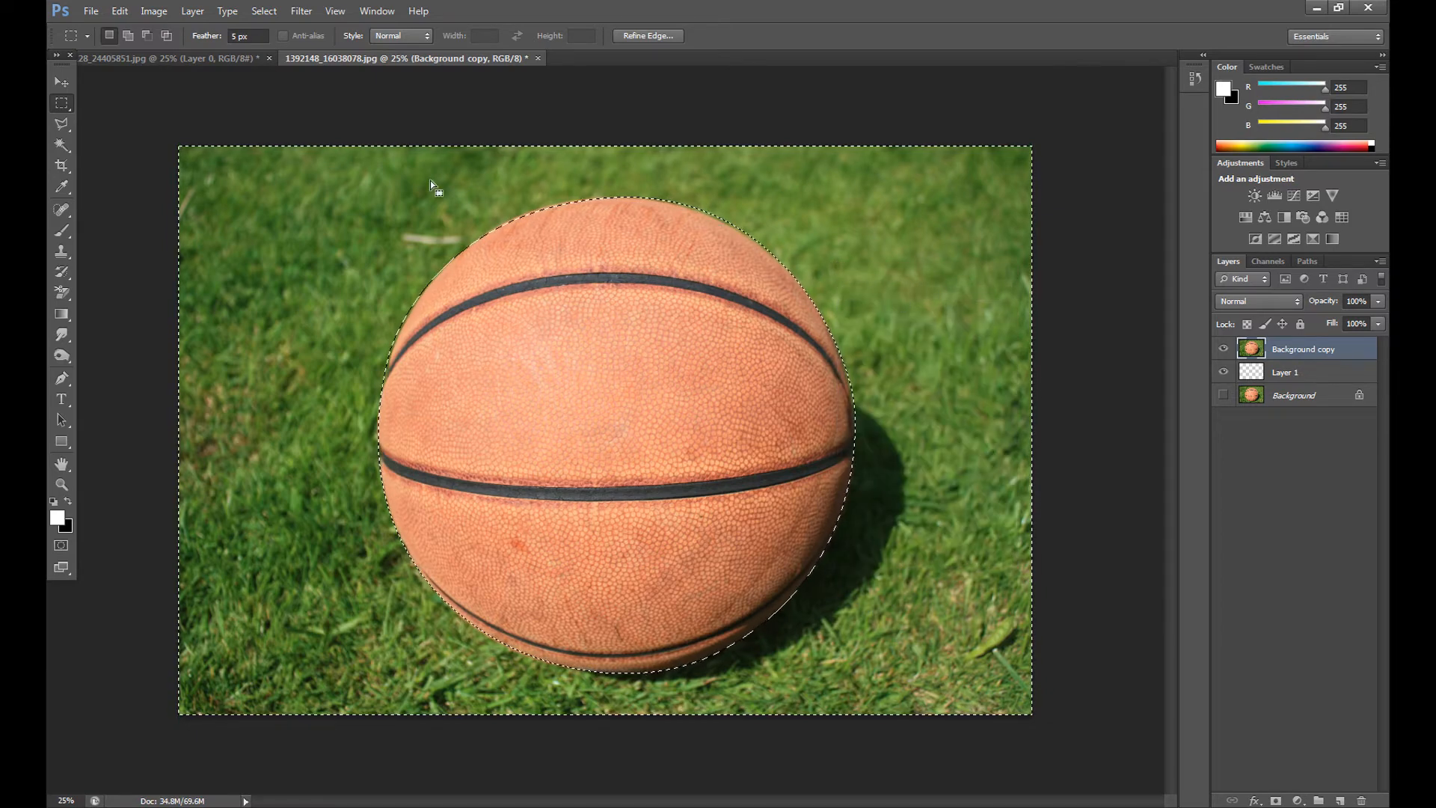
{"action": "mouse_move", "coordinate": [865, 172]}
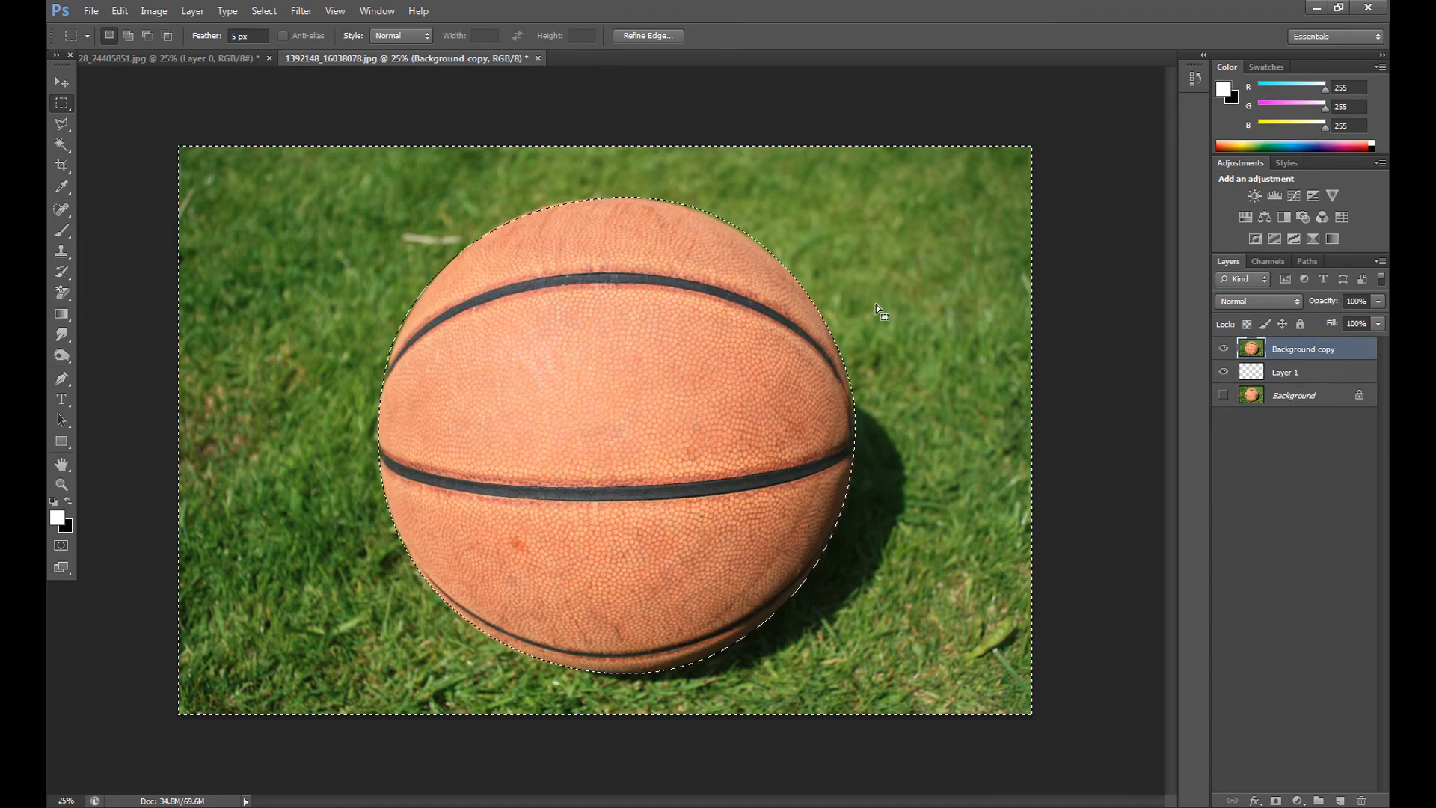
{"action": "right_click", "coordinate": [877, 309]}
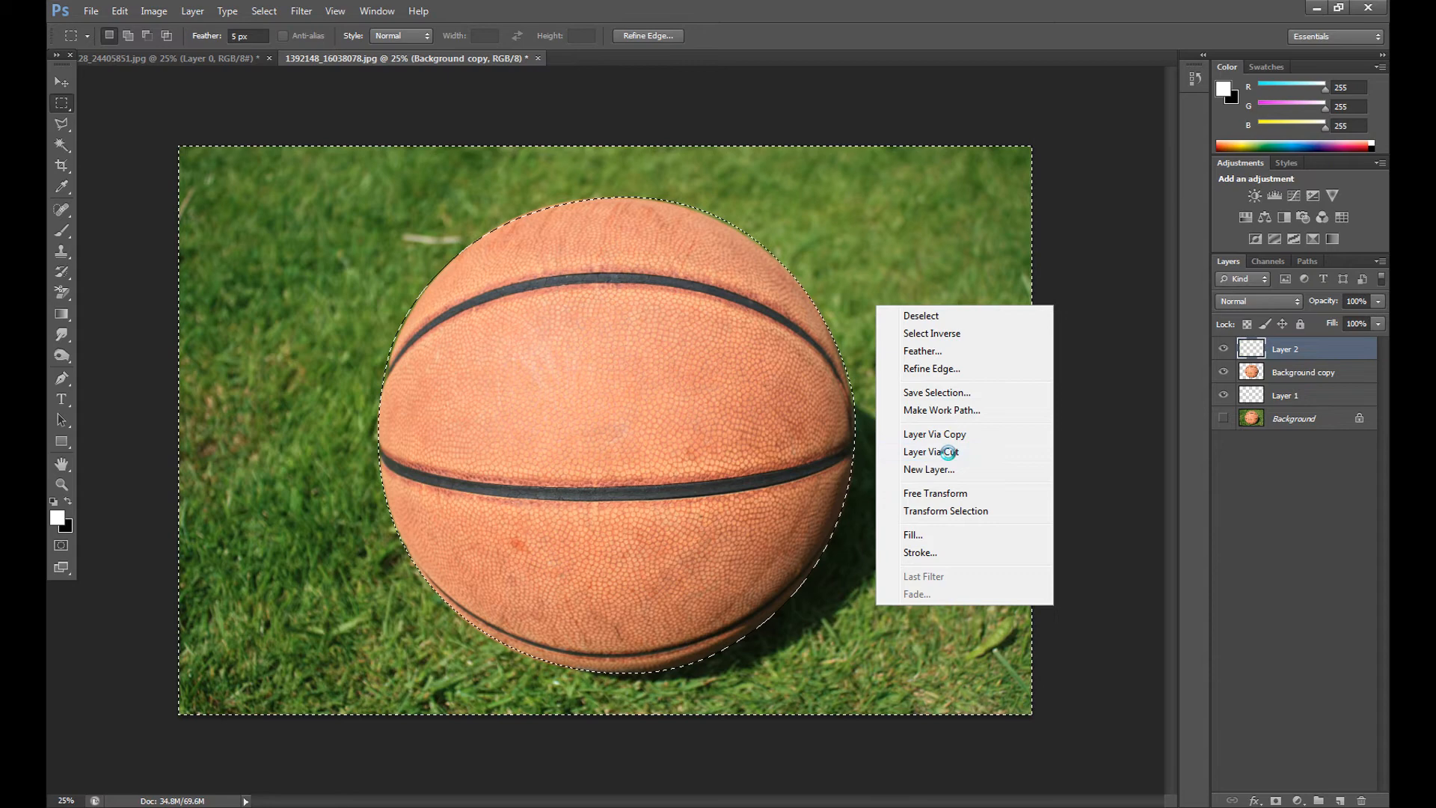
{"action": "left_click", "coordinate": [930, 452]}
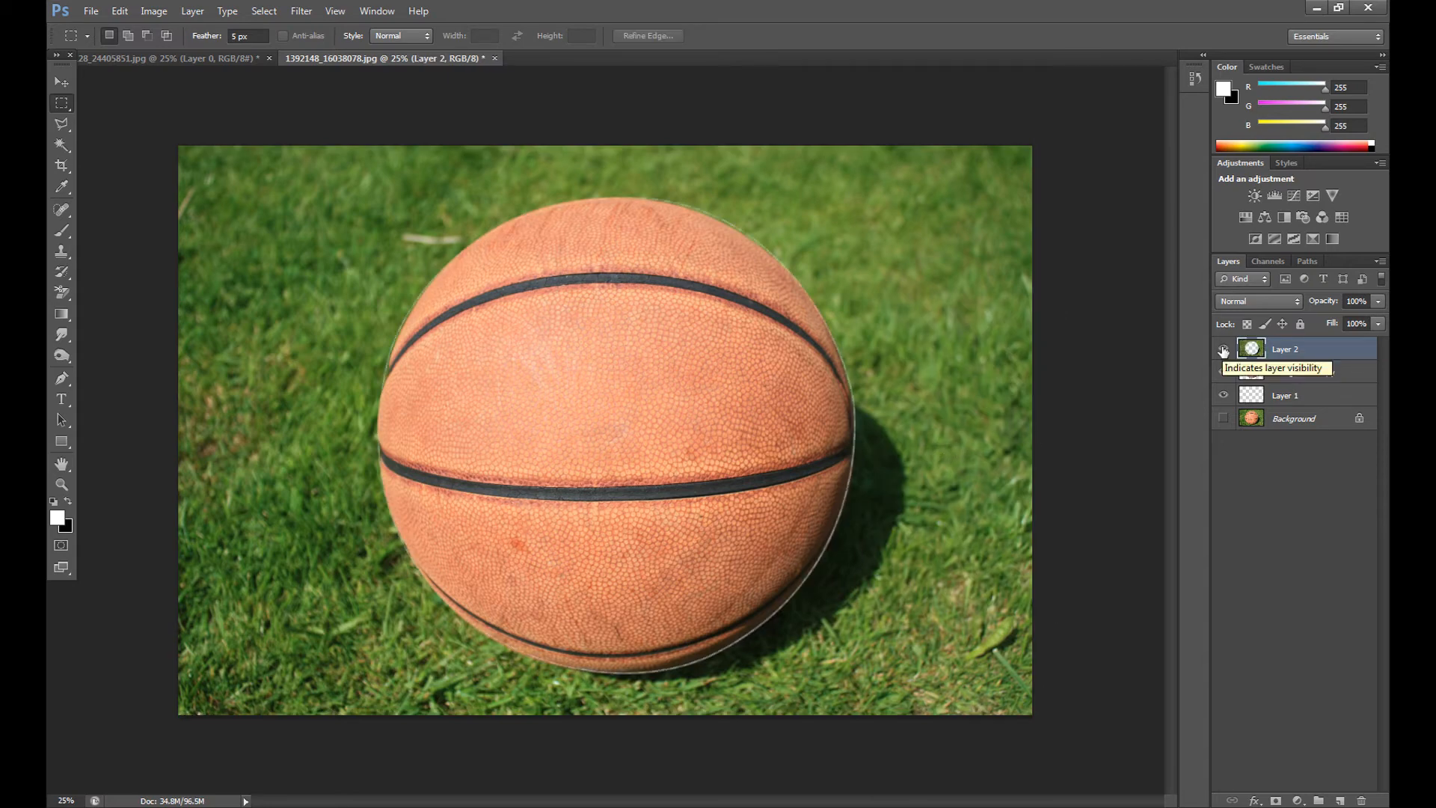
{"action": "left_click", "coordinate": [1223, 350]}
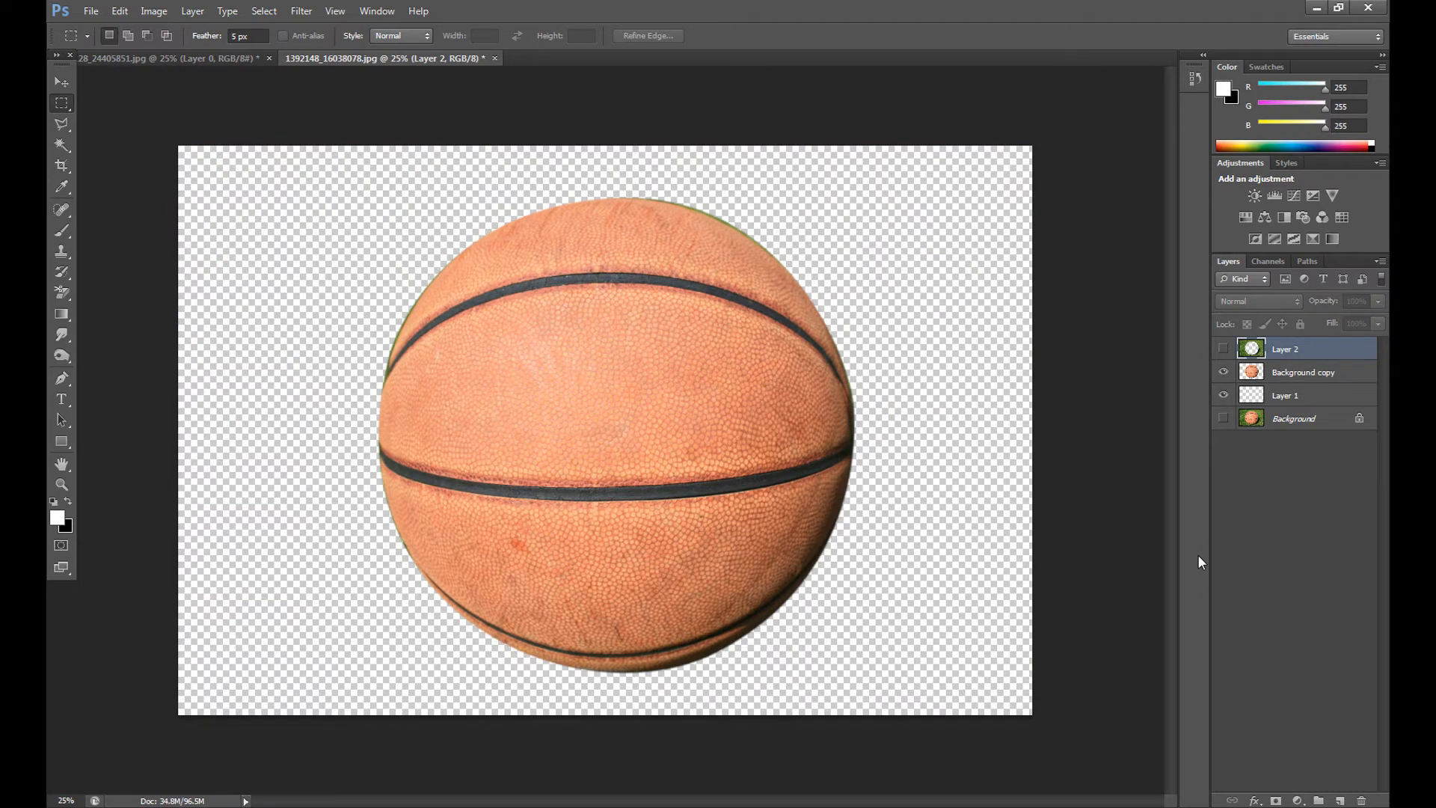
{"action": "right_click", "coordinate": [1285, 348]}
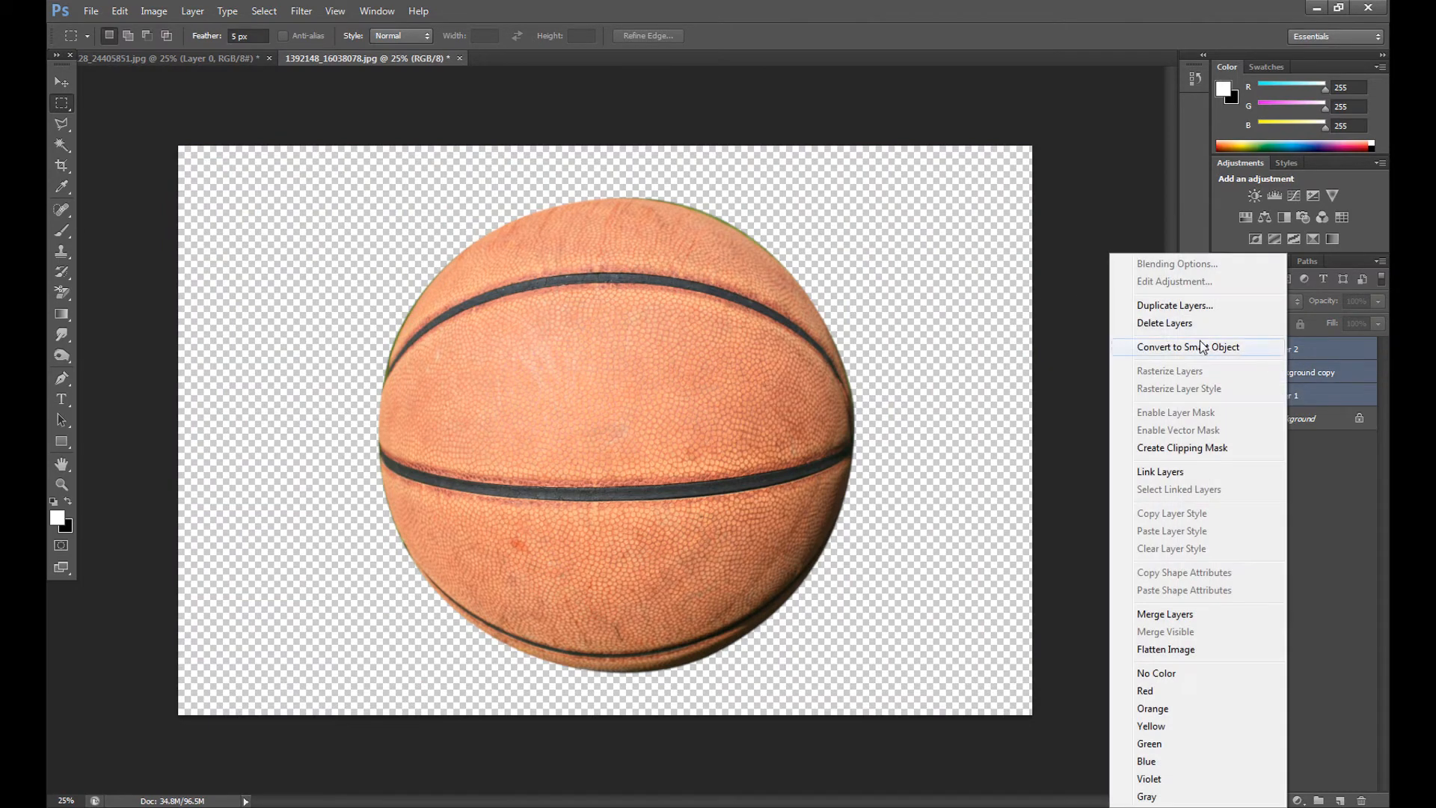
Step: Delete the extra layers, then trace around the basketball with the Polygonal Lasso Tool
{"action": "left_click", "coordinate": [1166, 650]}
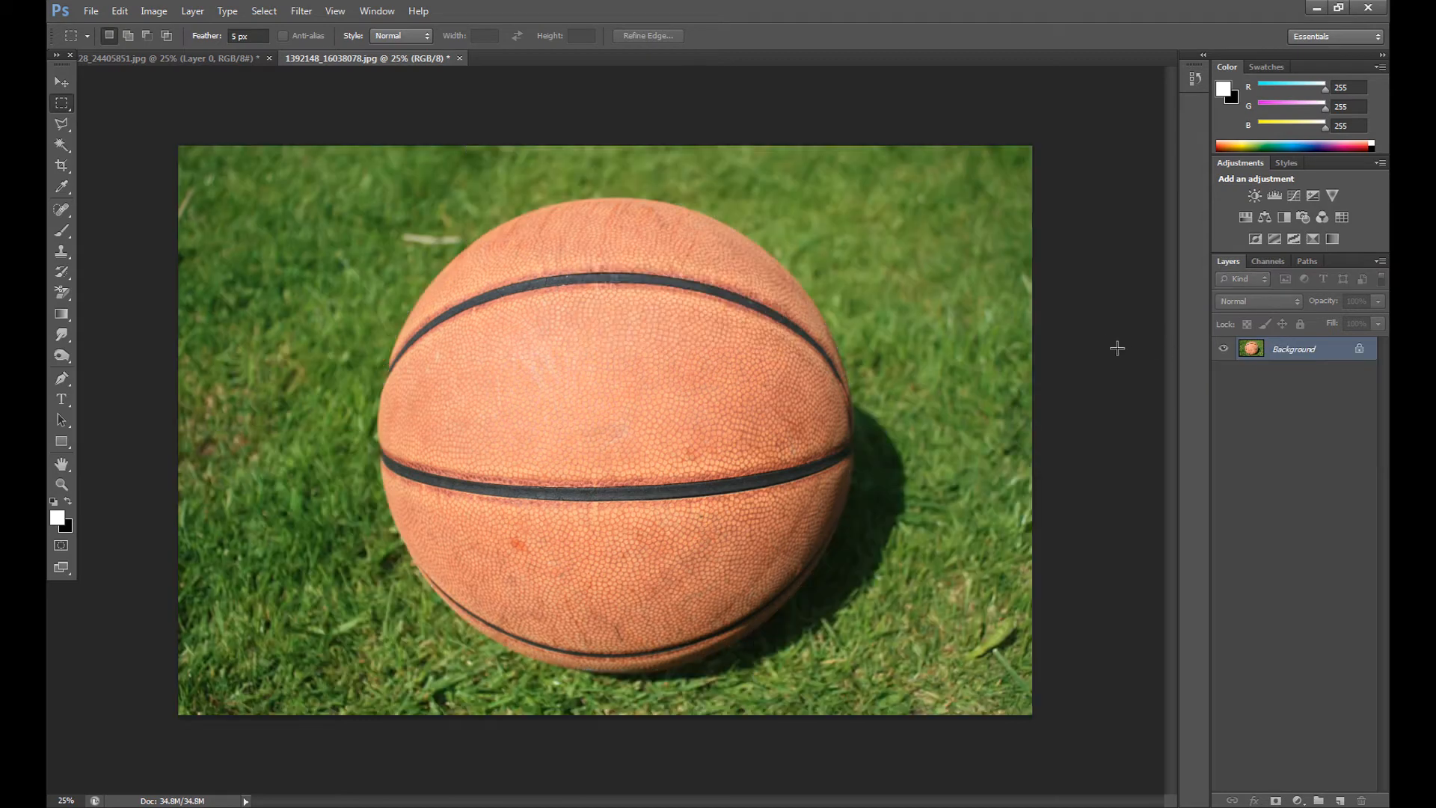
{"action": "mouse_move", "coordinate": [57, 126]}
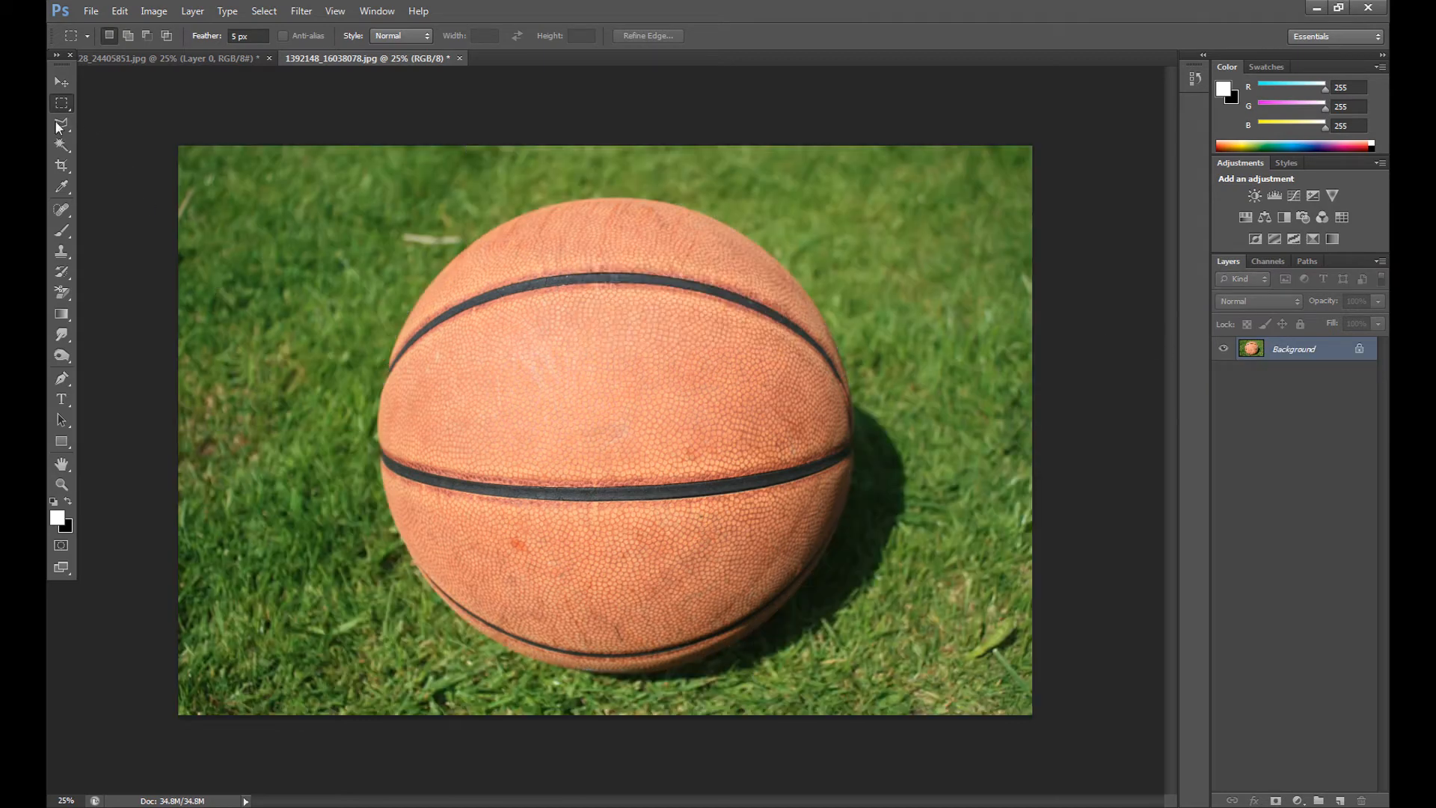
{"action": "right_click", "coordinate": [62, 123]}
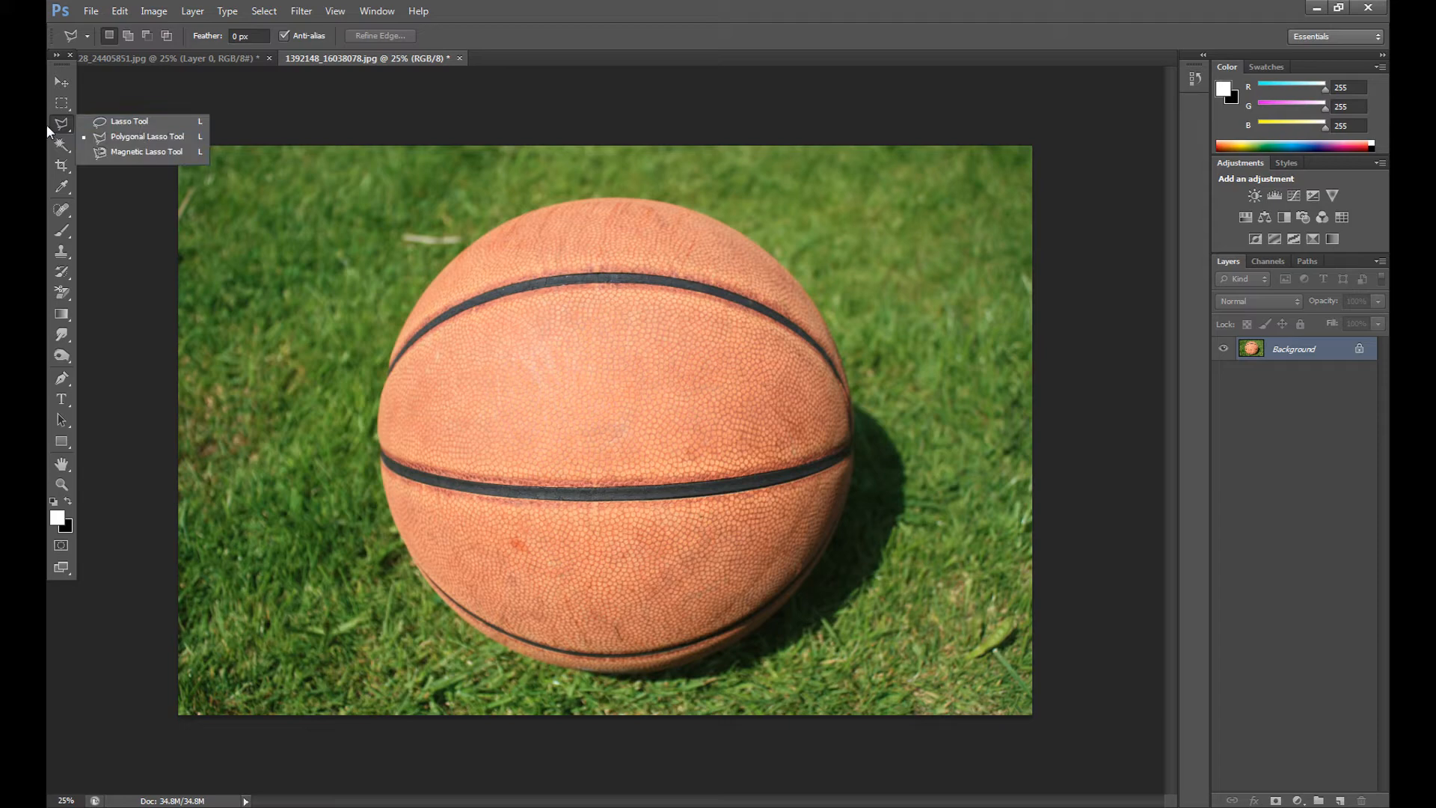
{"action": "mouse_move", "coordinate": [127, 121]}
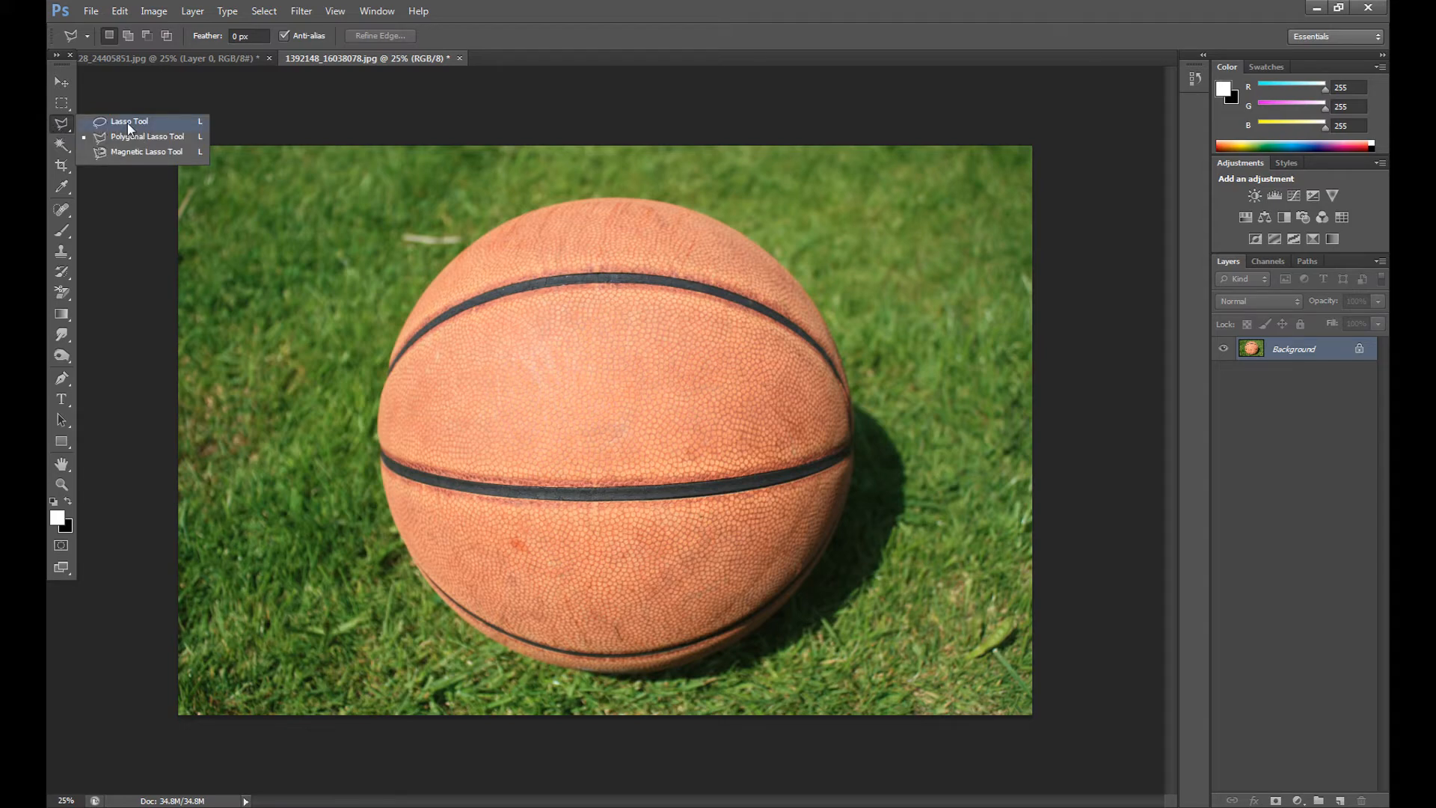
{"action": "left_click", "coordinate": [128, 121]}
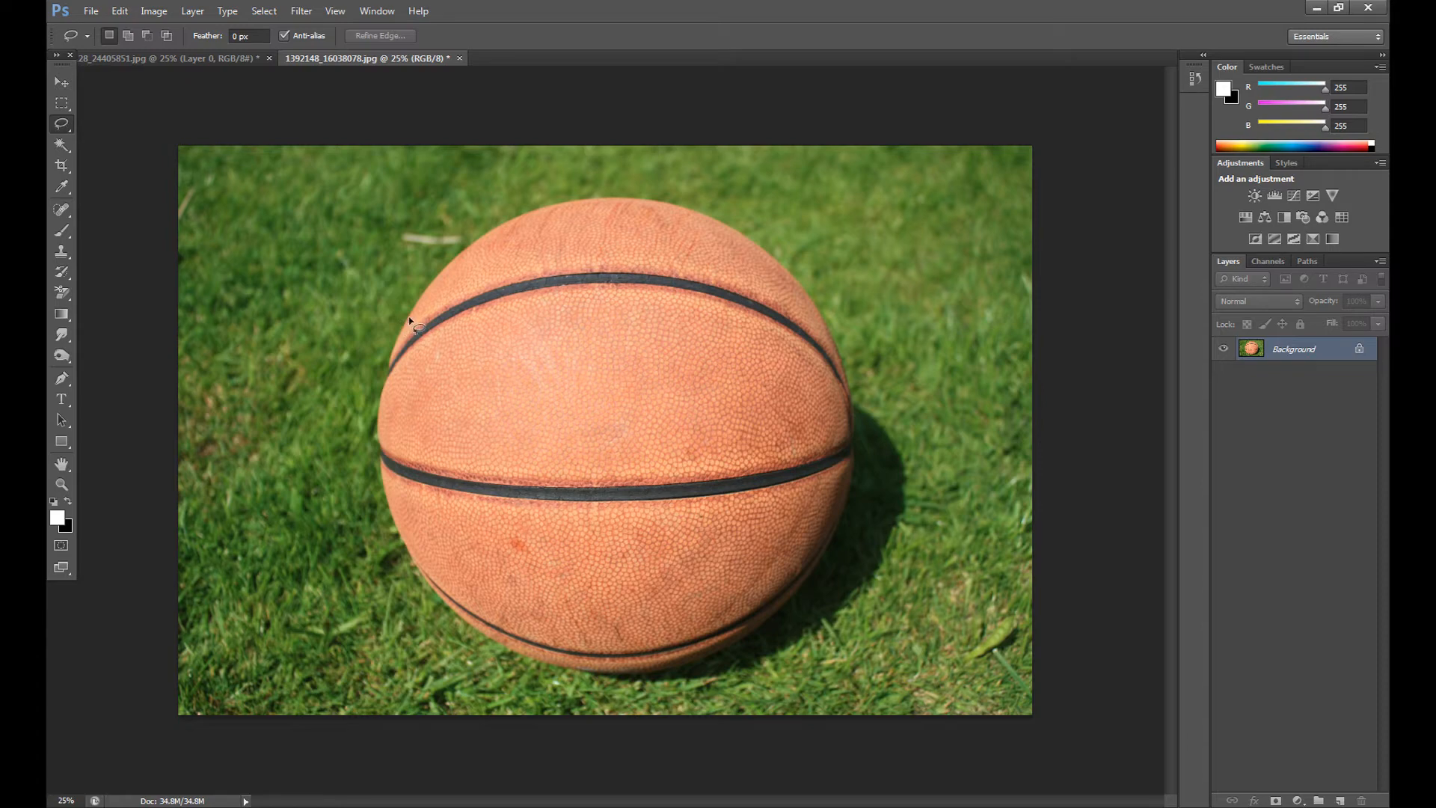
{"action": "mouse_move", "coordinate": [75, 131]}
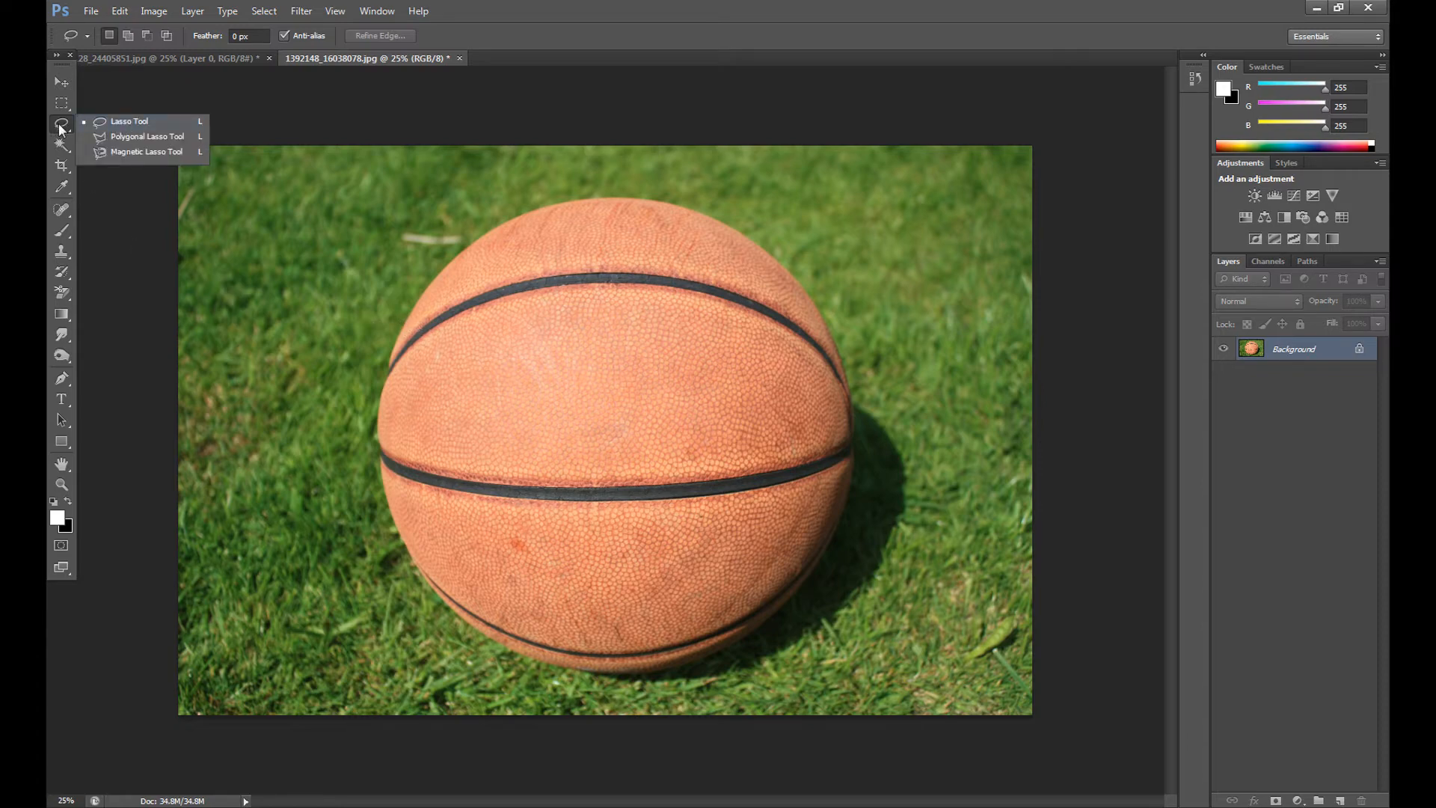
{"action": "mouse_move", "coordinate": [129, 121]}
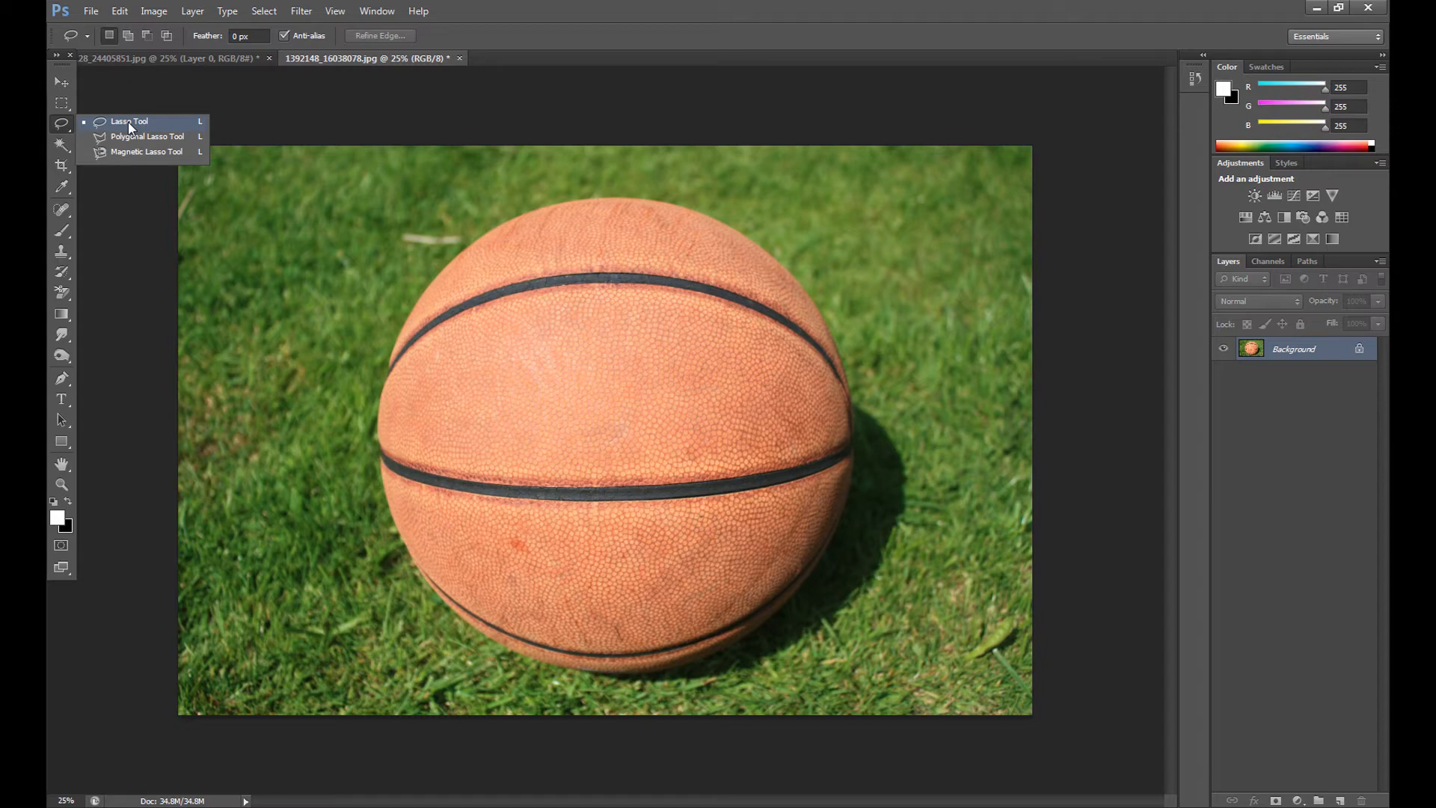
{"action": "mouse_move", "coordinate": [147, 136]}
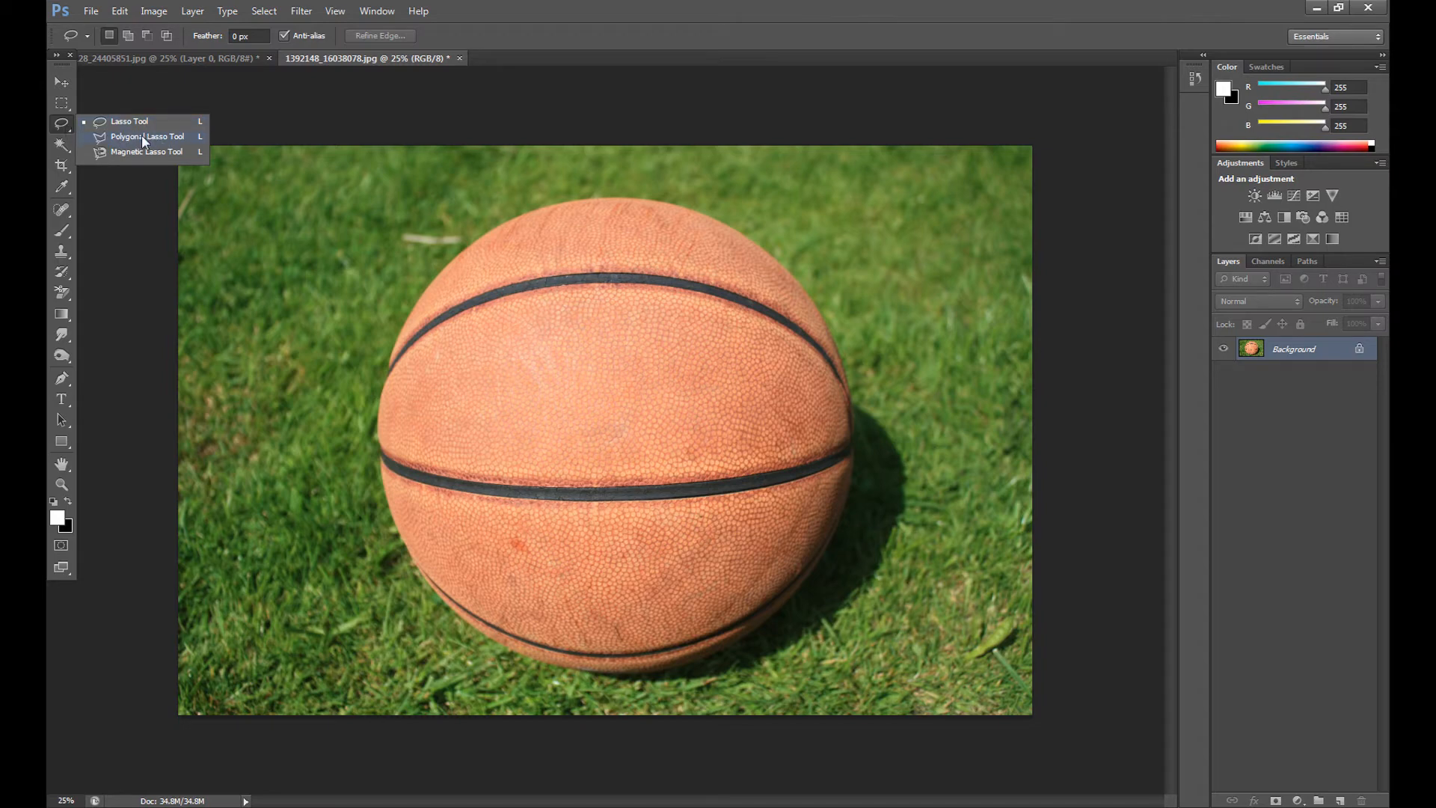
{"action": "left_click", "coordinate": [147, 135]}
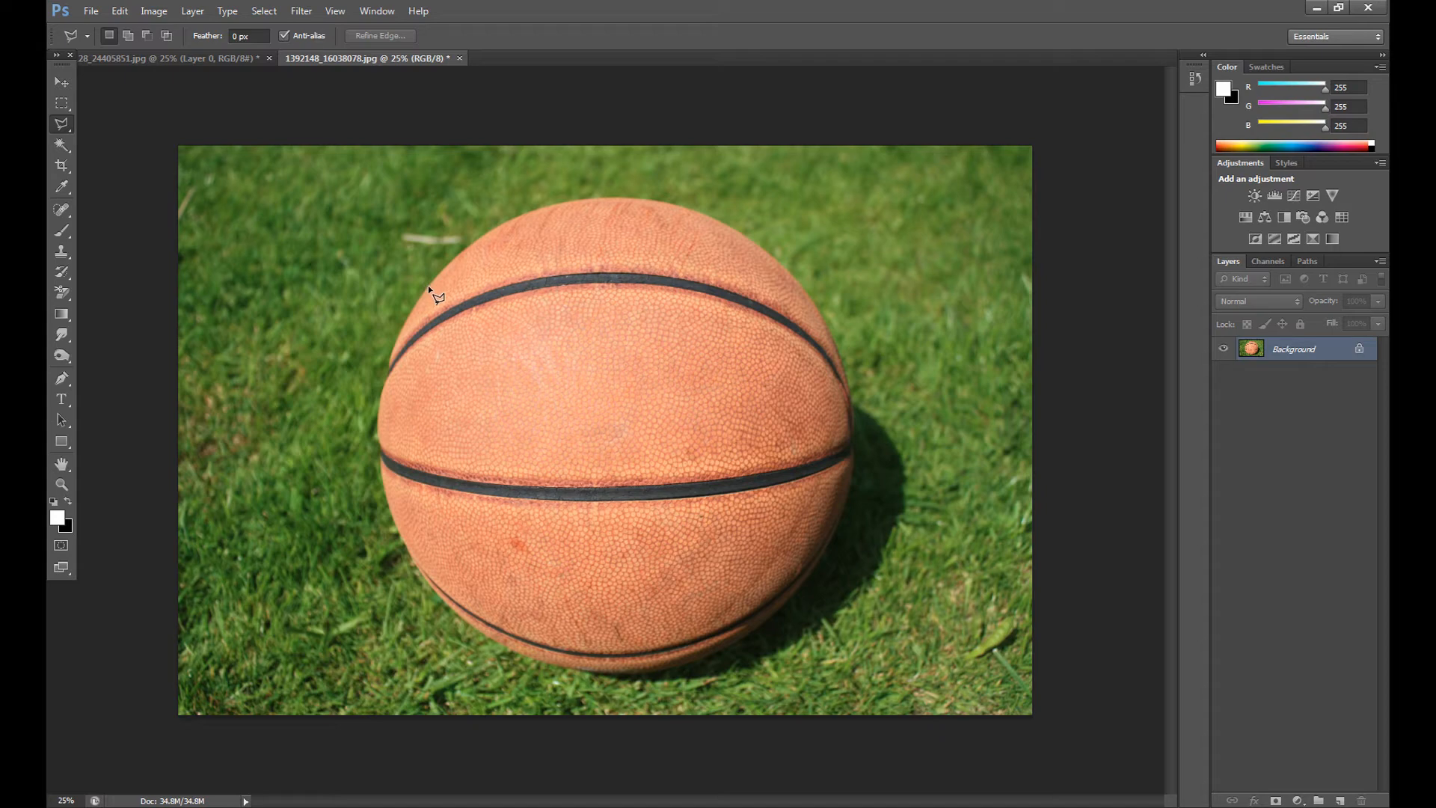
{"action": "mouse_move", "coordinate": [462, 262]}
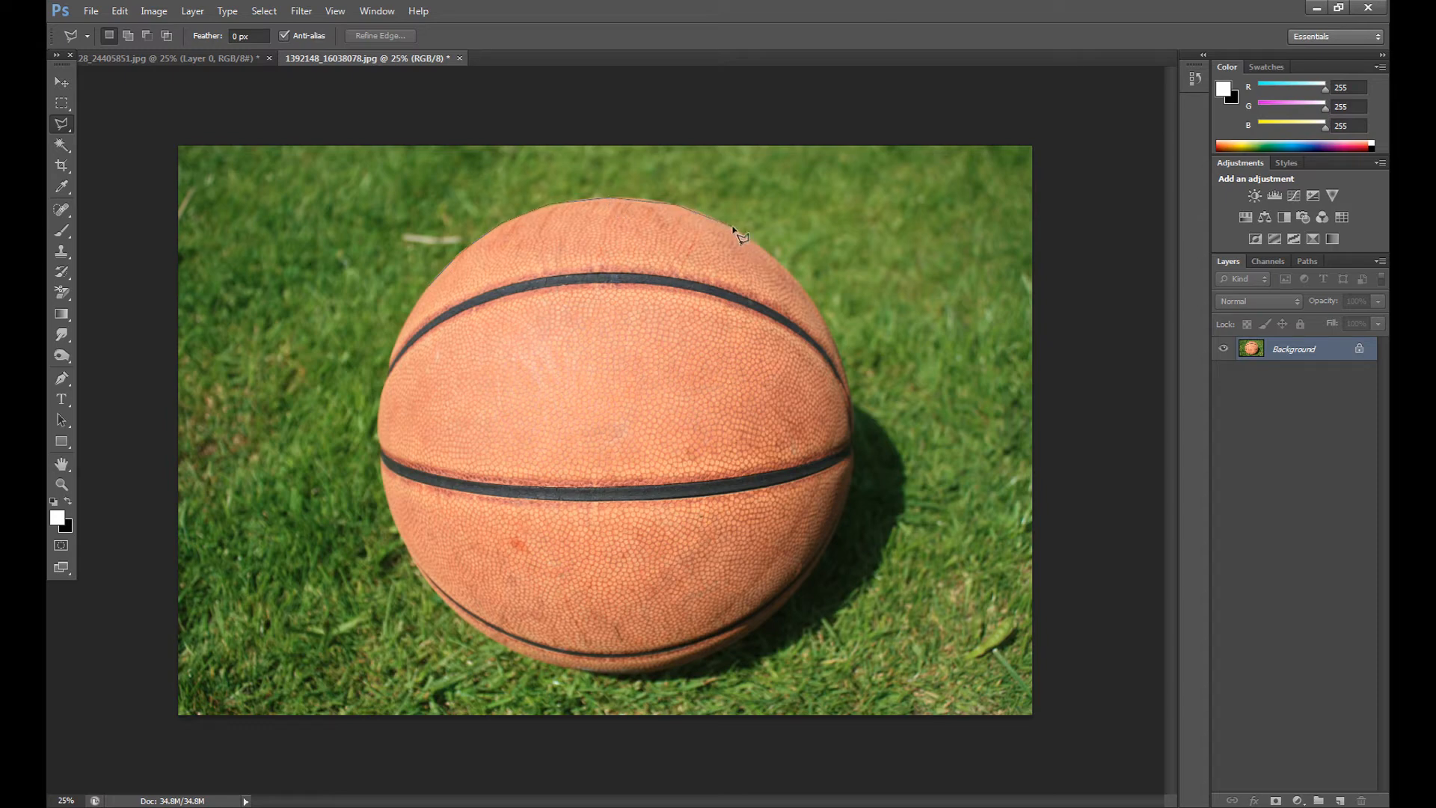
{"action": "mouse_move", "coordinate": [837, 358]}
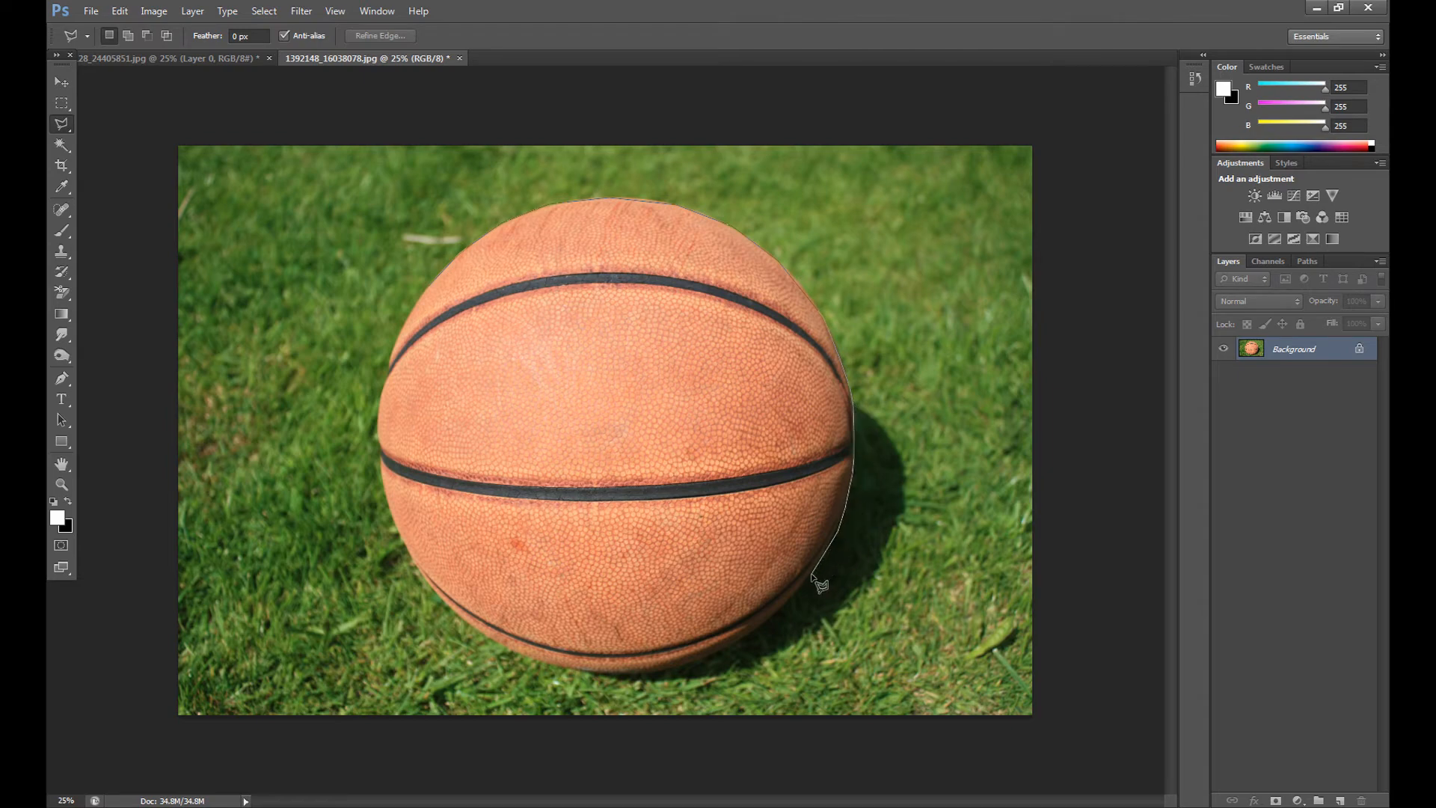
{"action": "left_click", "coordinate": [719, 664]}
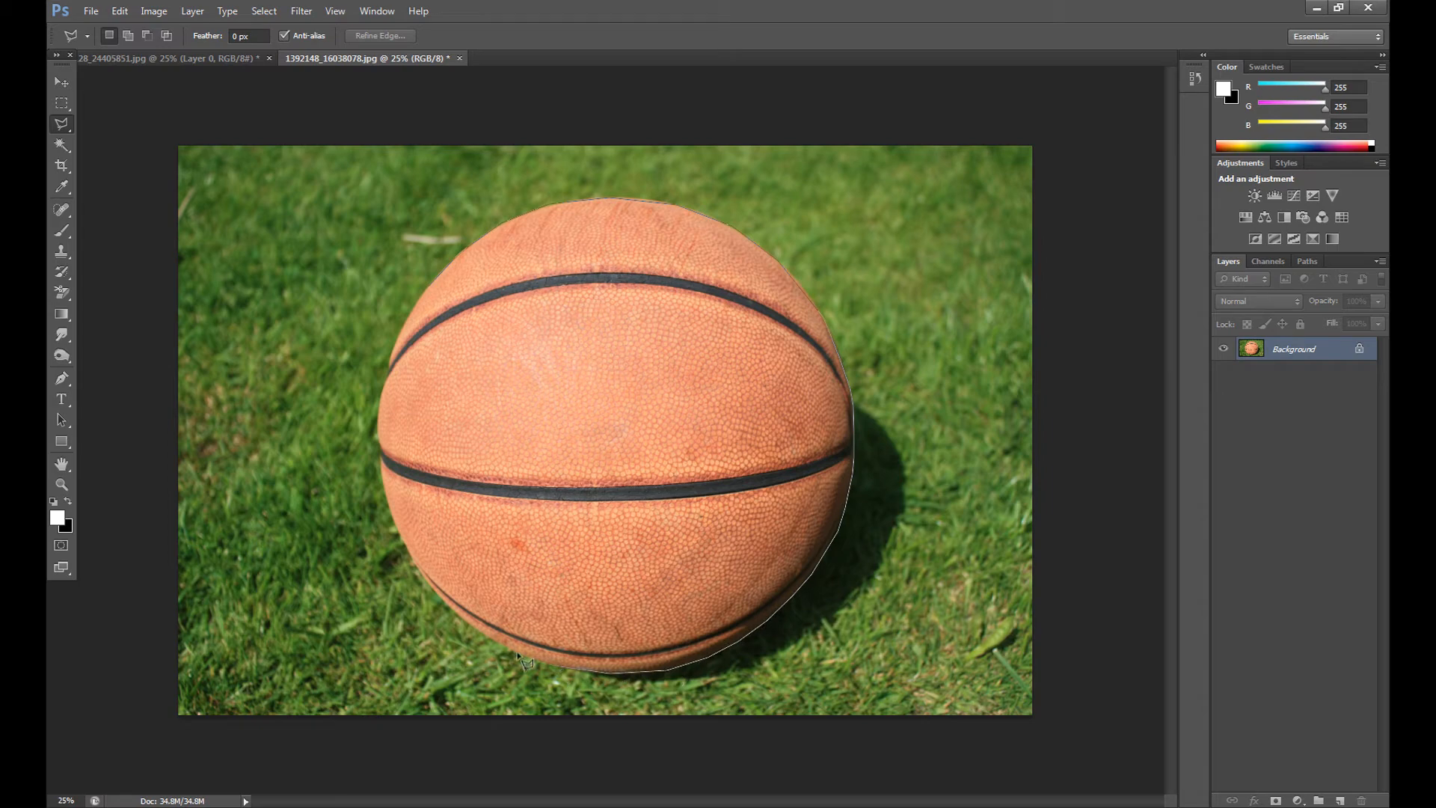
{"action": "mouse_move", "coordinate": [417, 563]}
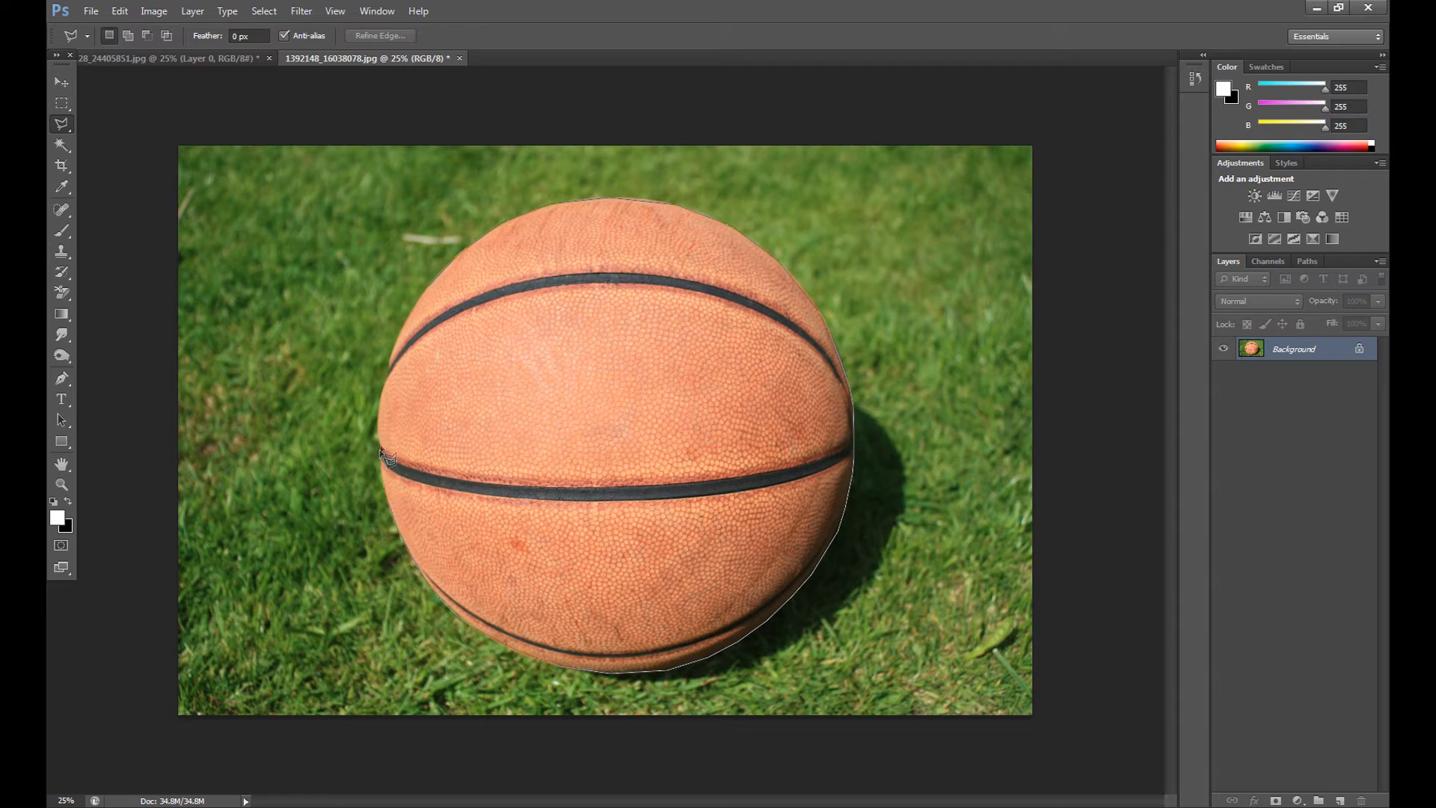
{"action": "mouse_move", "coordinate": [385, 389]}
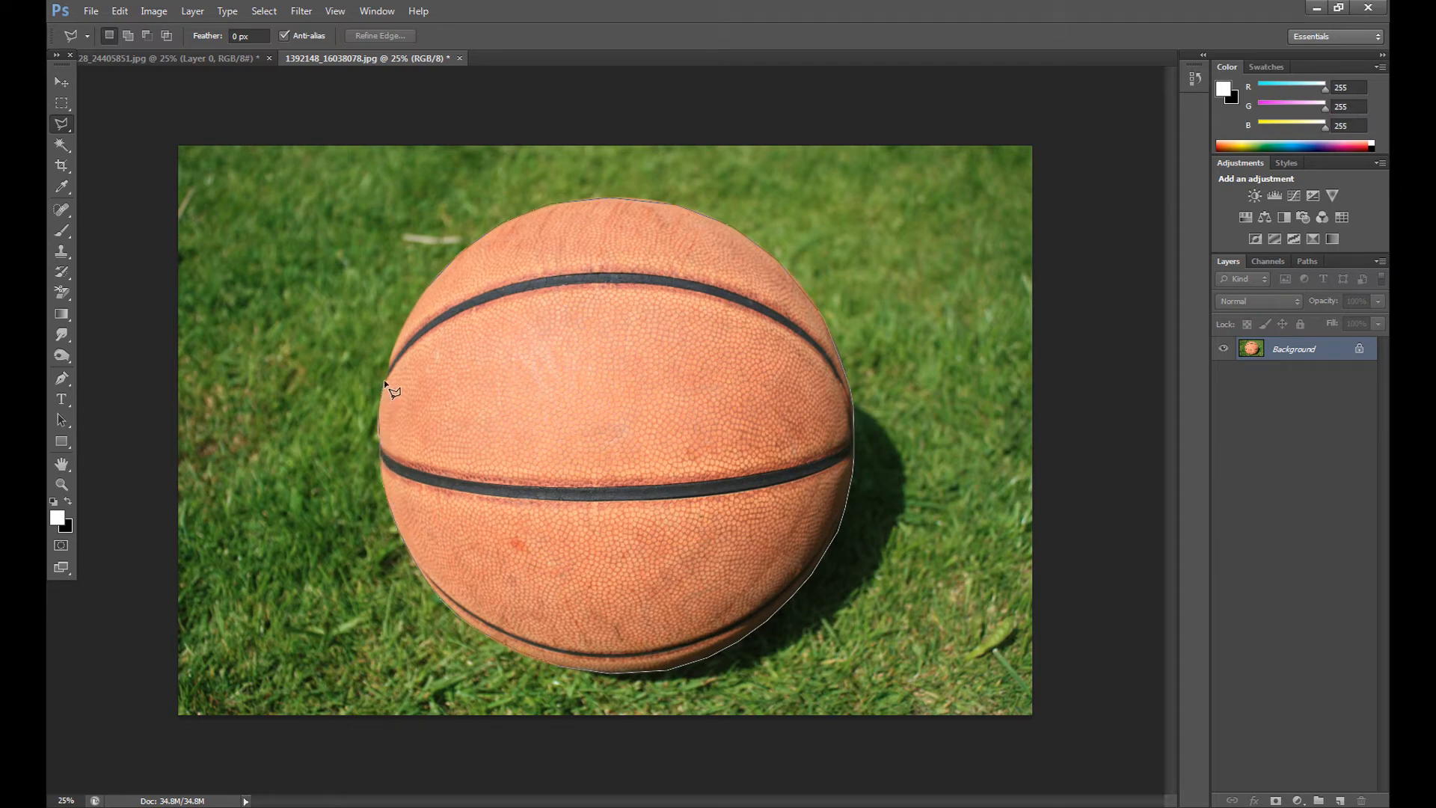
{"action": "mouse_move", "coordinate": [406, 348]}
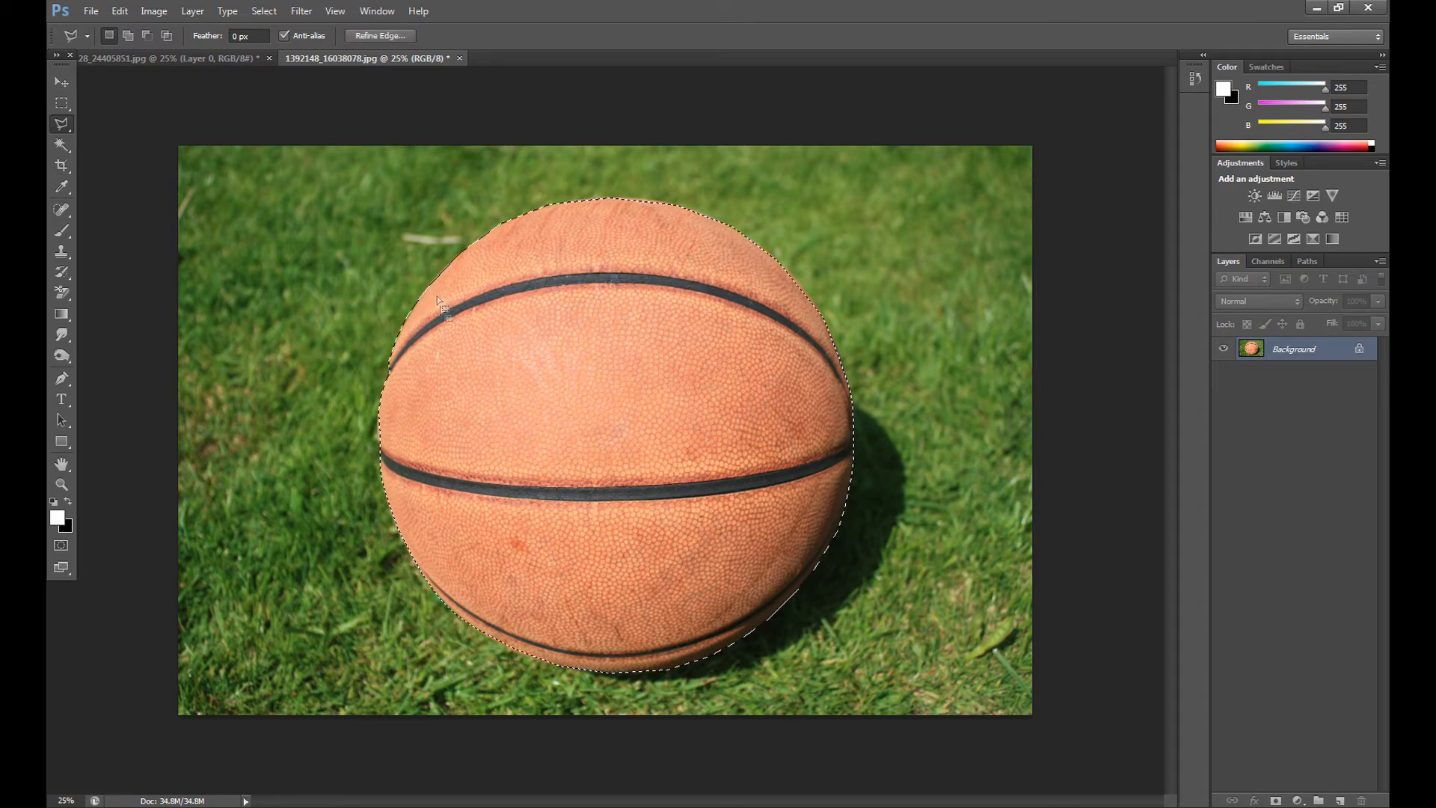
{"action": "mouse_move", "coordinate": [801, 304]}
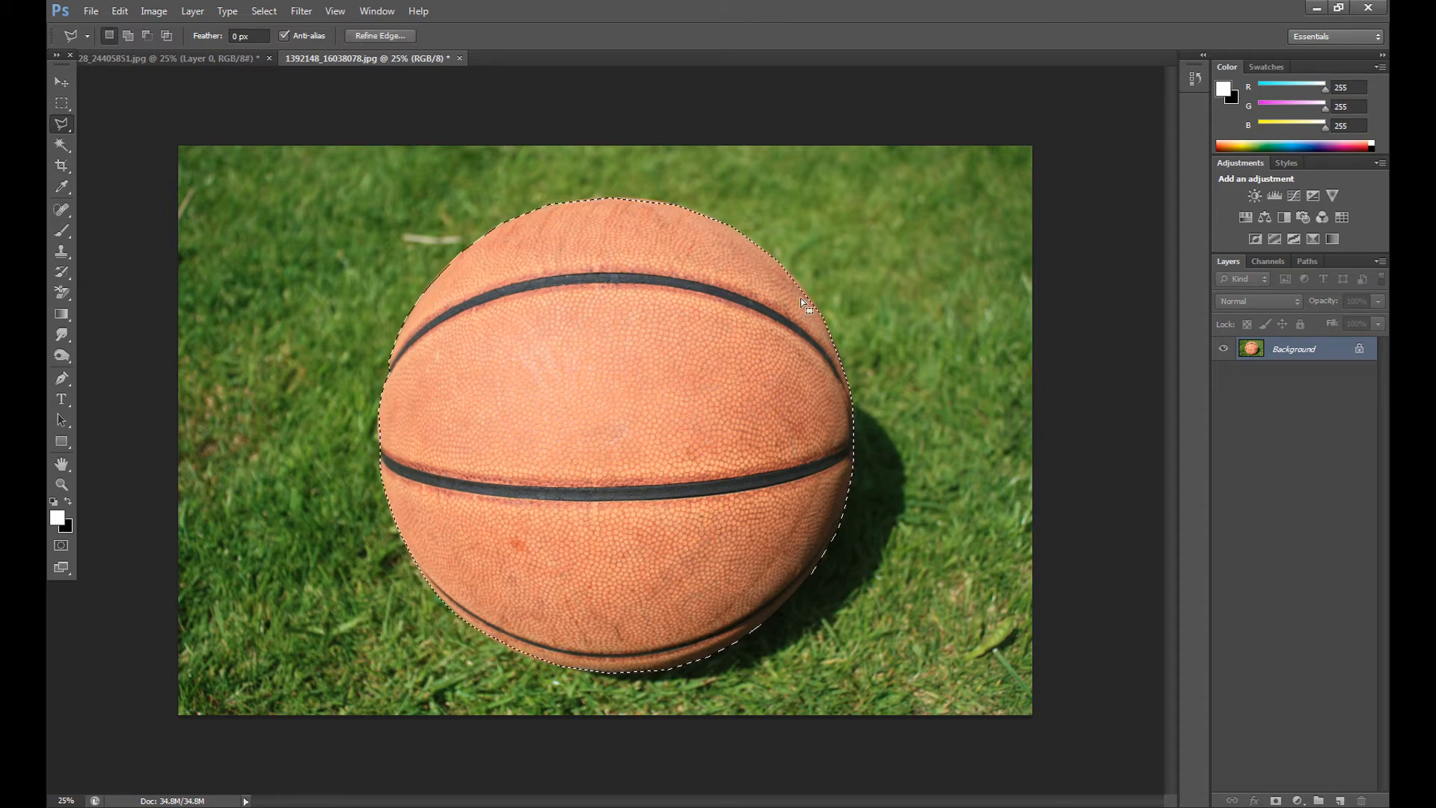
Step: Dismiss the selection context menu and deselect the lasso outline around the basketball
{"action": "right_click", "coordinate": [805, 305]}
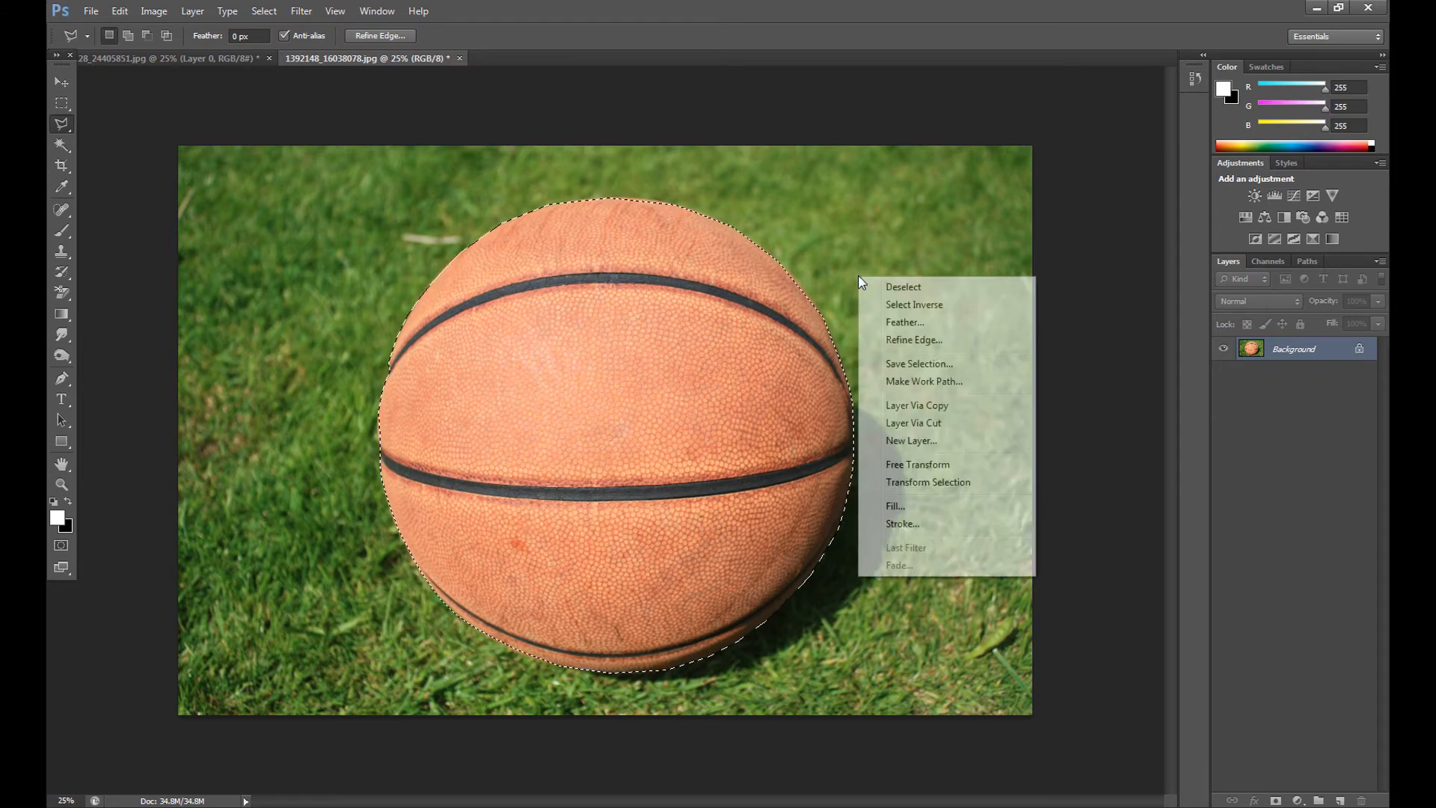
{"action": "left_click", "coordinate": [917, 405]}
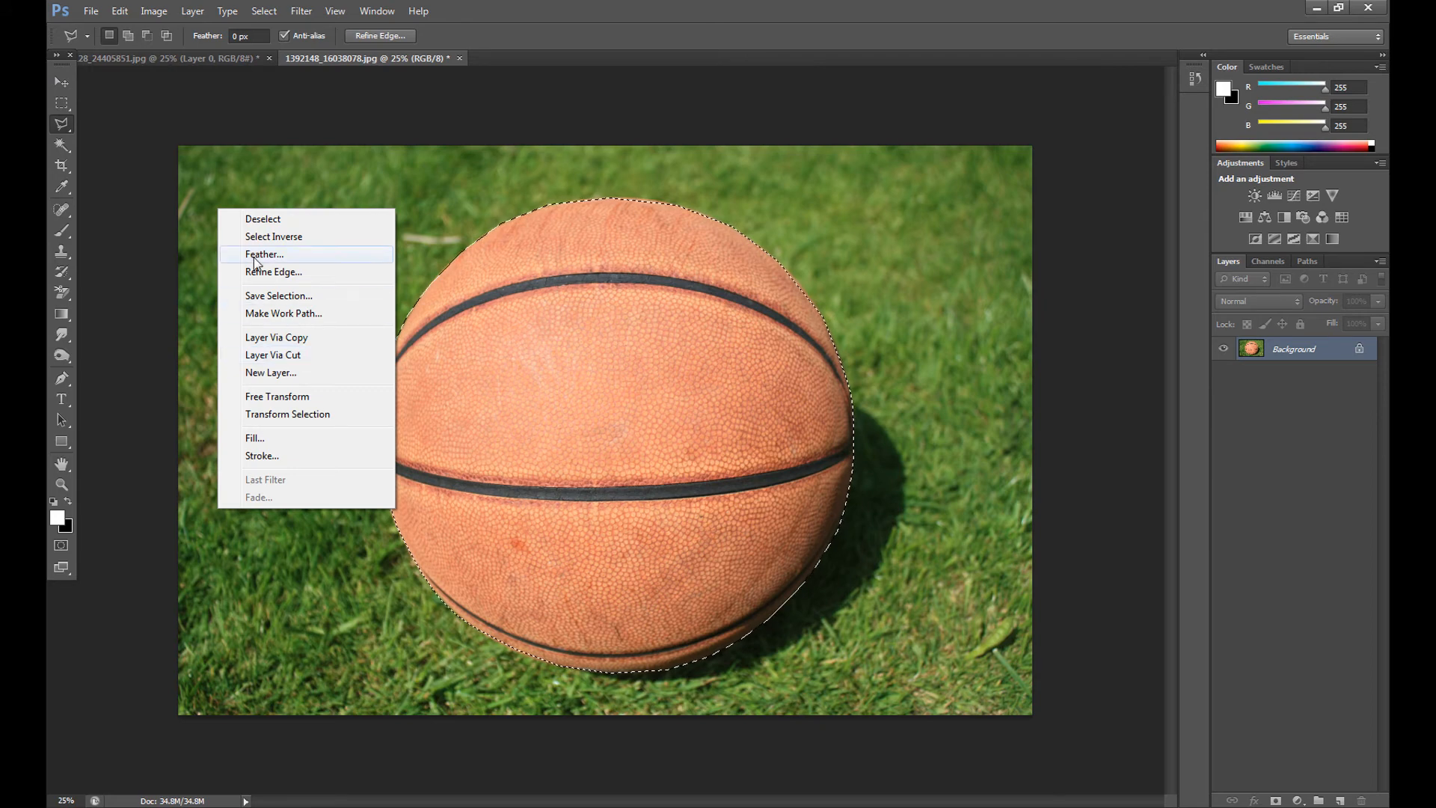
{"action": "left_click", "coordinate": [62, 124]}
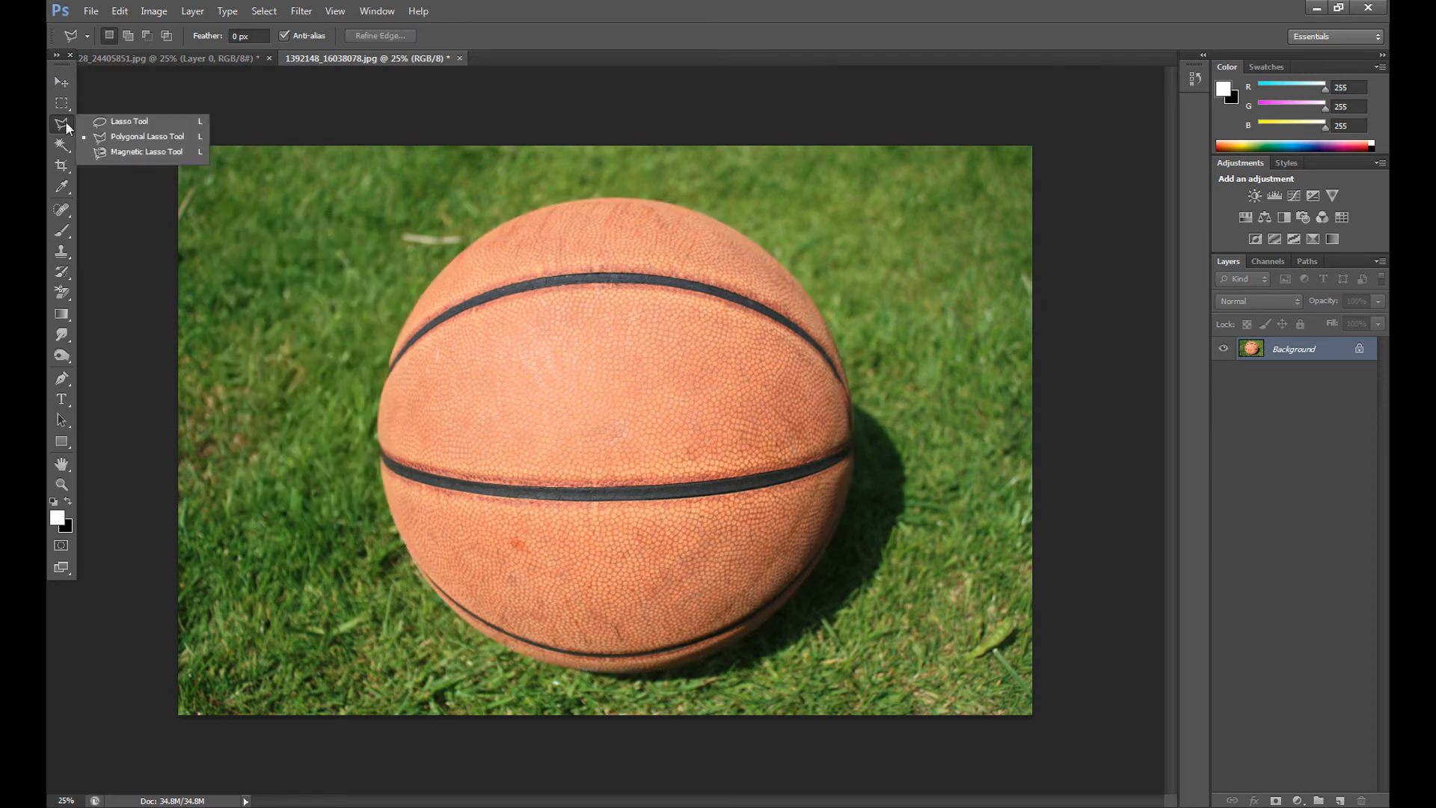
Step: Choose the Magnetic Lasso Tool from the lasso flyout
{"action": "left_click", "coordinate": [146, 151]}
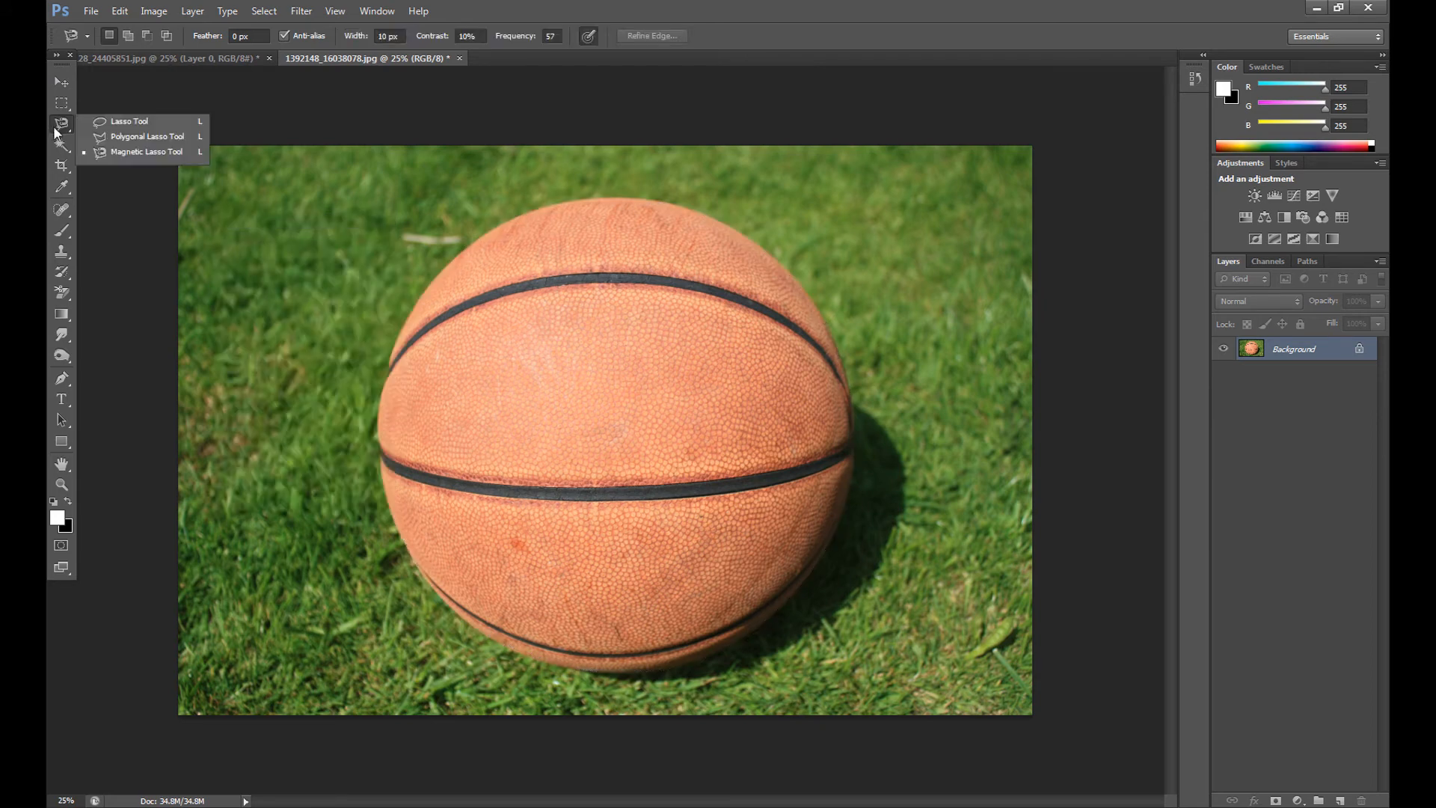
{"action": "left_click", "coordinate": [147, 151]}
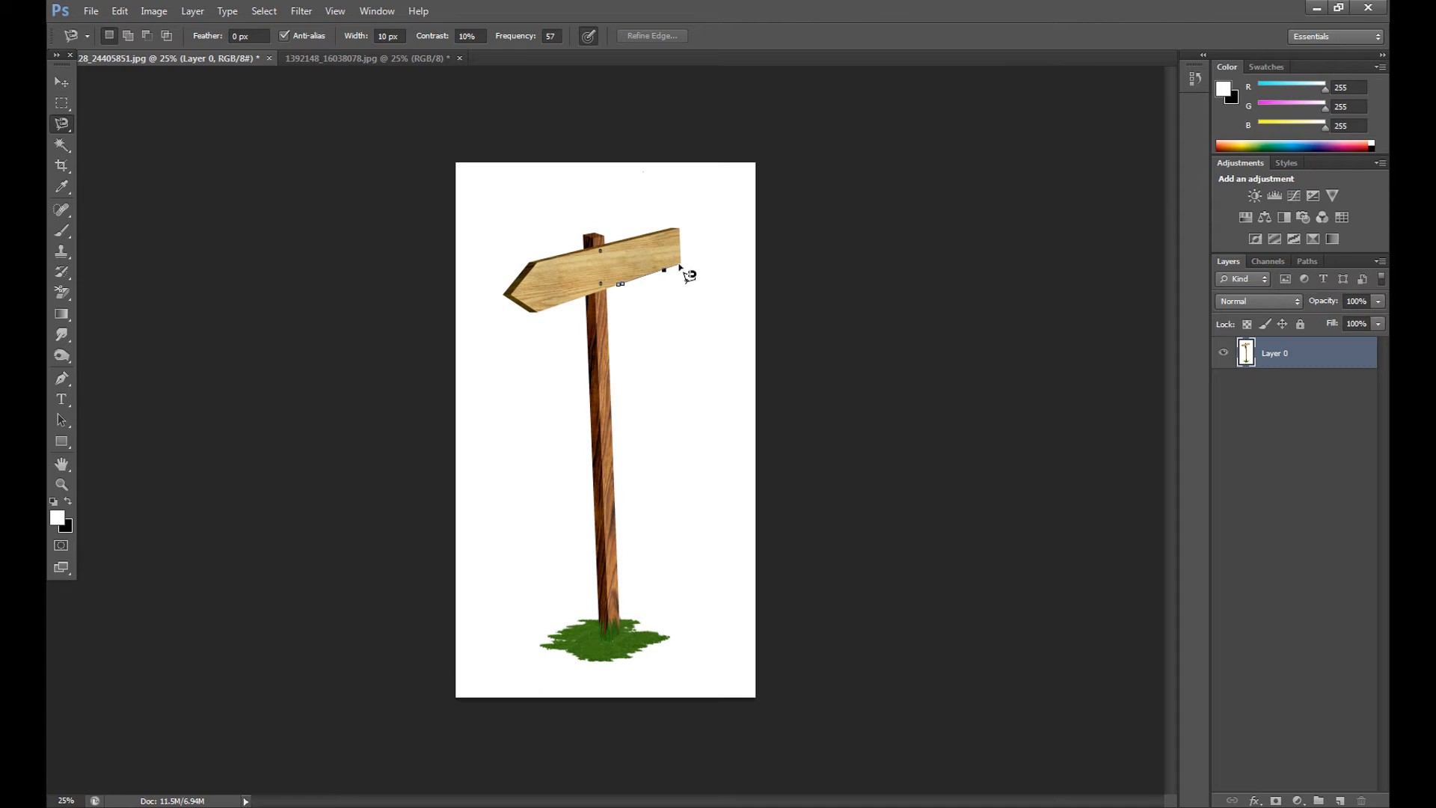
{"action": "mouse_move", "coordinate": [689, 248]}
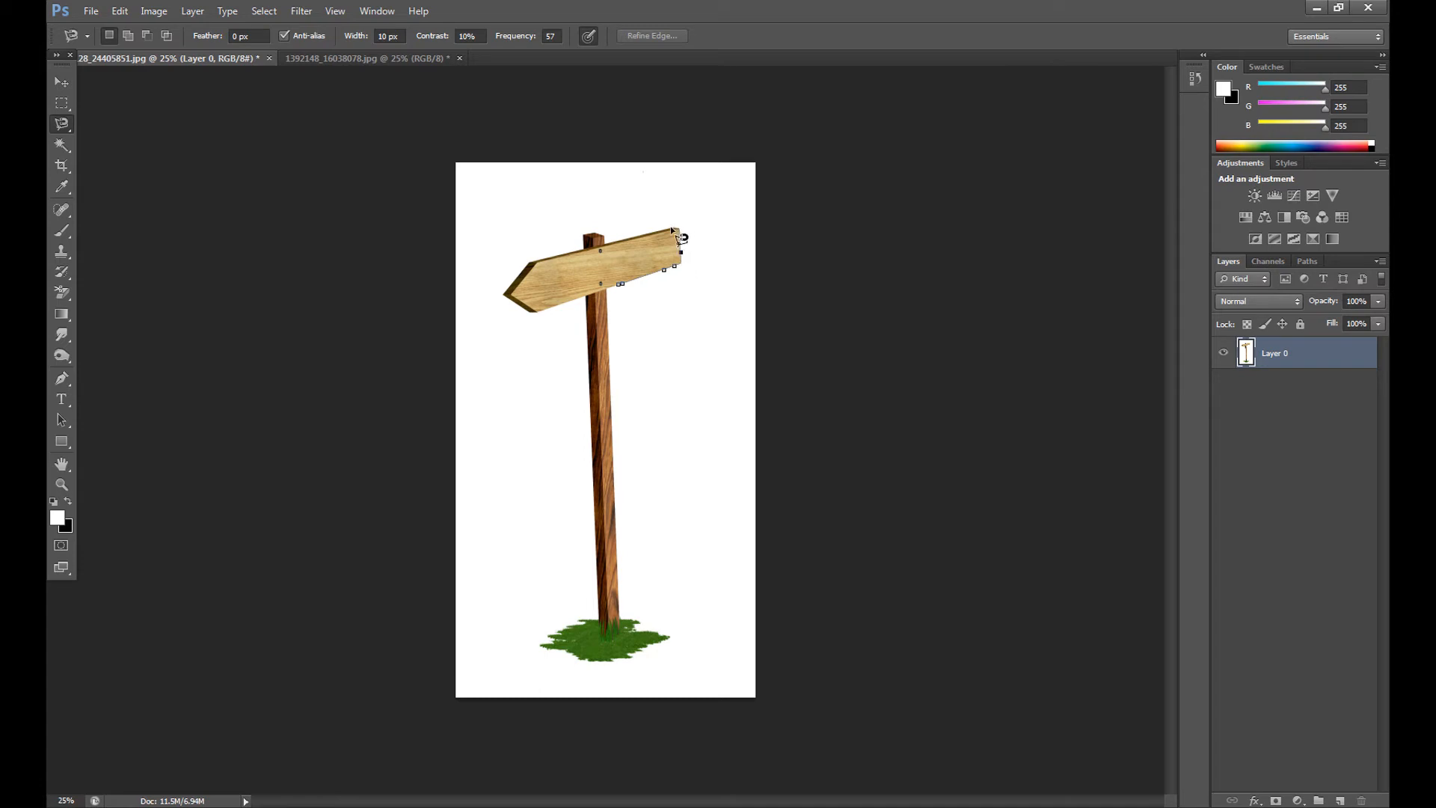
{"action": "mouse_move", "coordinate": [626, 252]}
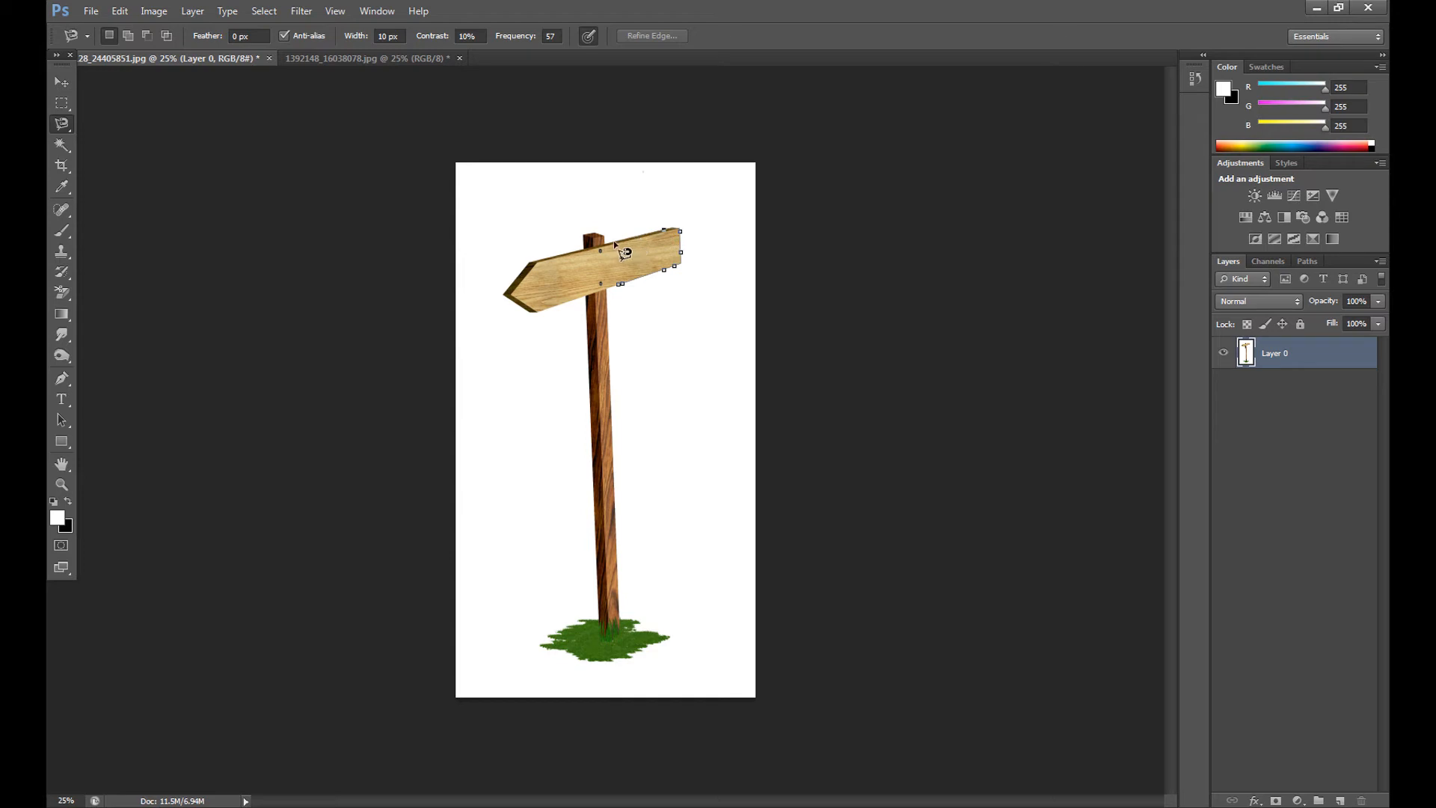
{"action": "mouse_move", "coordinate": [615, 246]}
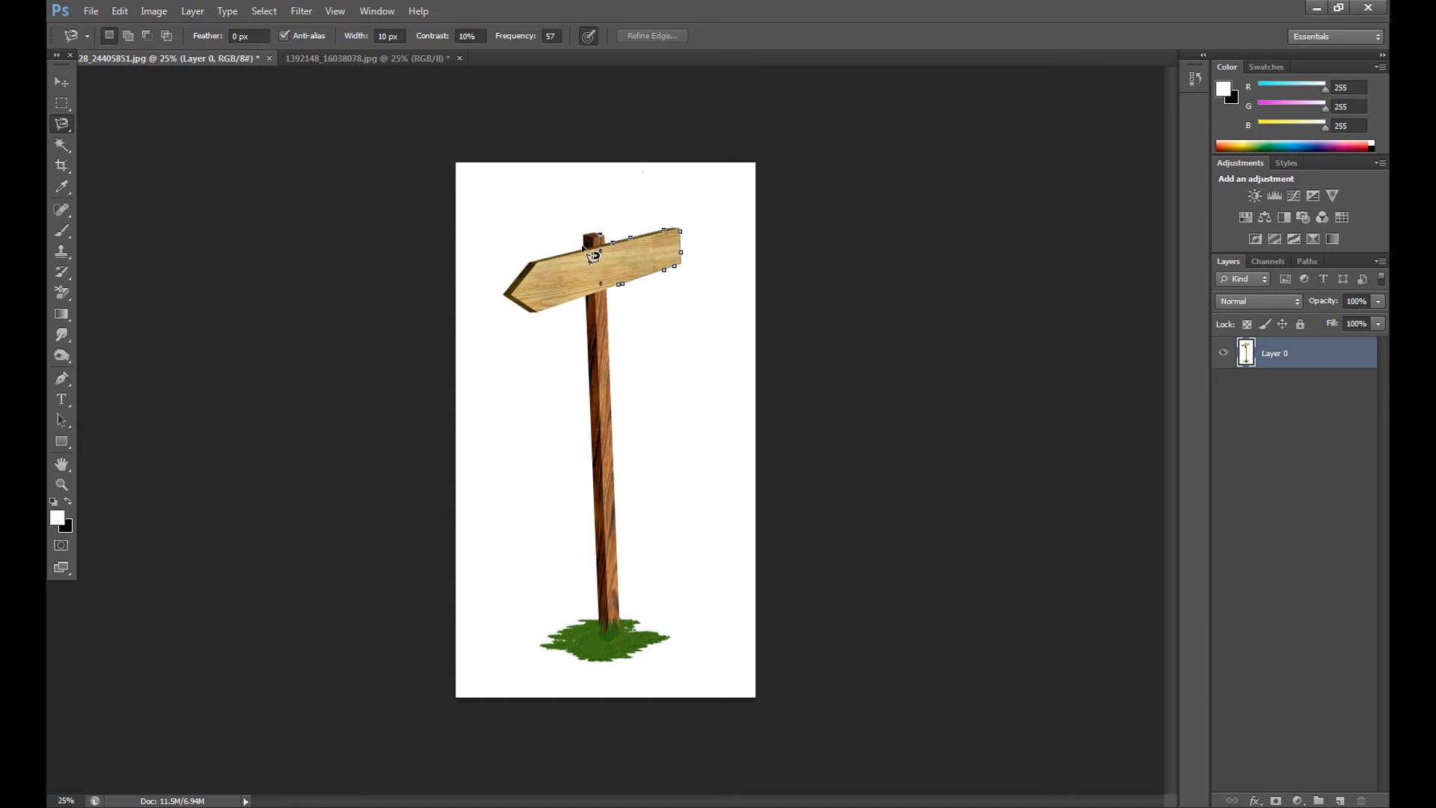
{"action": "mouse_move", "coordinate": [579, 265]}
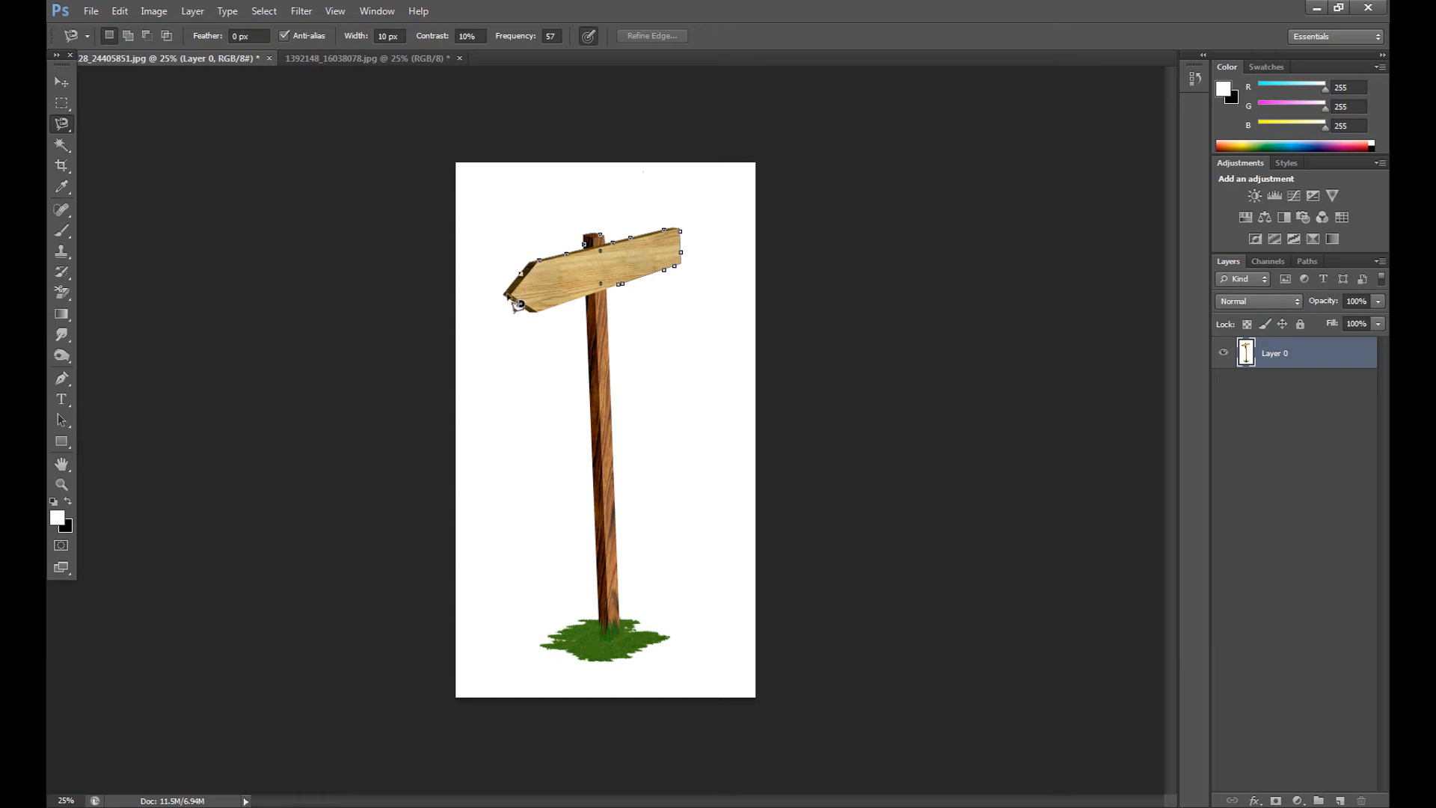
{"action": "mouse_move", "coordinate": [596, 311]}
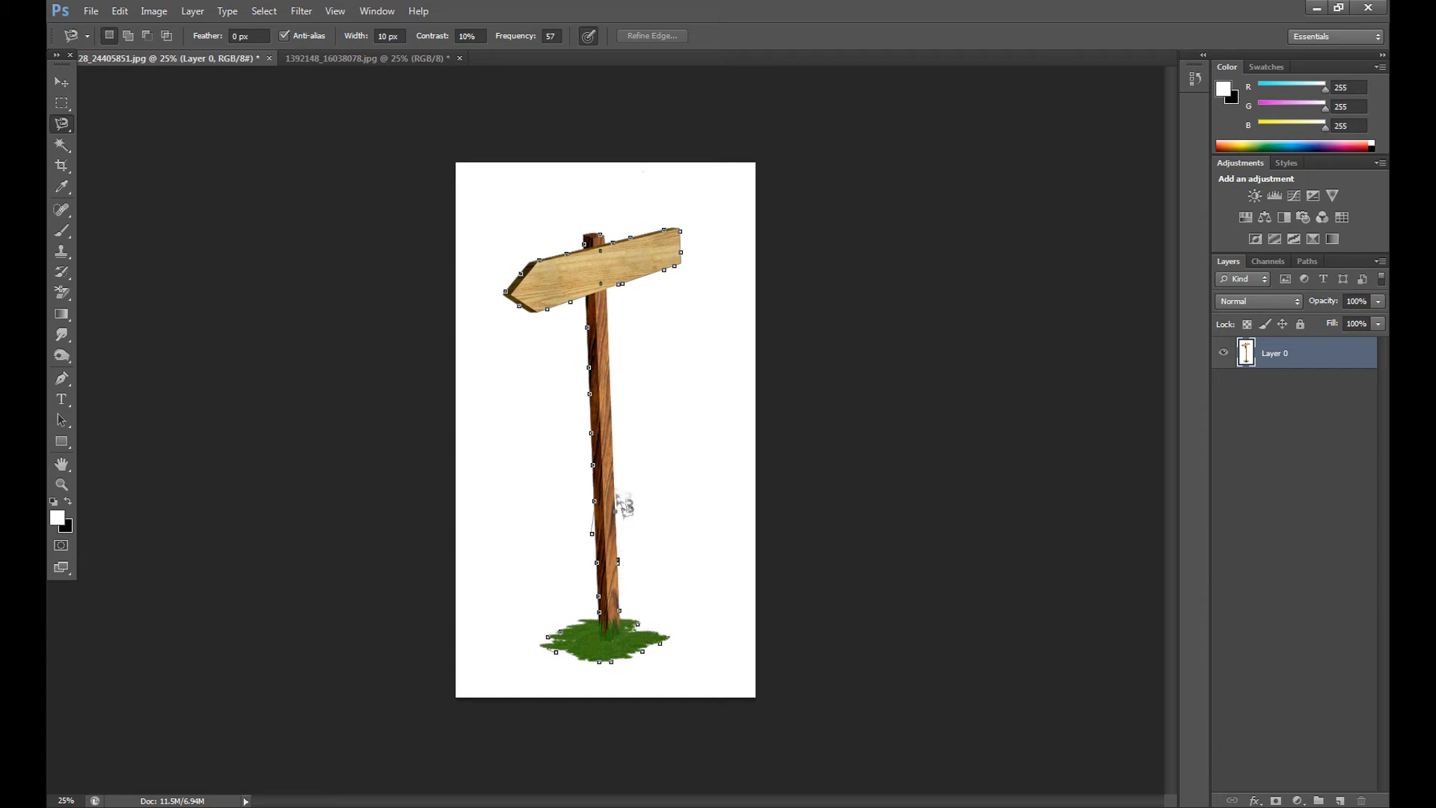
{"action": "mouse_move", "coordinate": [629, 293]}
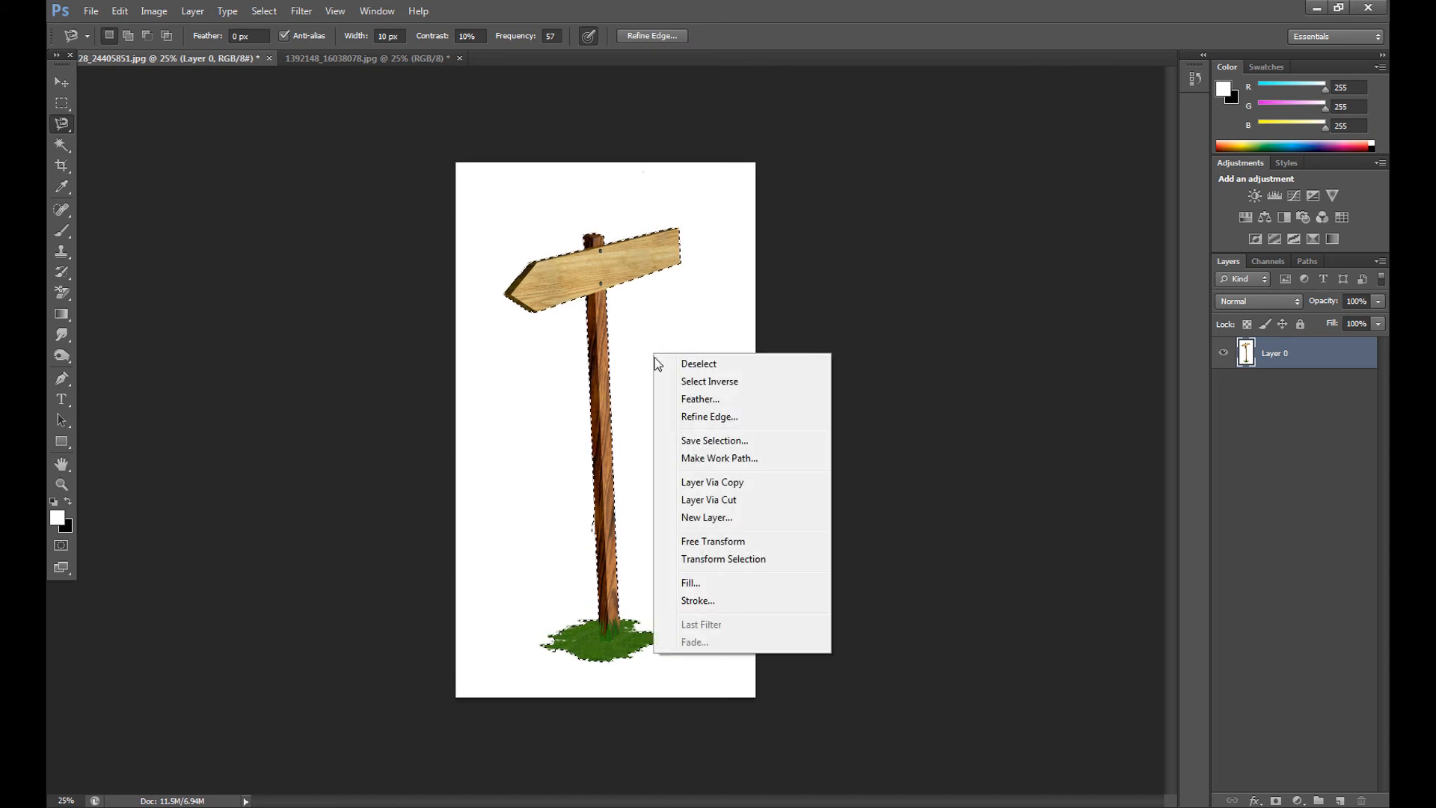
{"action": "mouse_move", "coordinate": [796, 516]}
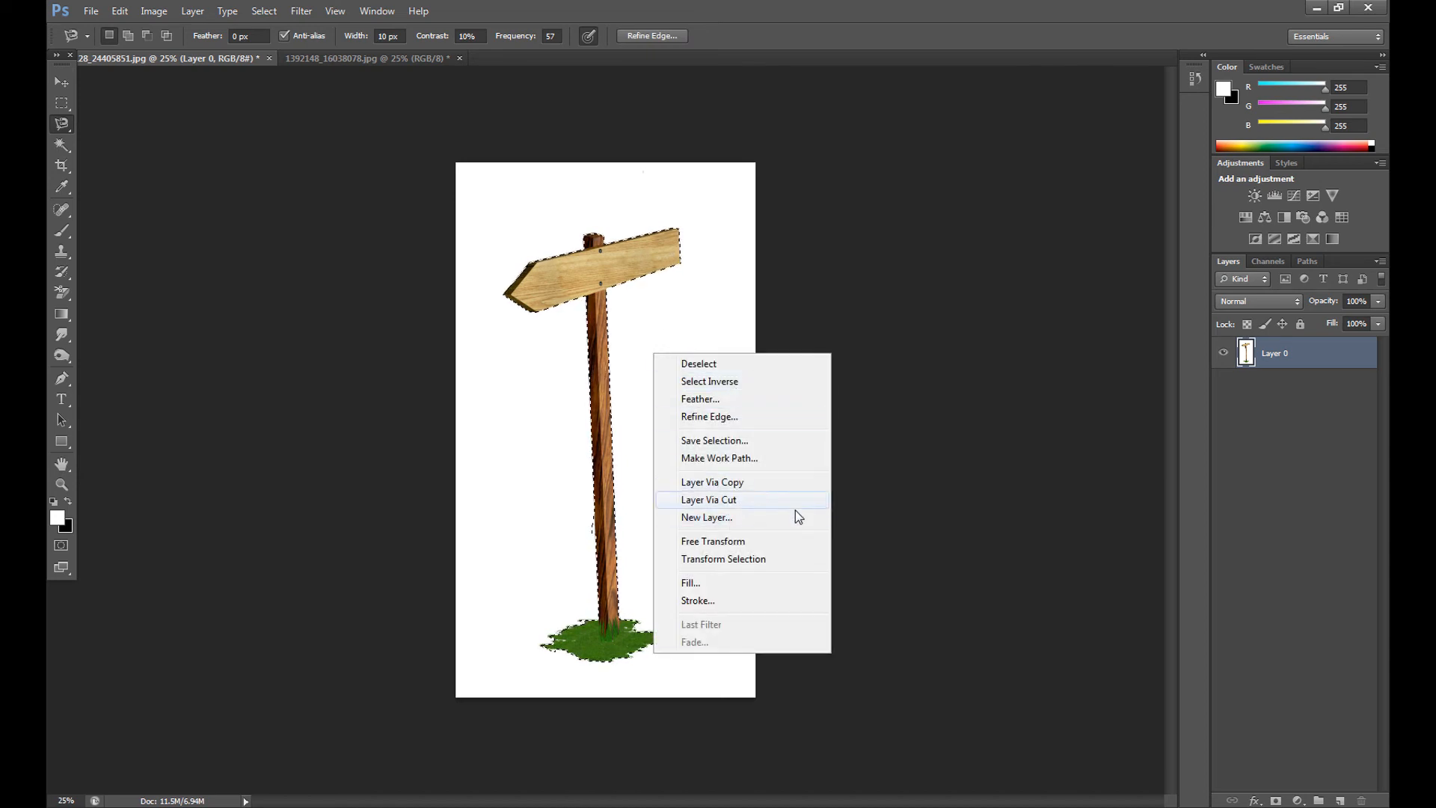
Step: Cut the signpost onto its own layer, undo it, and switch to the grass hill document
{"action": "left_click", "coordinate": [710, 498]}
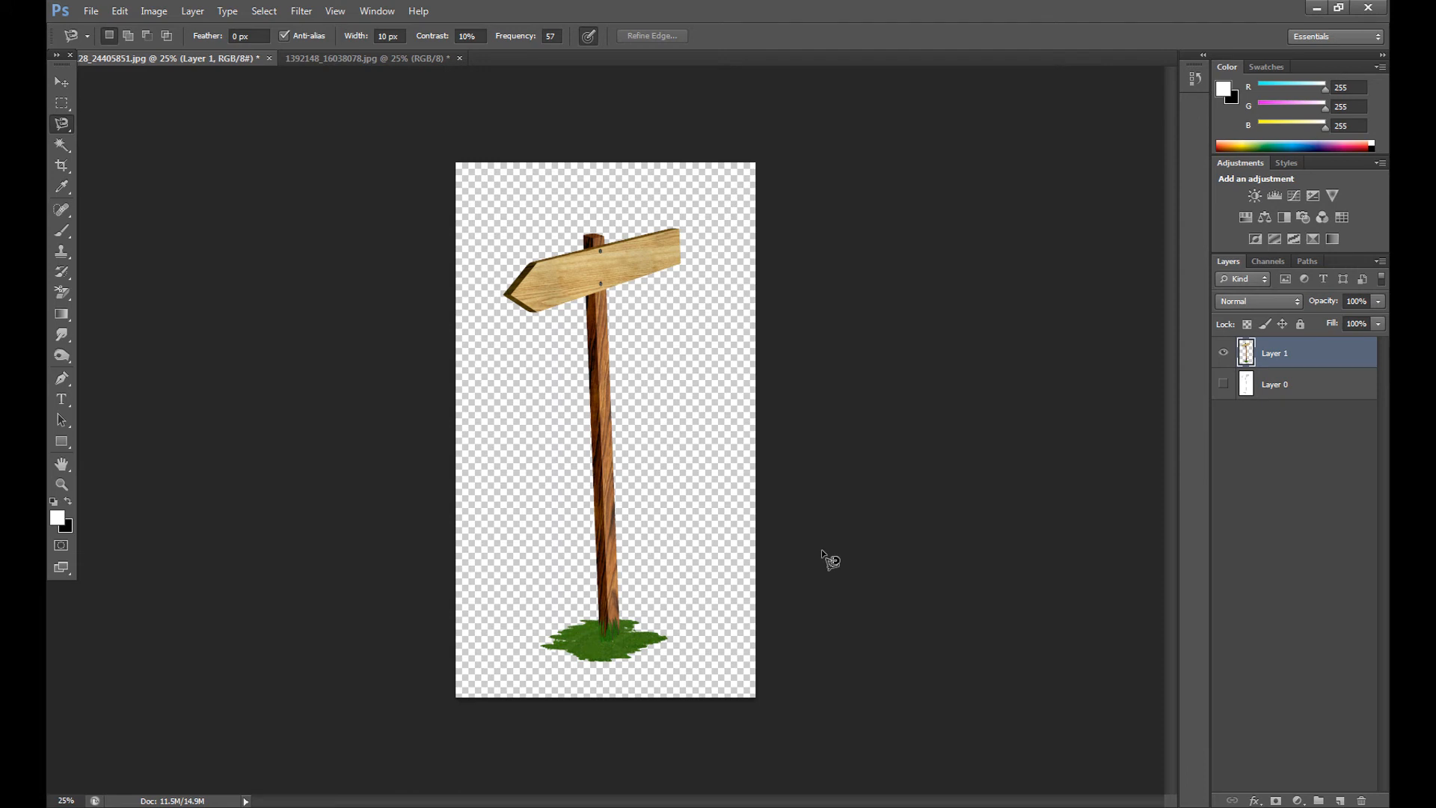
{"action": "left_click", "coordinate": [1223, 384]}
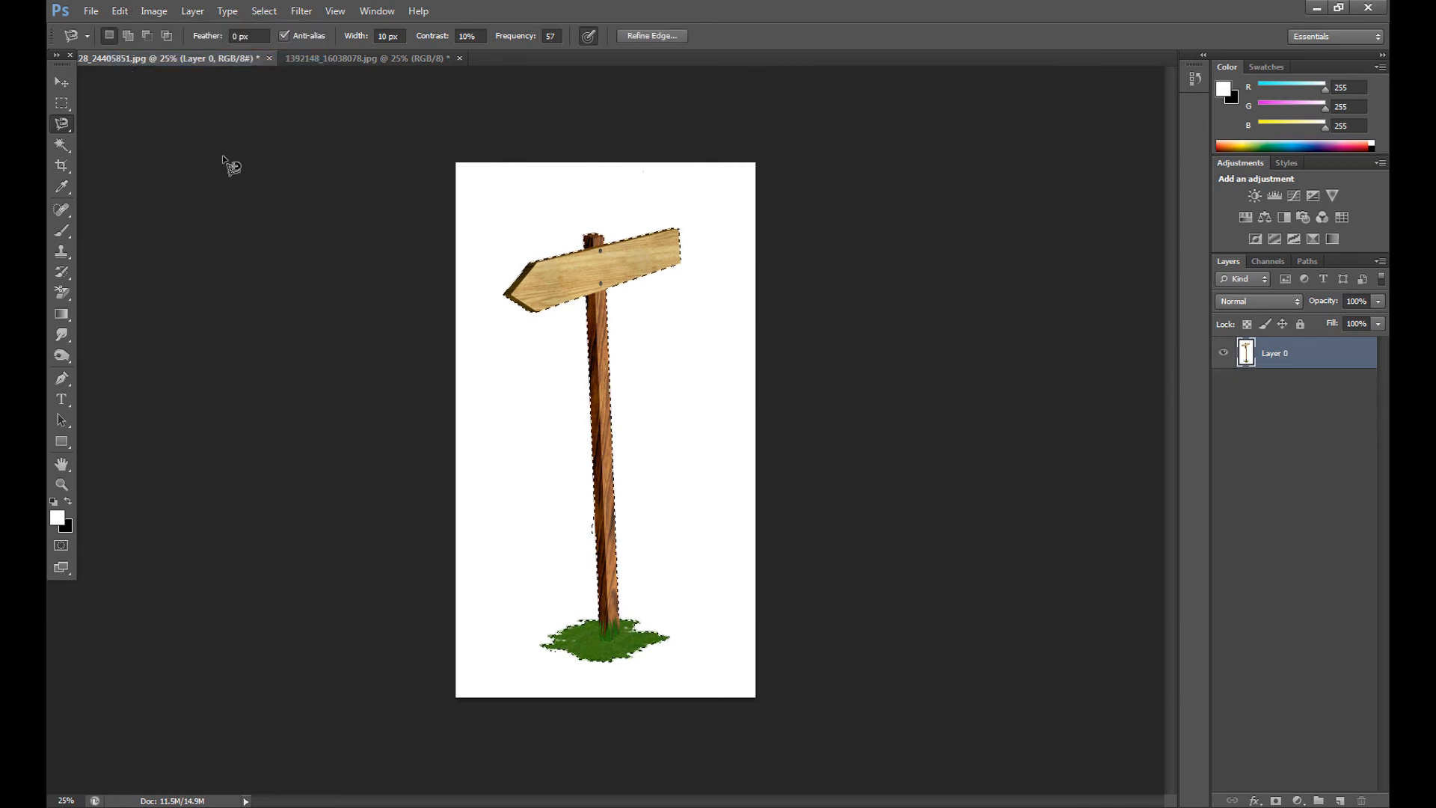
{"action": "left_click", "coordinate": [556, 58]}
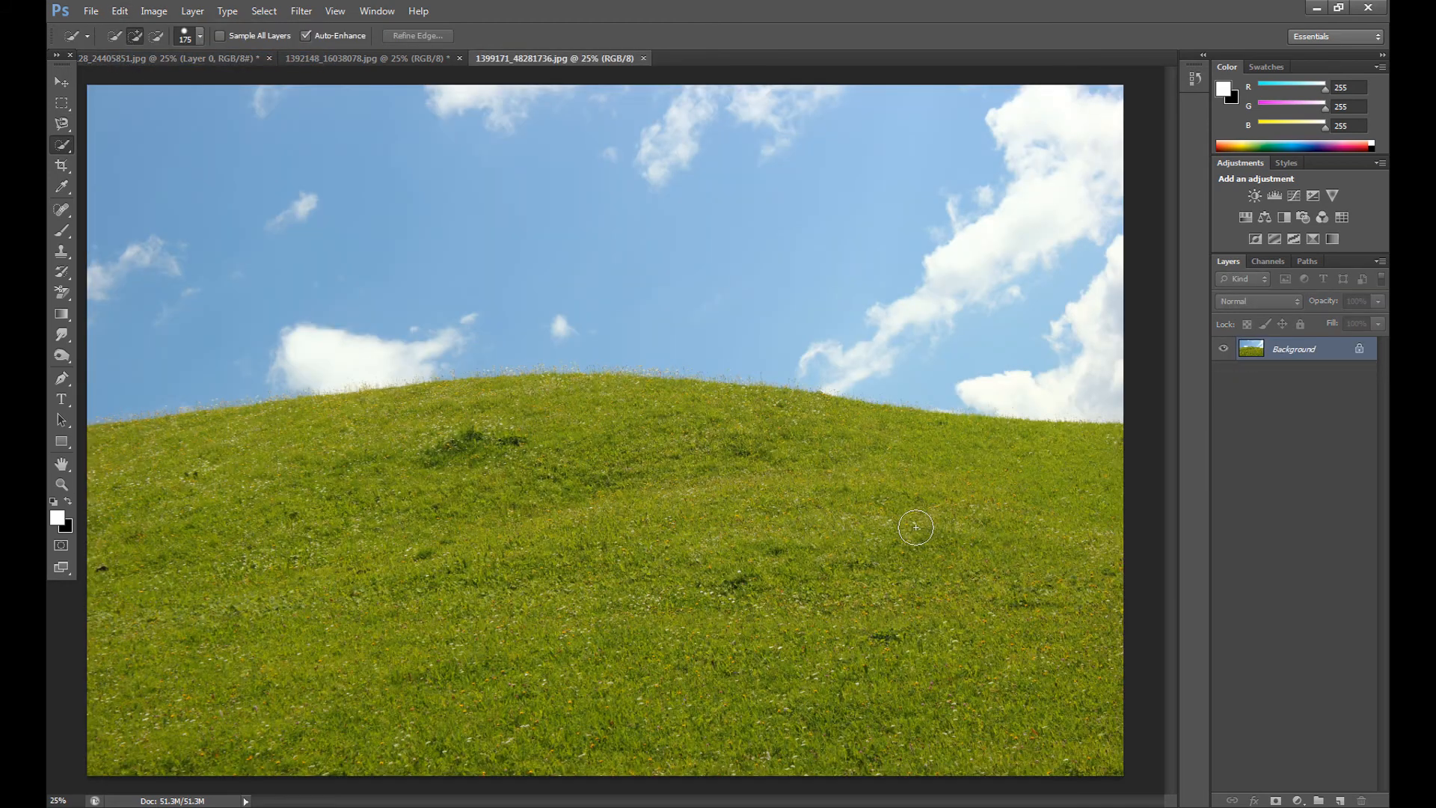
{"action": "mouse_move", "coordinate": [78, 160]}
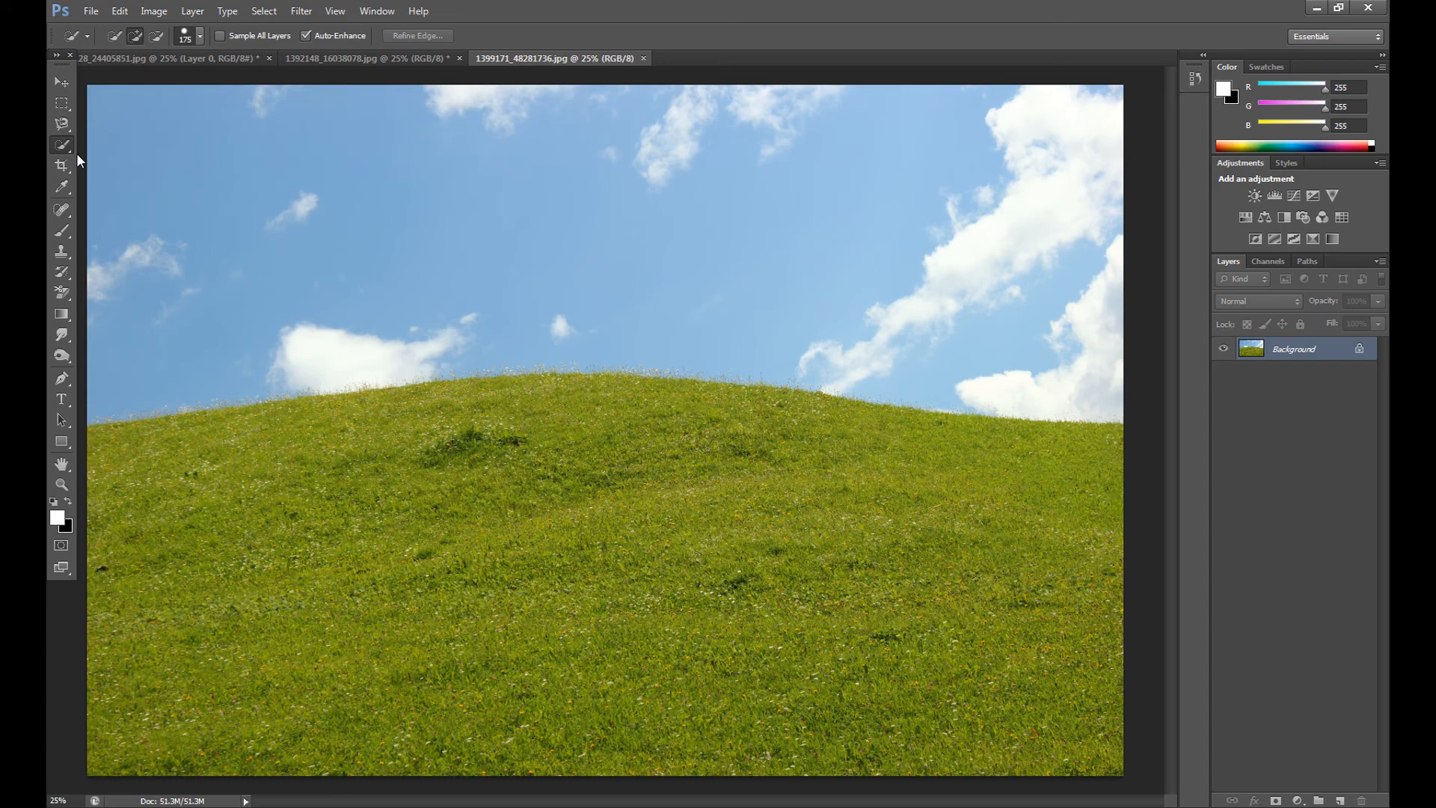
Step: Select the grass with Quick Selection, cut it to a new layer, and hide the Background
{"action": "left_click", "coordinate": [197, 36]}
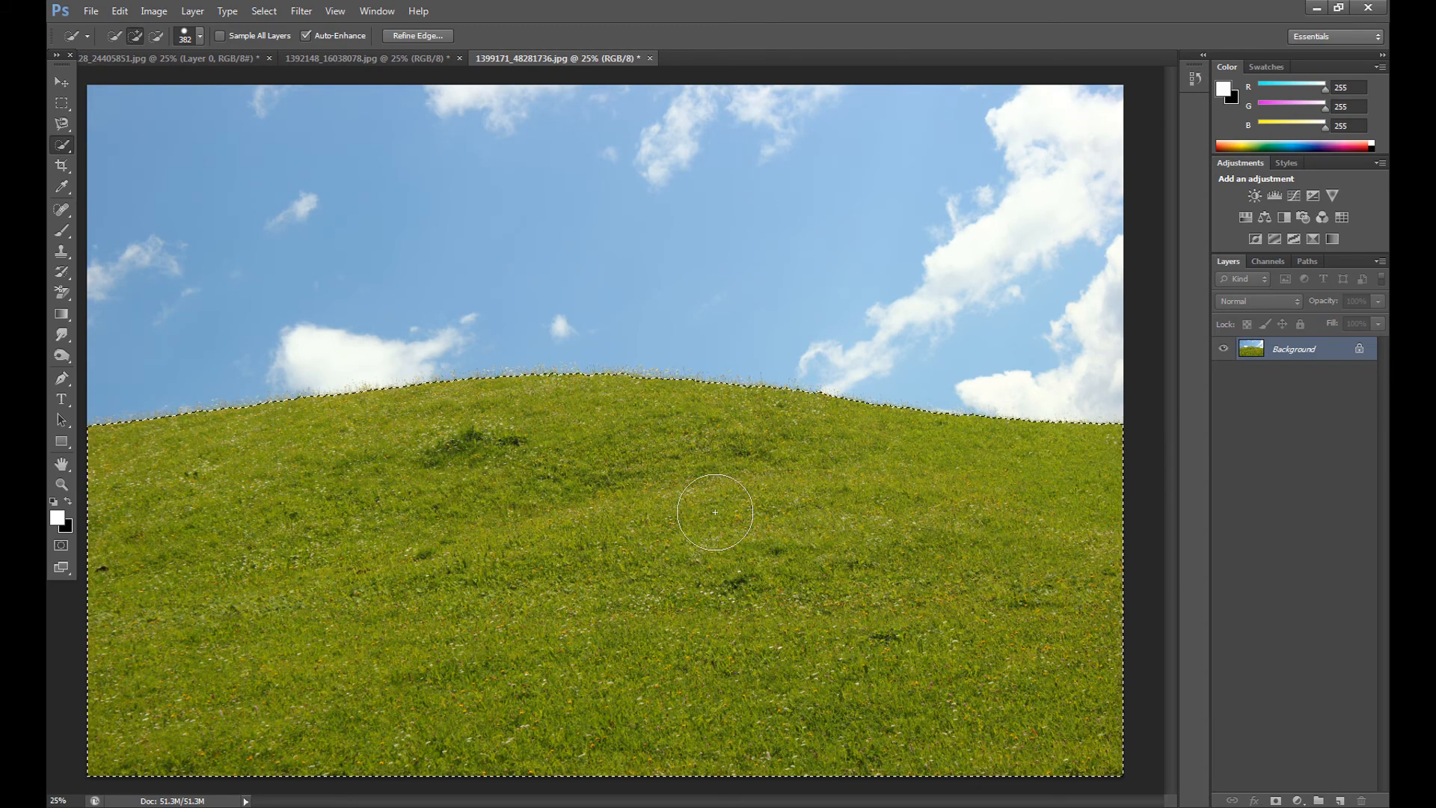
{"action": "right_click", "coordinate": [715, 513]}
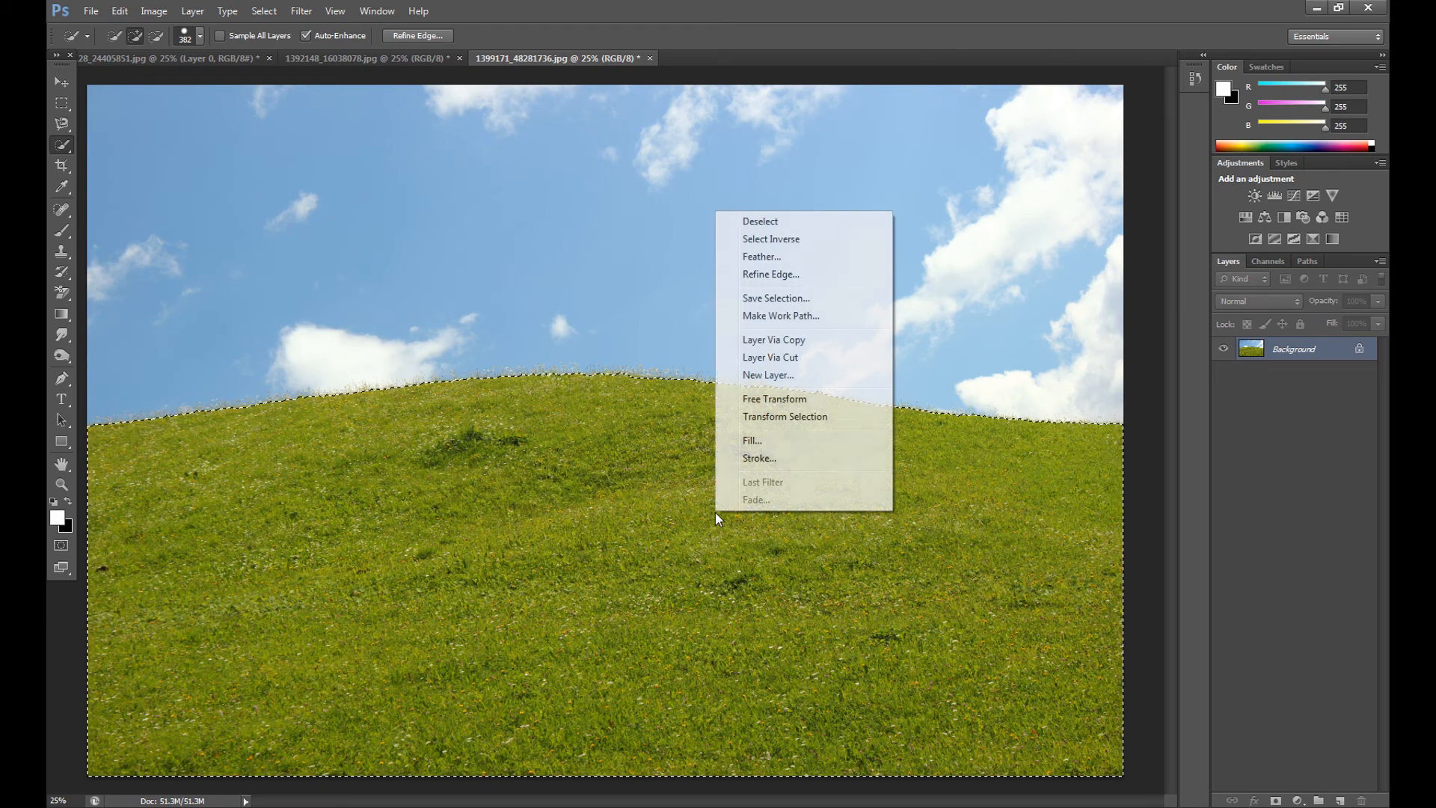
{"action": "mouse_move", "coordinate": [820, 357]}
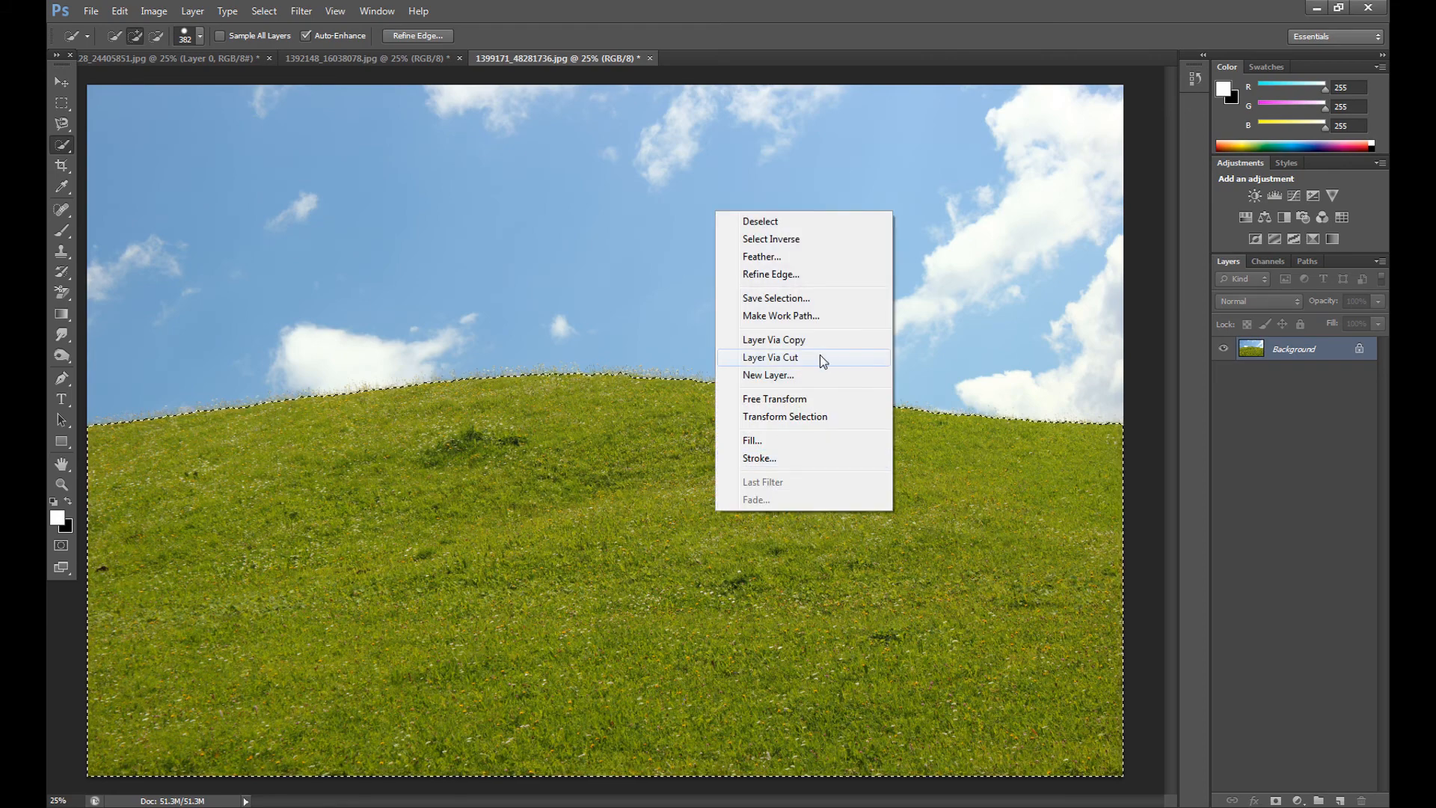
{"action": "left_click", "coordinate": [770, 358]}
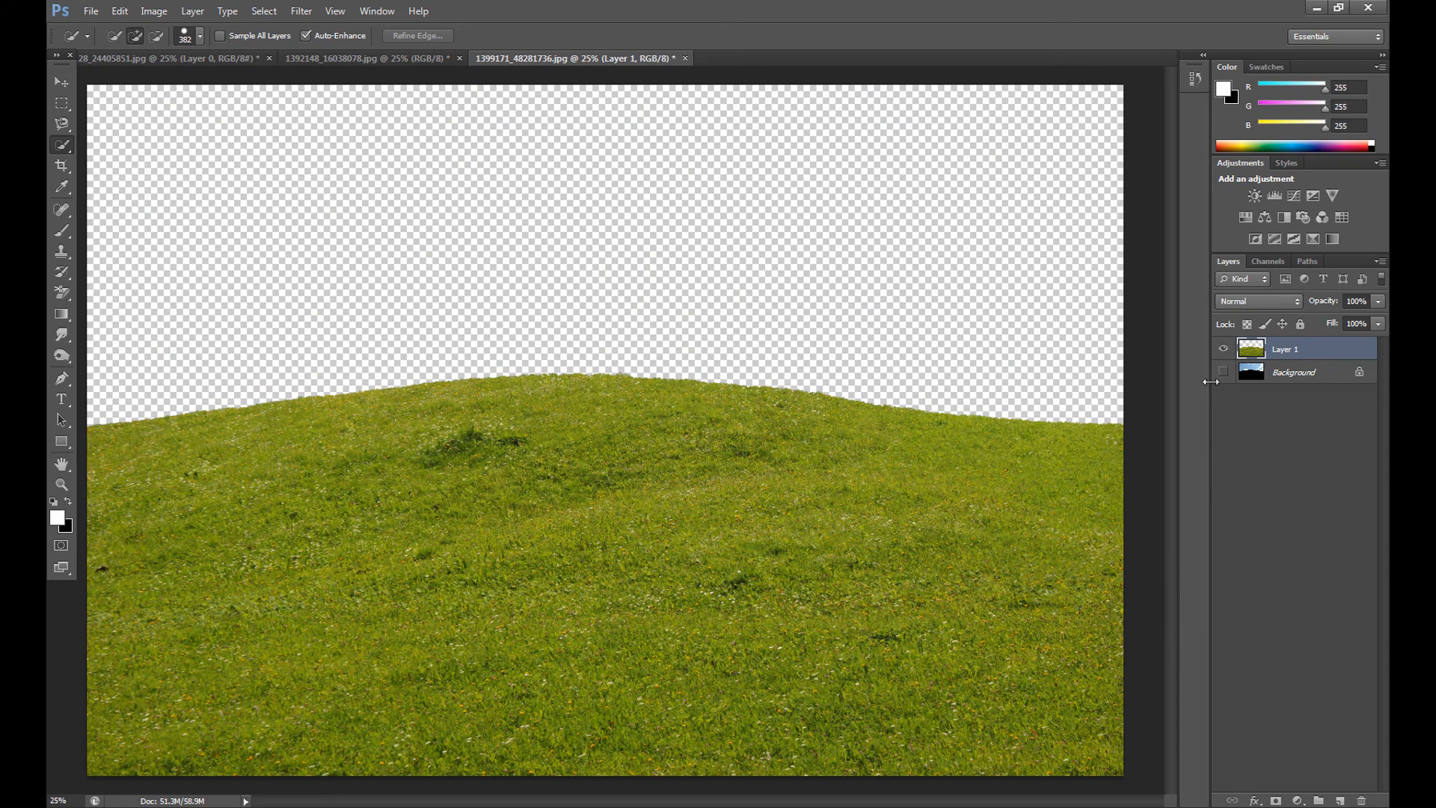
{"action": "left_click", "coordinate": [165, 58]}
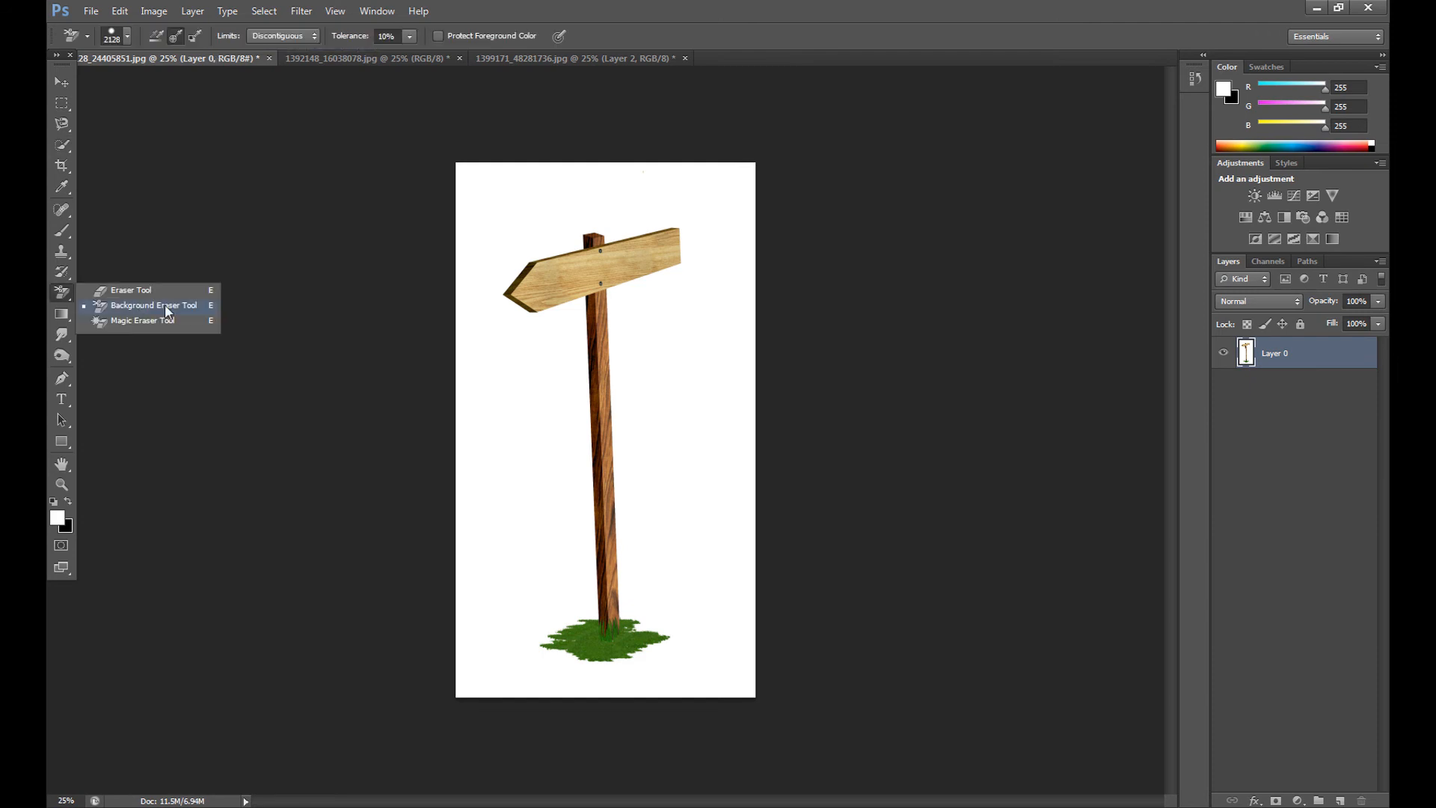
Step: Select the Background Eraser Tool and highlight its tolerance value for replacement
{"action": "left_click", "coordinate": [154, 305]}
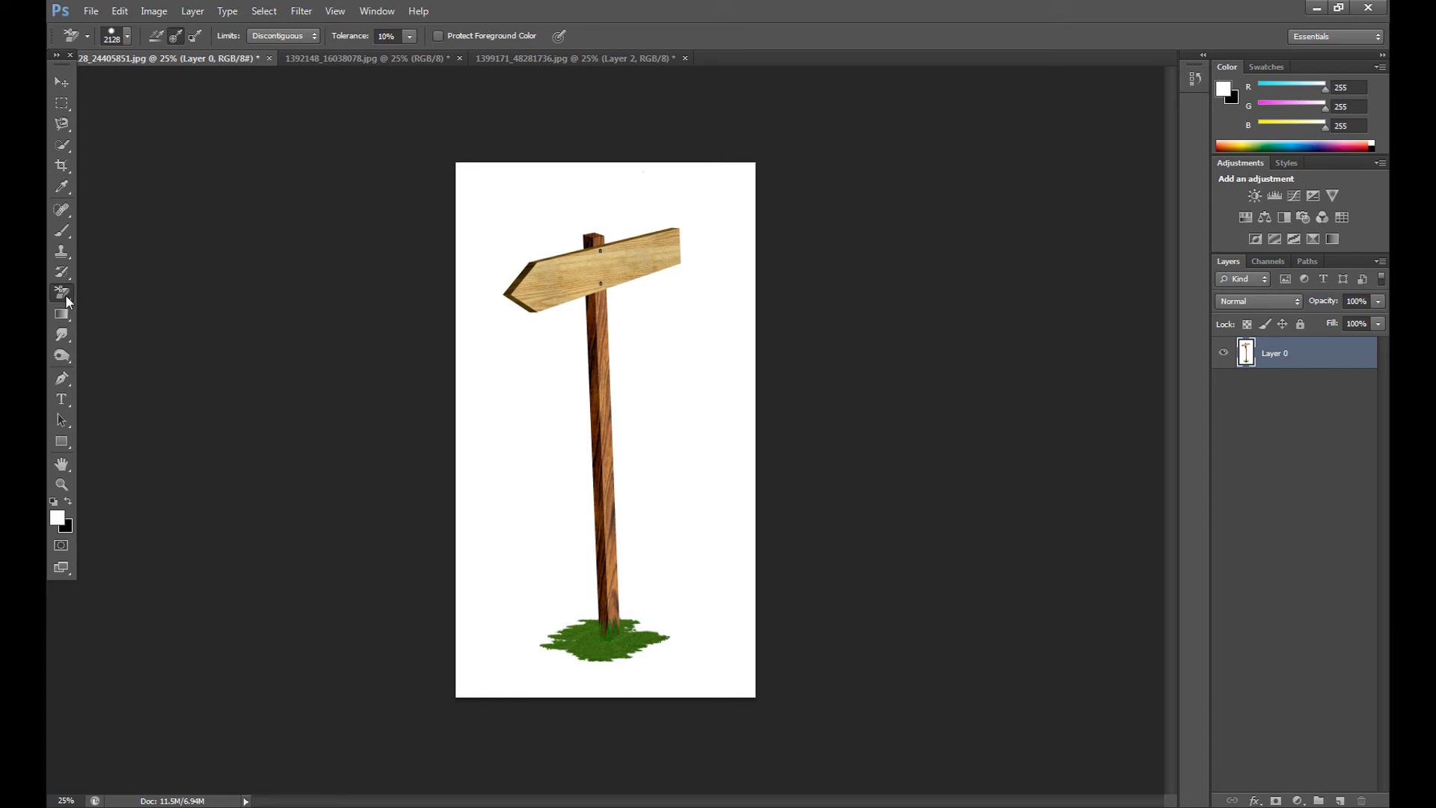
{"action": "mouse_move", "coordinate": [62, 291]}
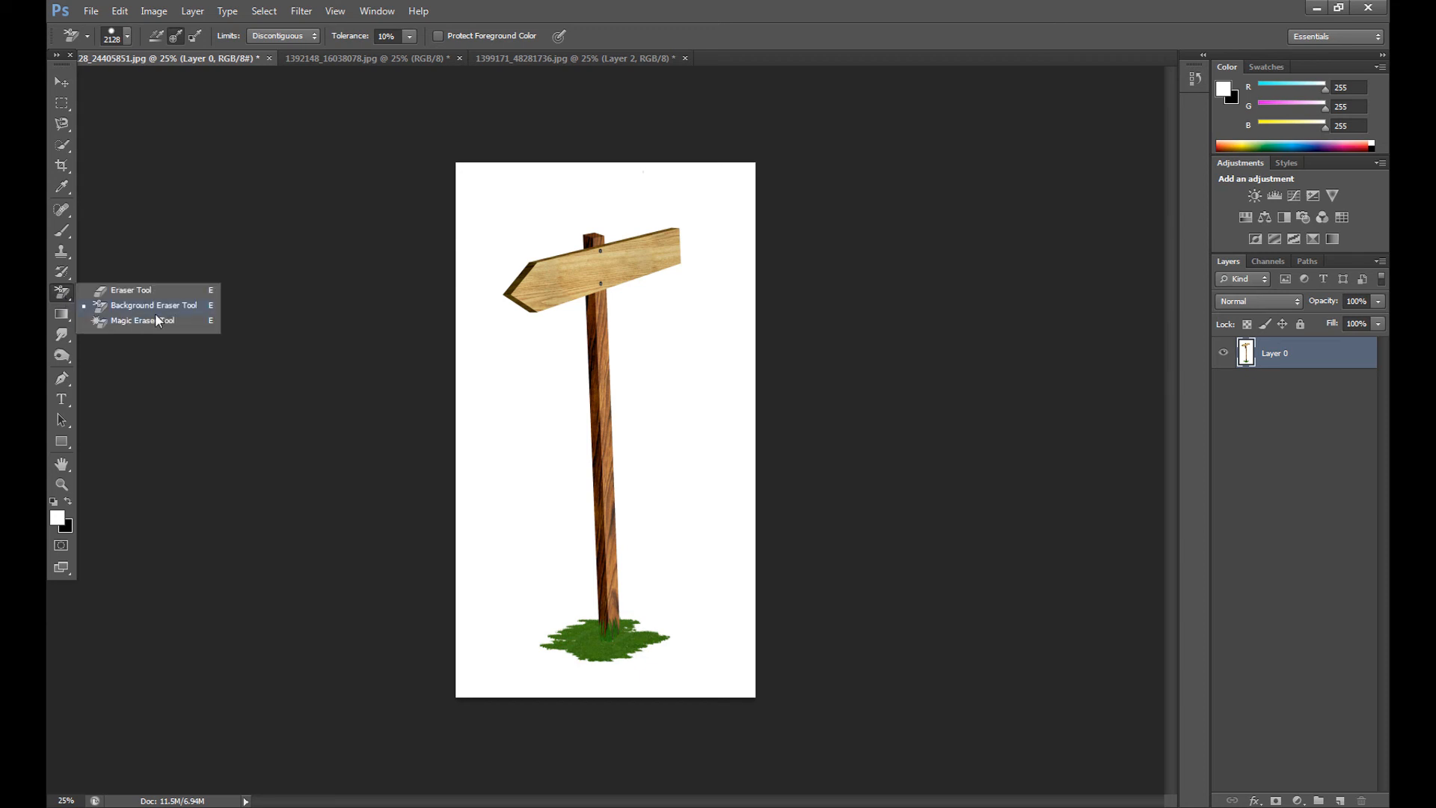
{"action": "left_click", "coordinate": [153, 305]}
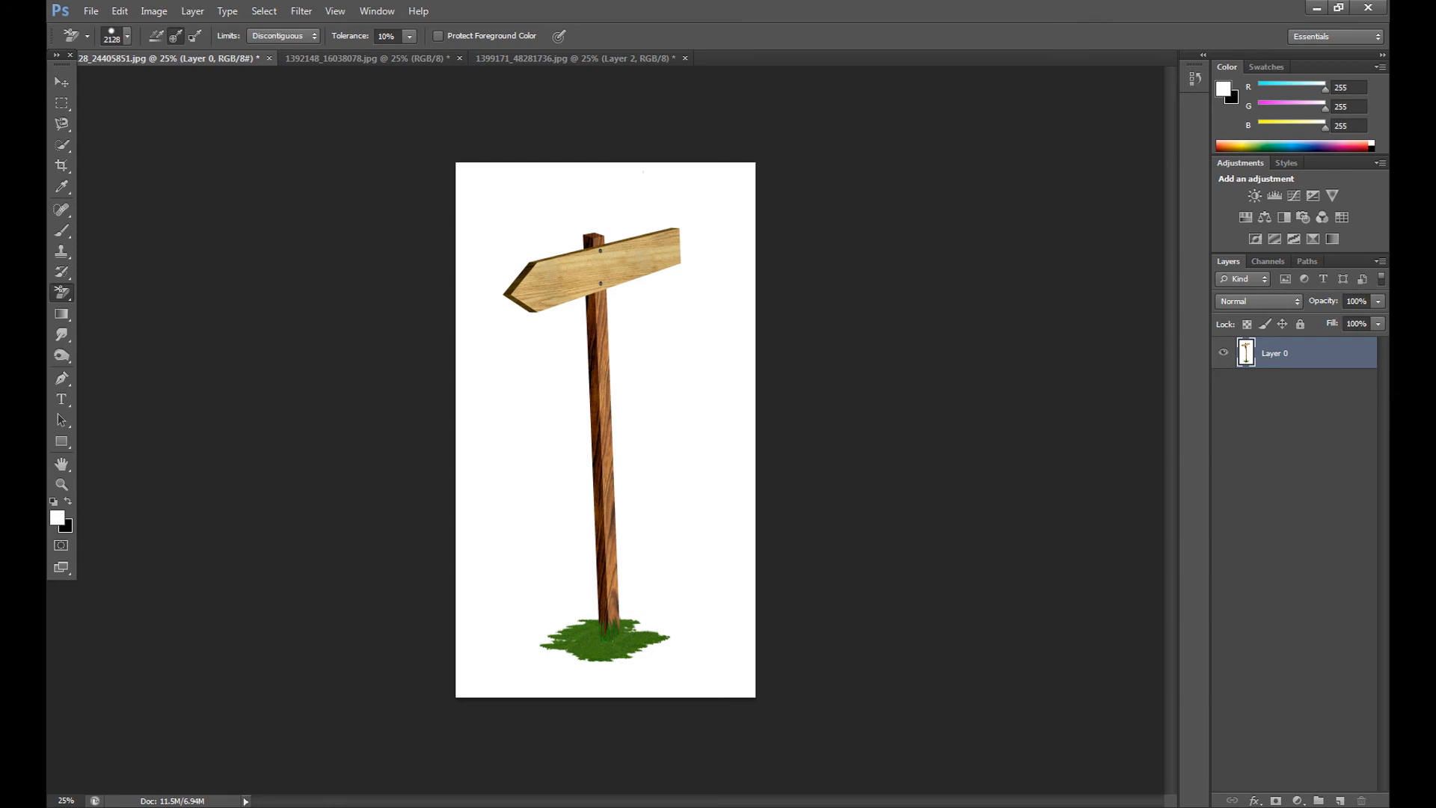
{"action": "mouse_move", "coordinate": [452, 38]}
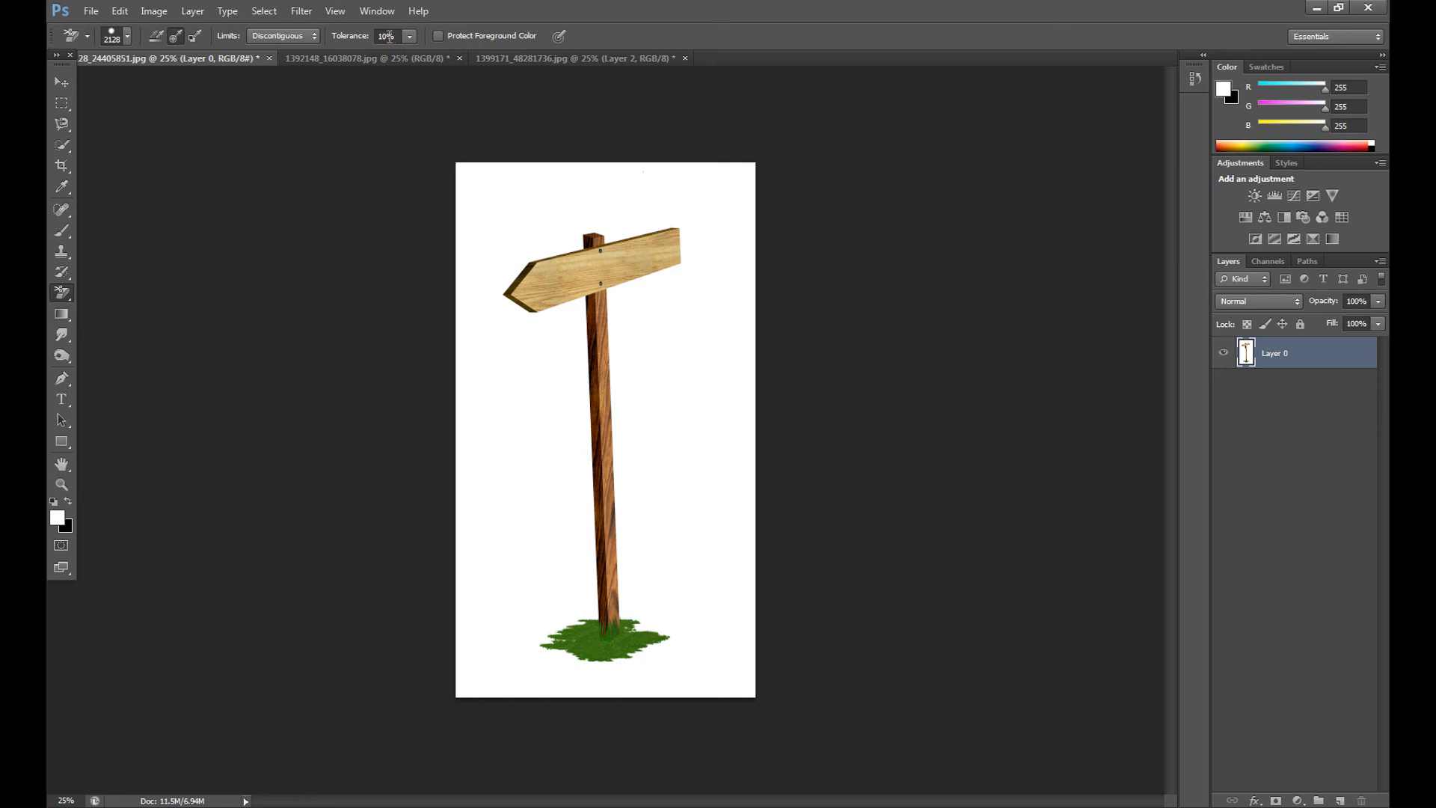
{"action": "triple_click", "coordinate": [386, 36]}
{"action": "type", "text": "30"}
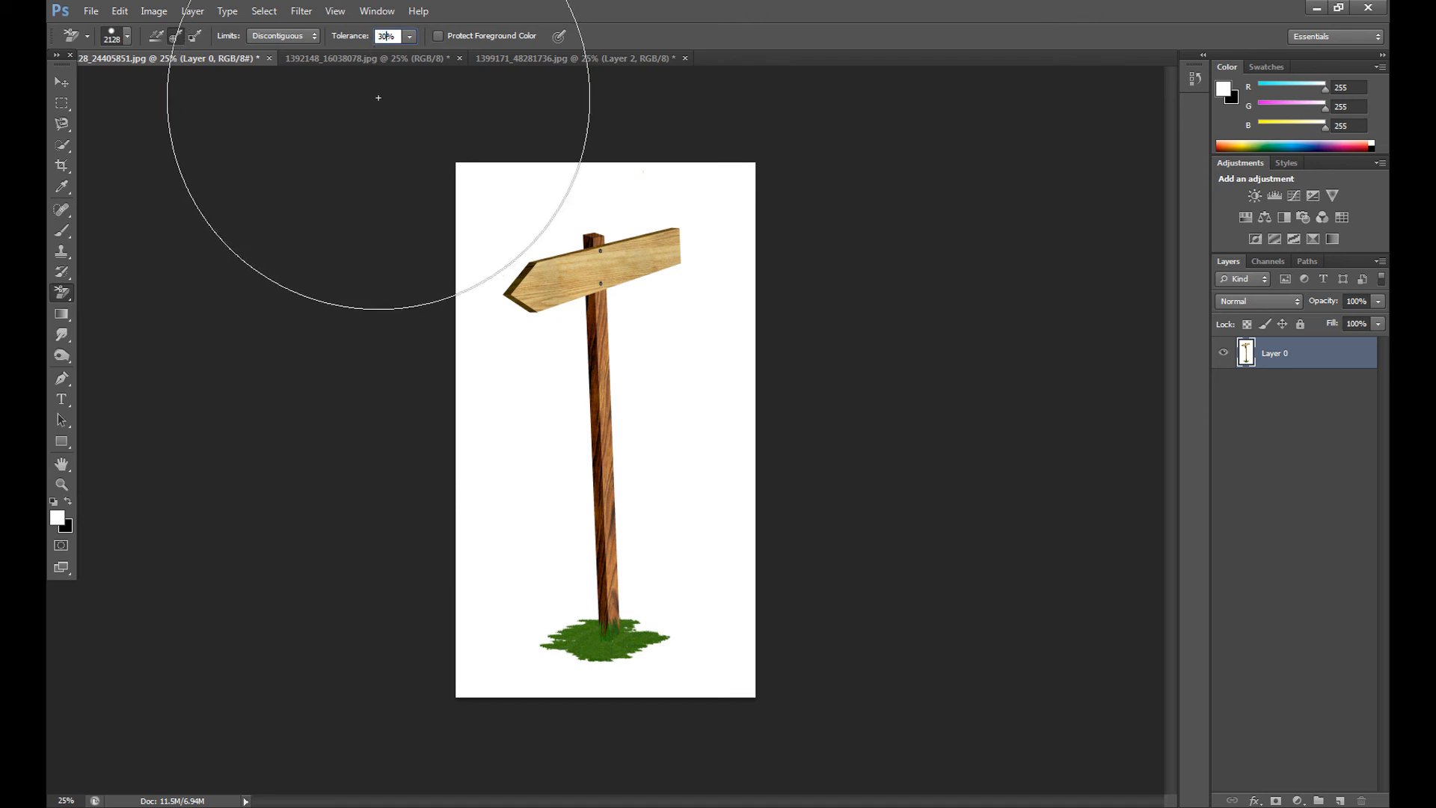
{"action": "mouse_move", "coordinate": [497, 205]}
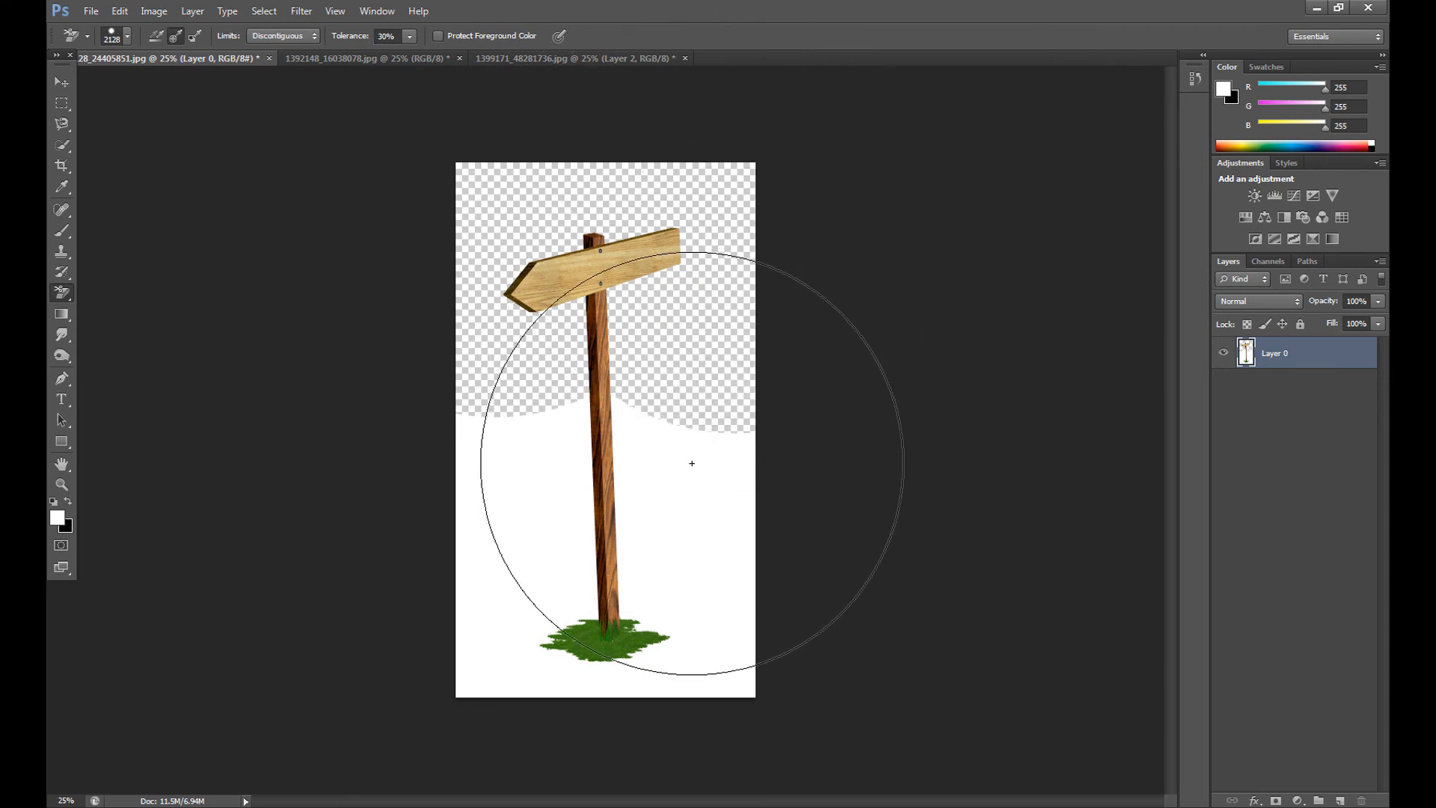
Step: Erase the remaining white backdrop around the signpost with the Background Eraser
{"action": "left_click", "coordinate": [691, 464]}
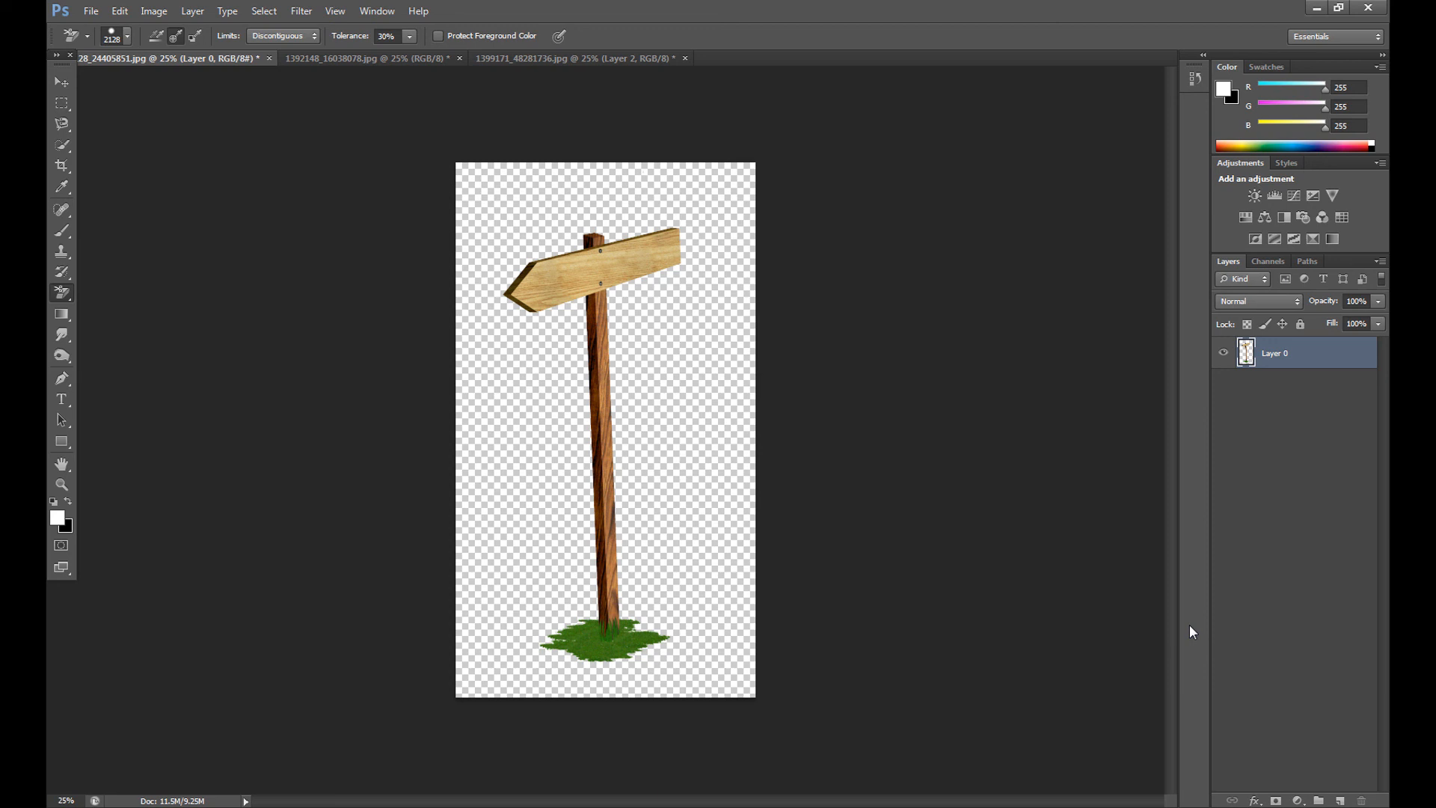
{"action": "mouse_move", "coordinate": [1192, 644]}
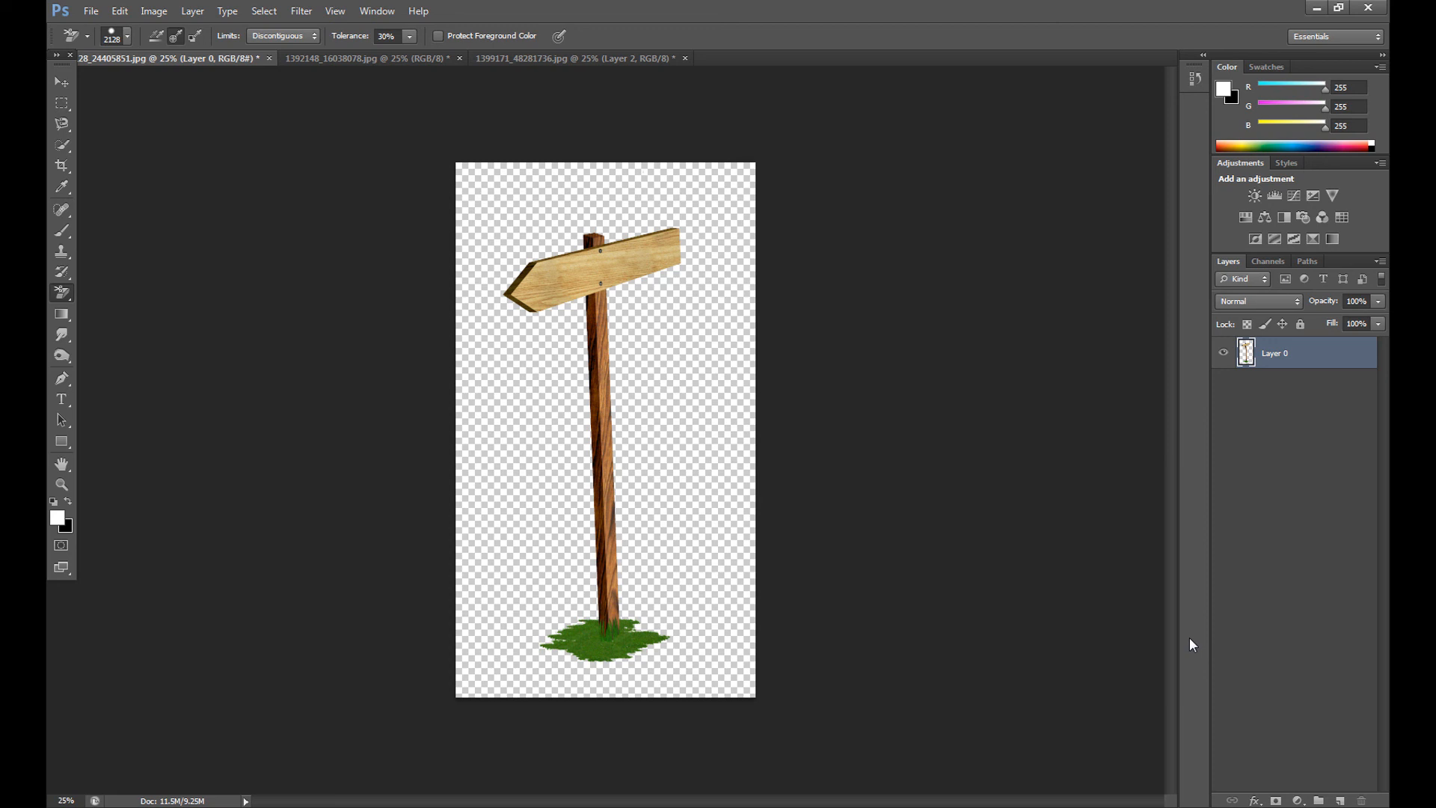